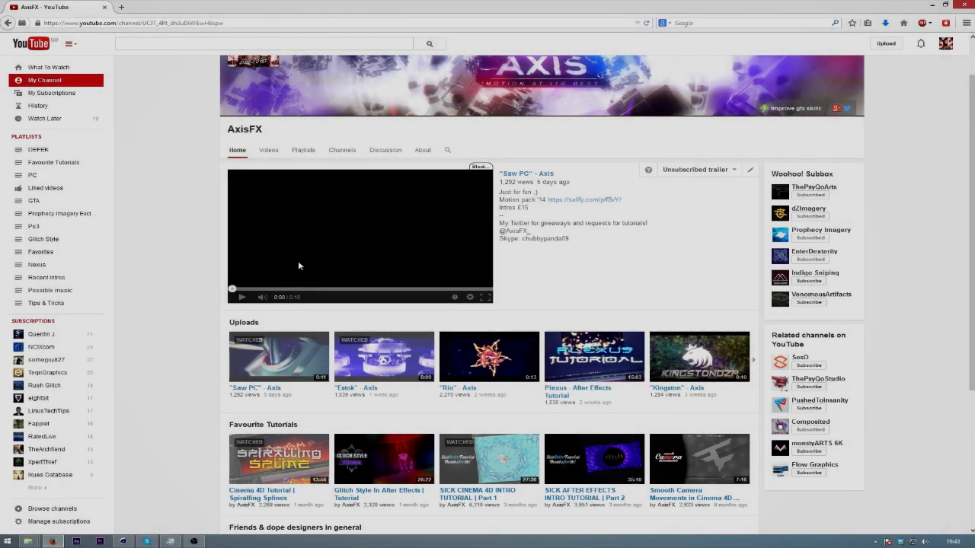
- Play the 'Saw PC' channel trailer, scrub ahead and back near the start, then pause it
{"action": "left_click", "coordinate": [240, 297]}
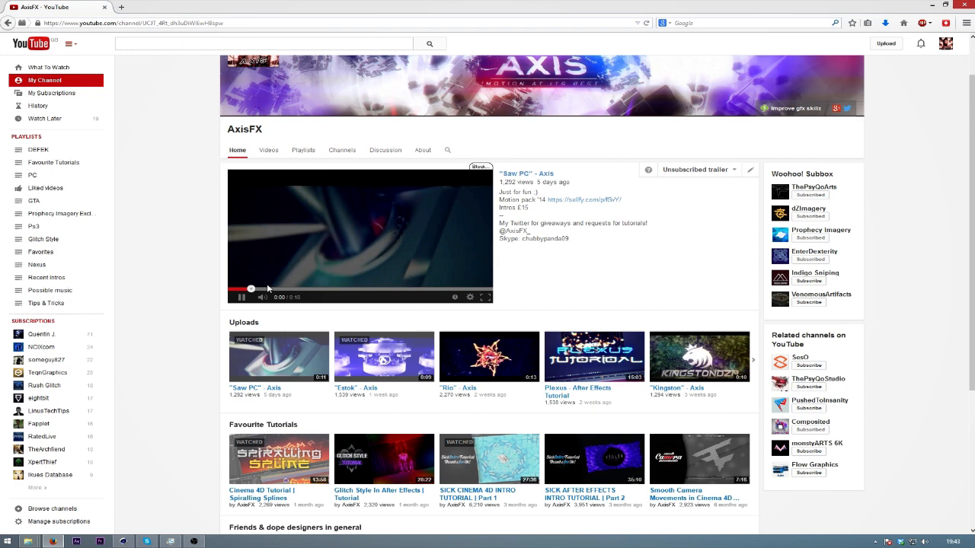
{"action": "left_click", "coordinate": [241, 297]}
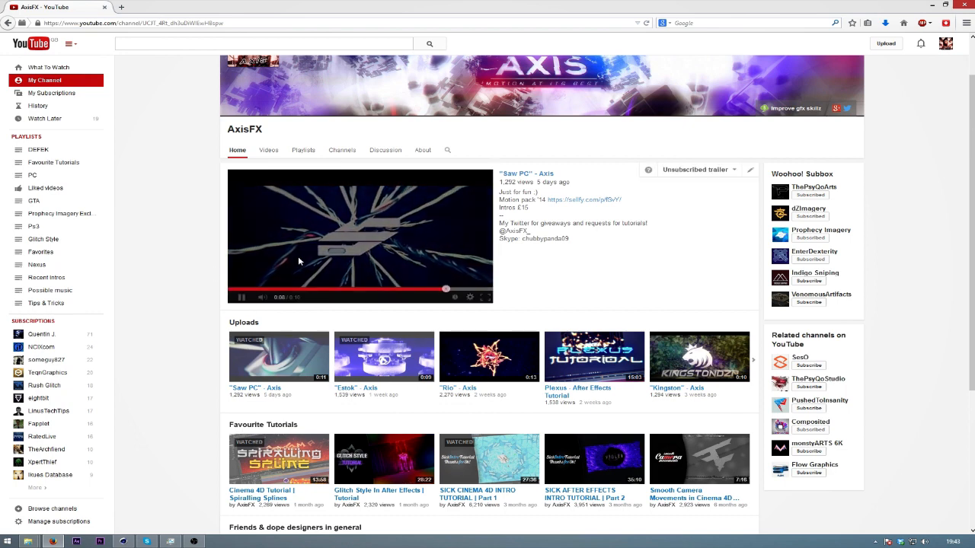
{"action": "left_click", "coordinate": [242, 297]}
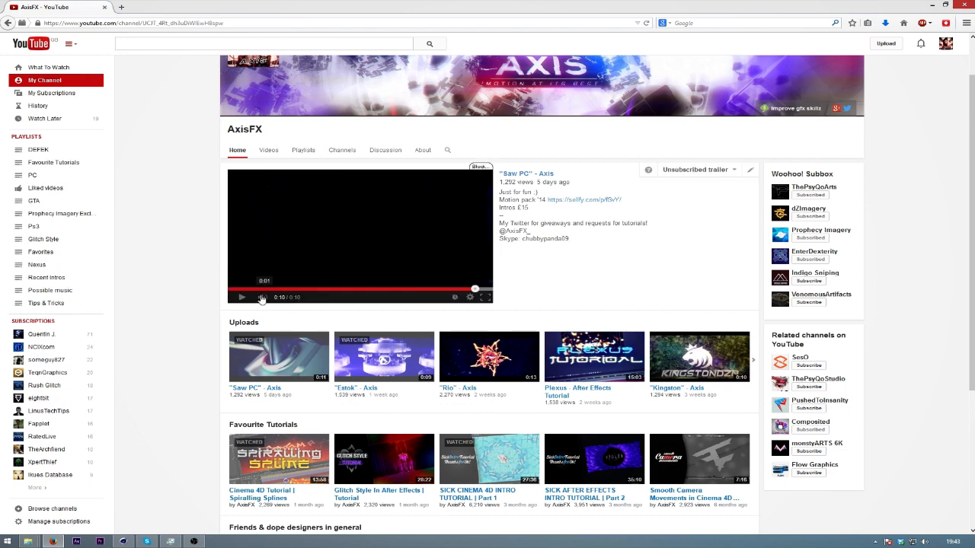
{"action": "left_click", "coordinate": [241, 297]}
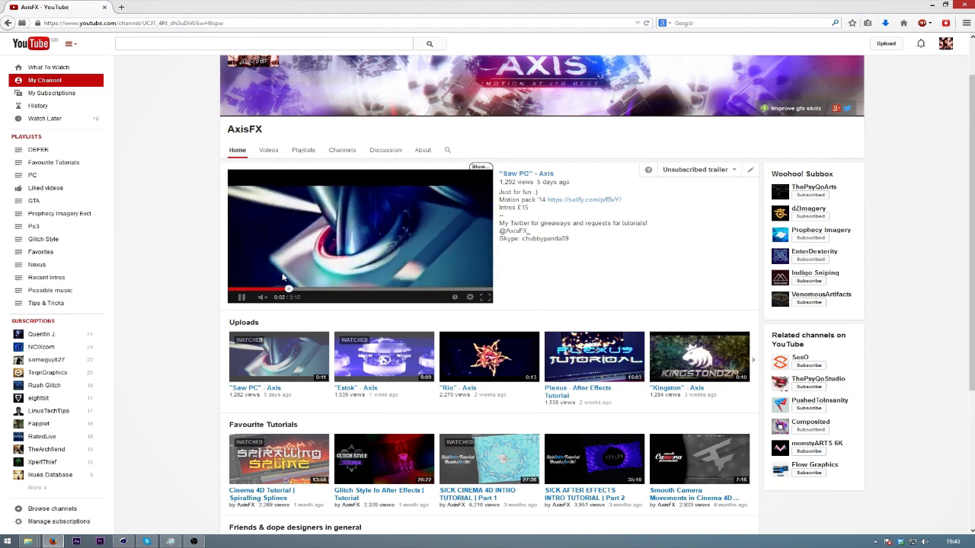
{"action": "left_click", "coordinate": [242, 297]}
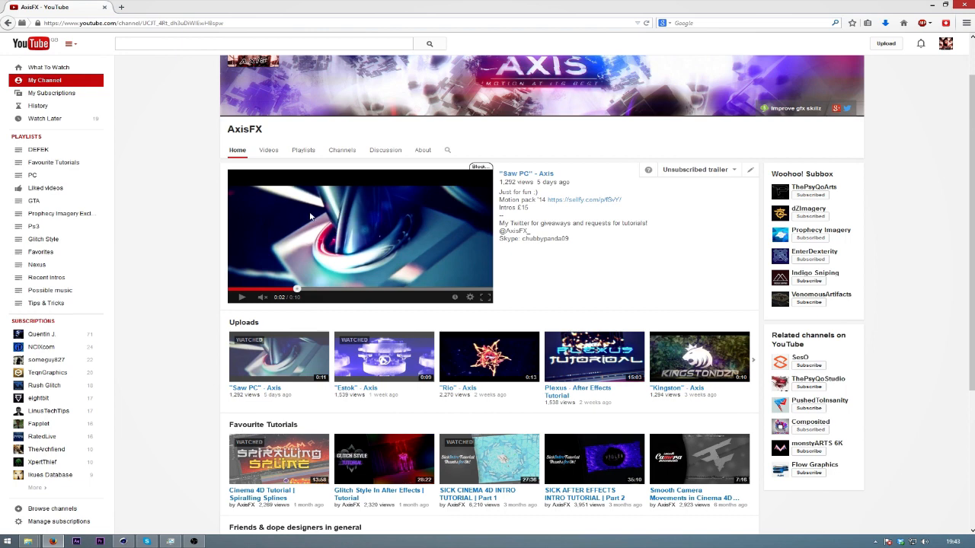
{"action": "mouse_move", "coordinate": [323, 231]}
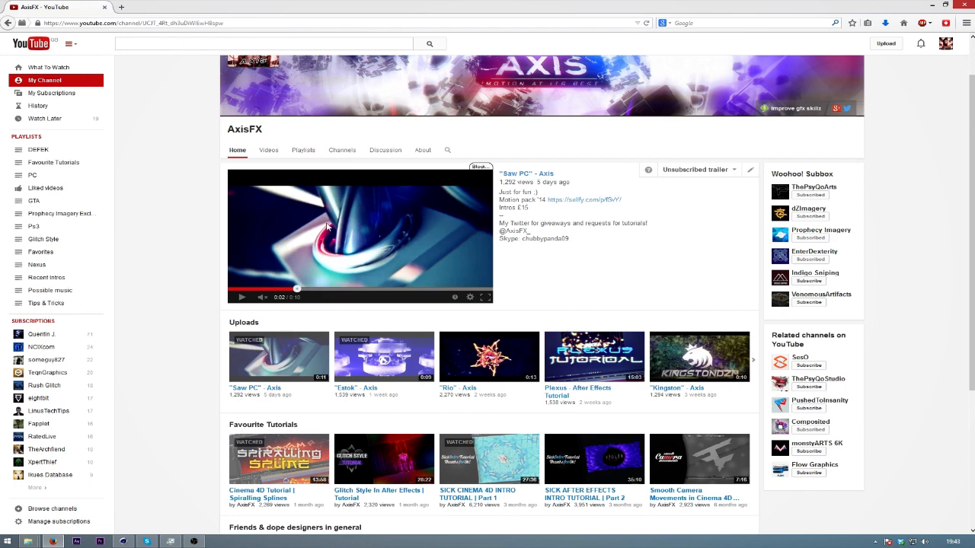
{"action": "mouse_move", "coordinate": [298, 247]}
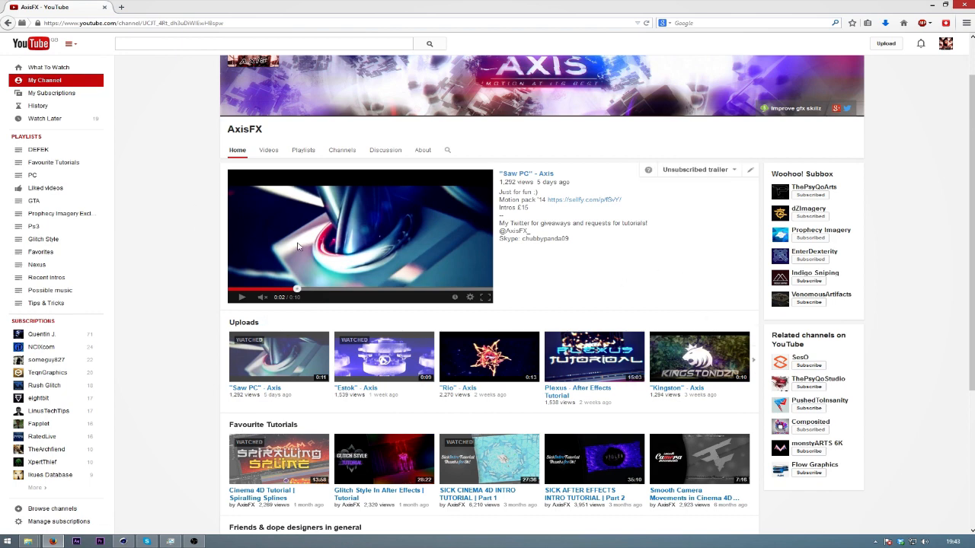
{"action": "mouse_move", "coordinate": [29, 543]}
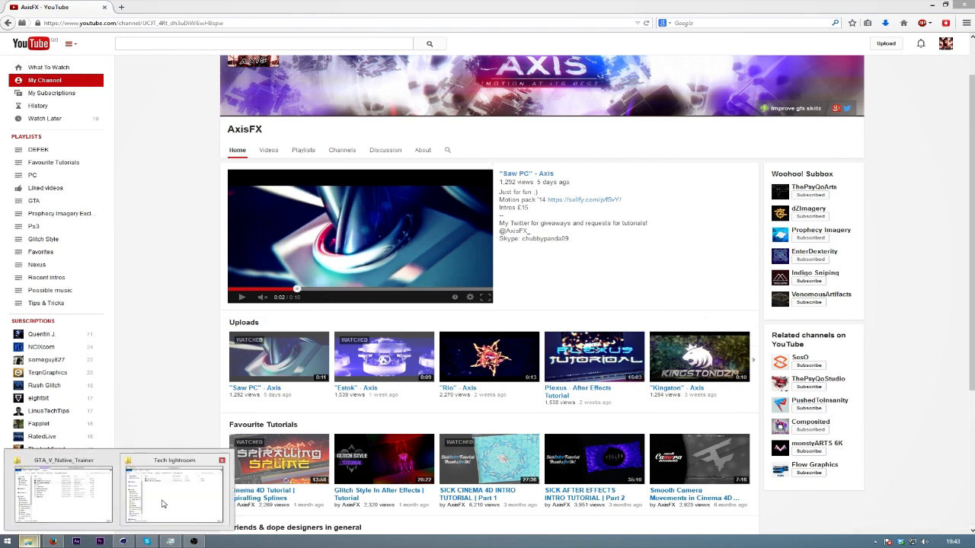
- Bring the Tech lightroom folder forward and load the Saw LR scene into Cinema 4D
{"action": "left_click", "coordinate": [174, 488]}
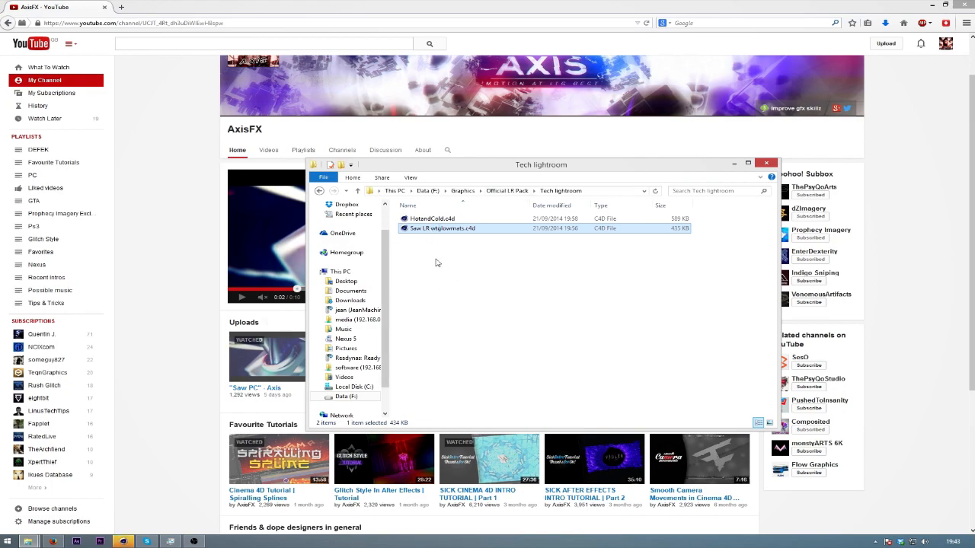
{"action": "double_click", "coordinate": [441, 228]}
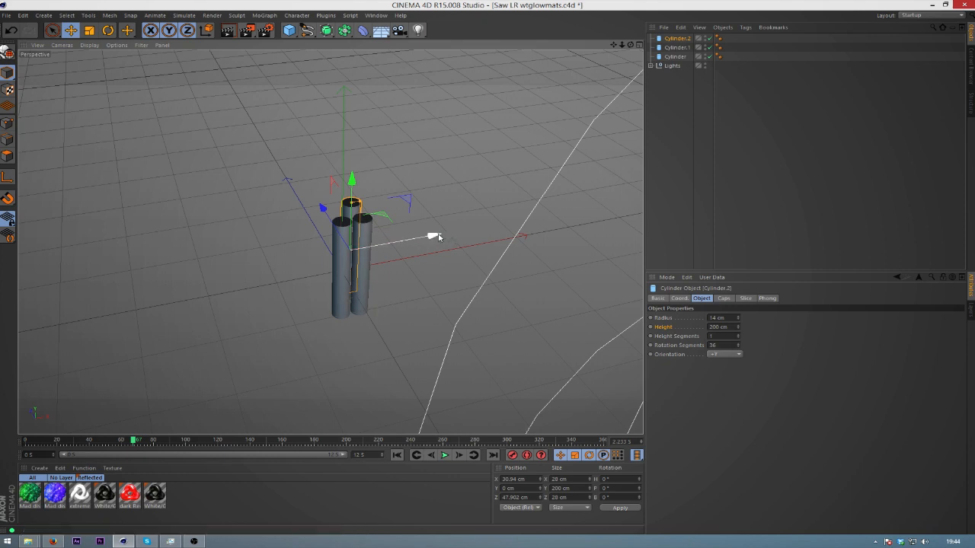
- Move the first duplicated cylinders against each other to start the bundle
{"action": "left_click_drag", "start_coordinate": [439, 236], "coordinate": [328, 221]}
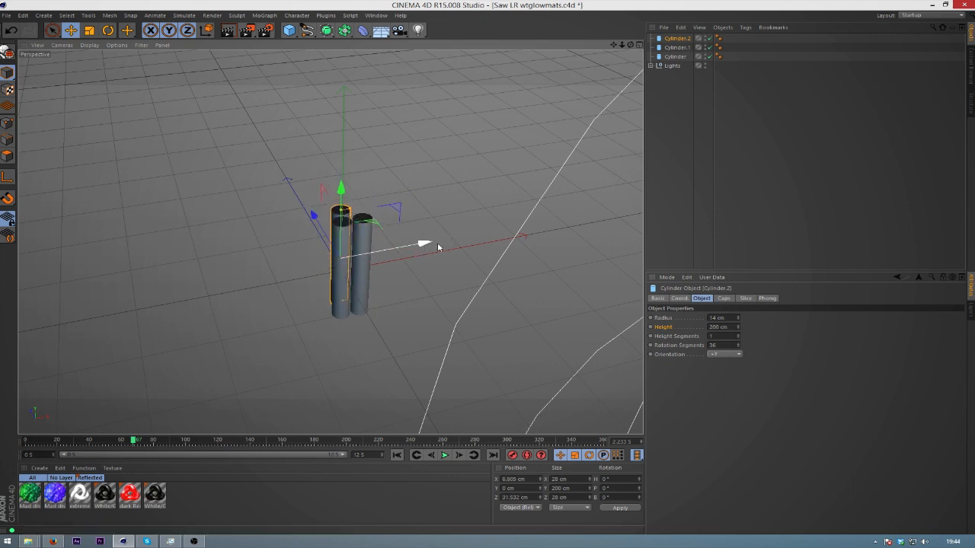
{"action": "left_click_drag", "start_coordinate": [424, 244], "coordinate": [419, 245]}
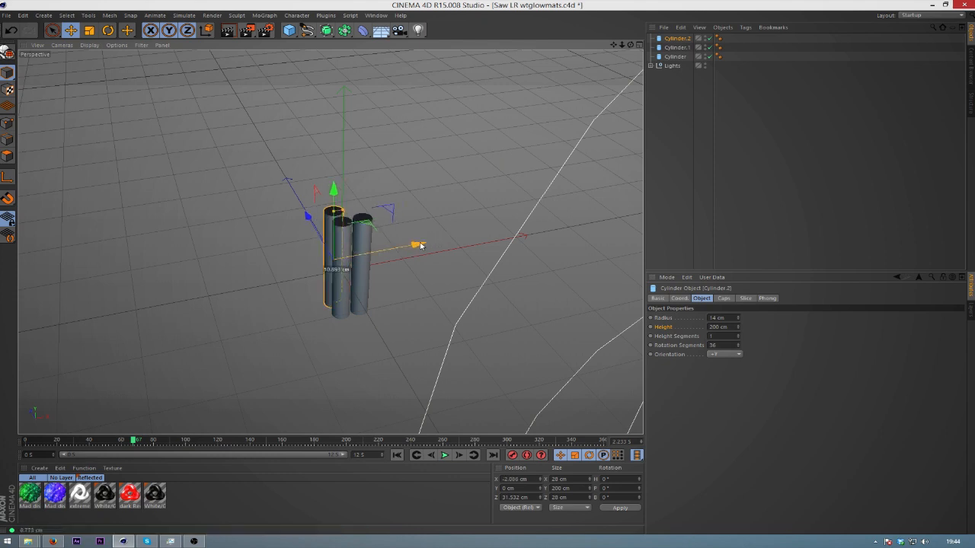
{"action": "left_click_drag", "start_coordinate": [418, 245], "coordinate": [402, 247]}
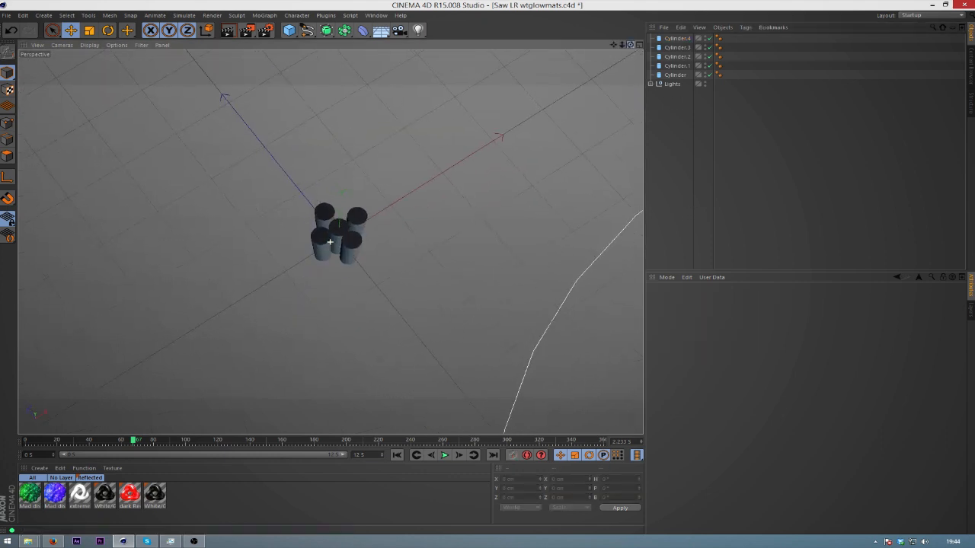
{"action": "left_click", "coordinate": [350, 242]}
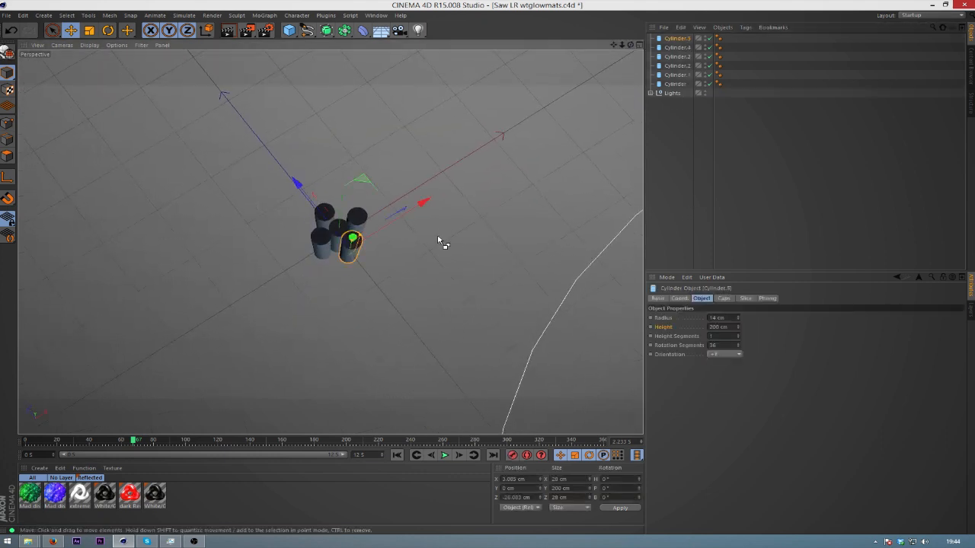
- Place the remaining copies around the cluster and tuck them into a tight eight-cylinder column
{"action": "left_click_drag", "start_coordinate": [425, 203], "coordinate": [436, 192]}
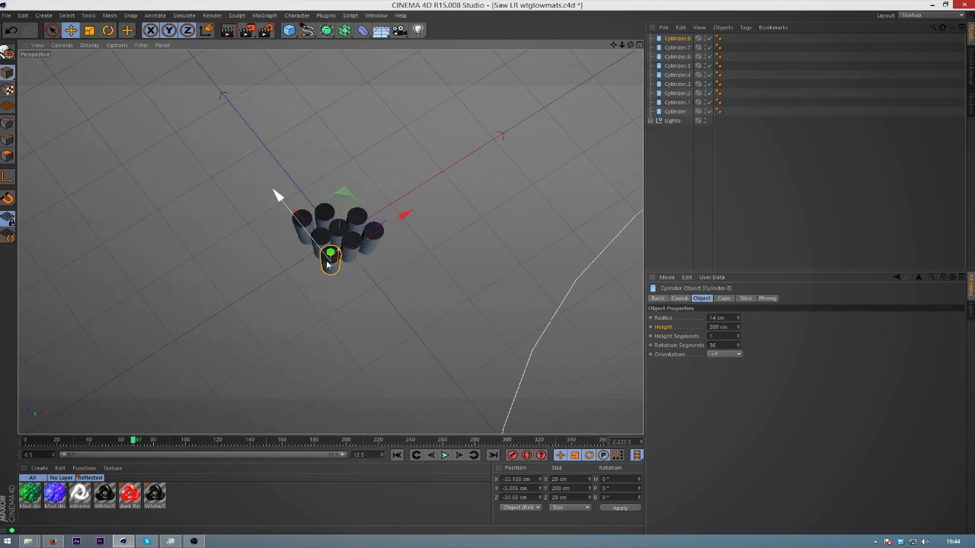
{"action": "left_click_drag", "start_coordinate": [329, 252], "coordinate": [342, 197]}
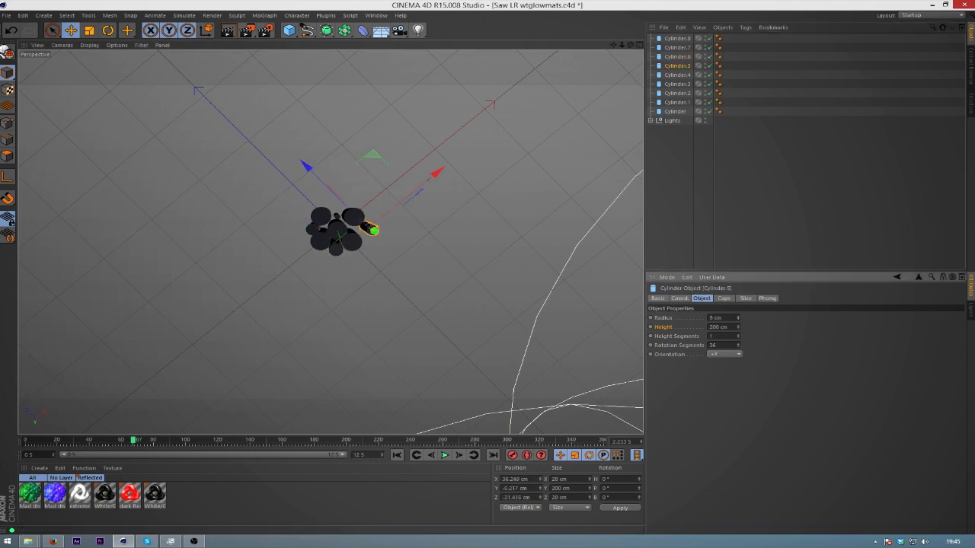
{"action": "left_click_drag", "start_coordinate": [373, 230], "coordinate": [358, 230]}
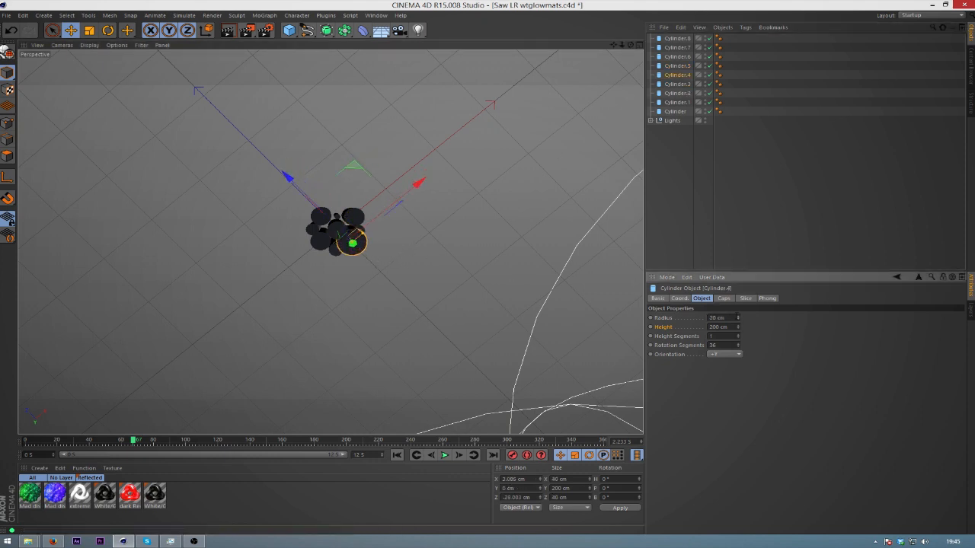
{"action": "left_click_drag", "start_coordinate": [351, 243], "coordinate": [357, 250]}
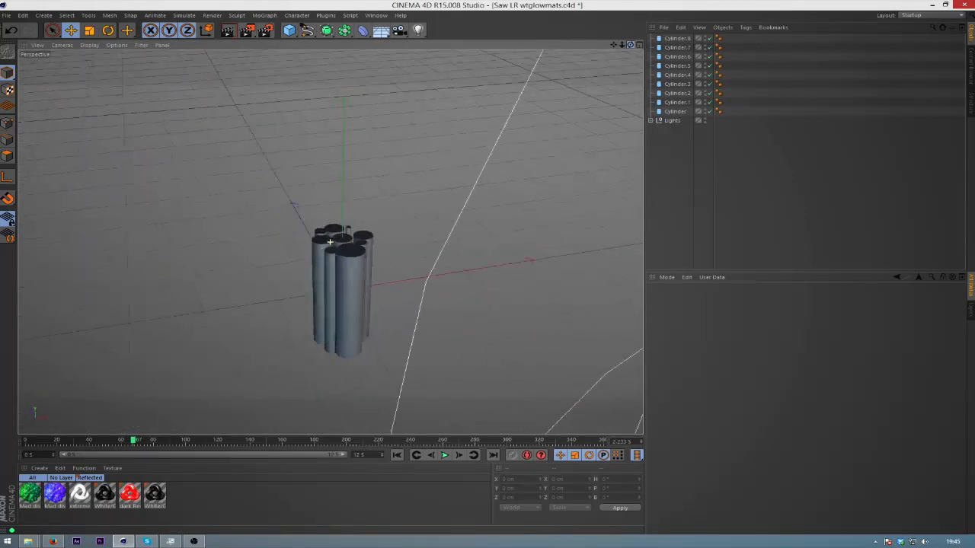
- Group all eight cylinders under one null with Alt+G and select the collapsed null
{"action": "left_click", "coordinate": [675, 111]}
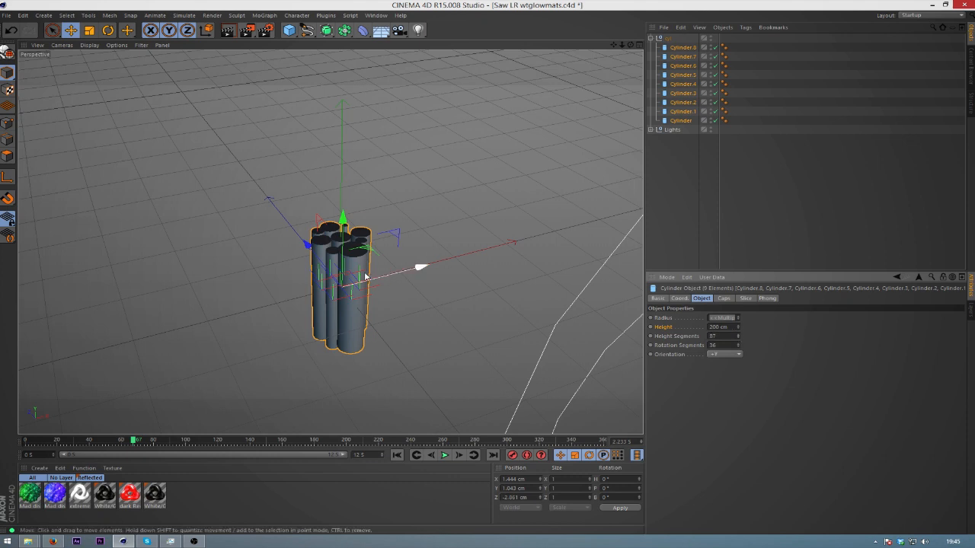
{"action": "mouse_move", "coordinate": [318, 157]}
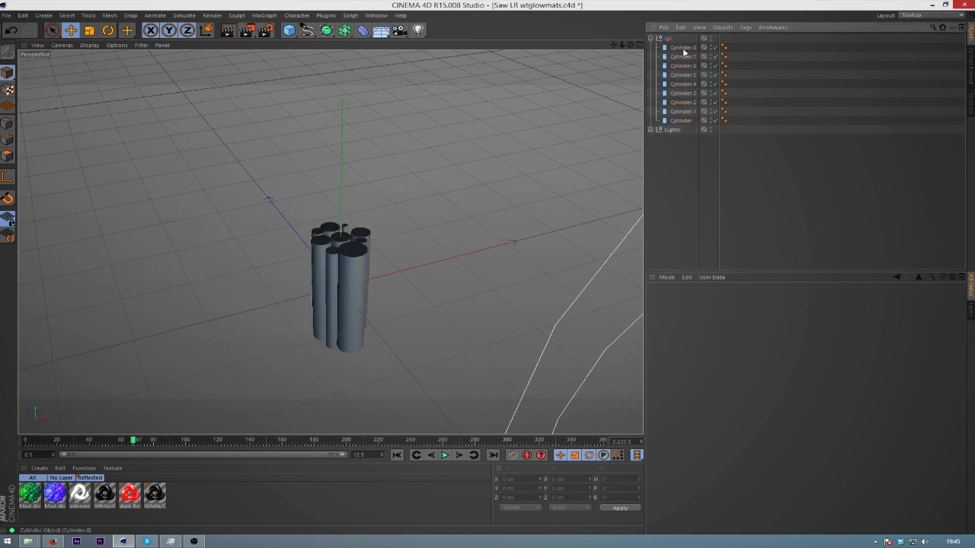
{"action": "left_click", "coordinate": [649, 38]}
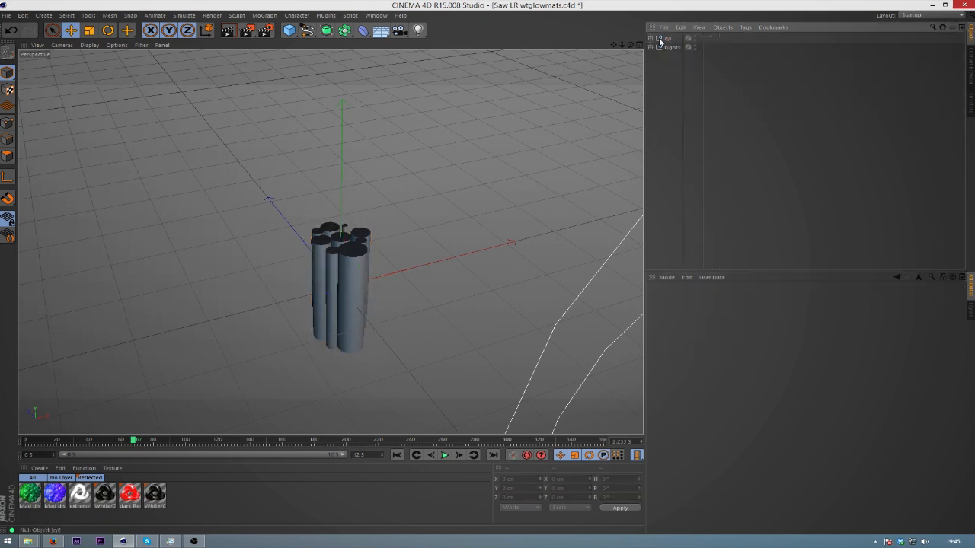
{"action": "left_click", "coordinate": [671, 38]}
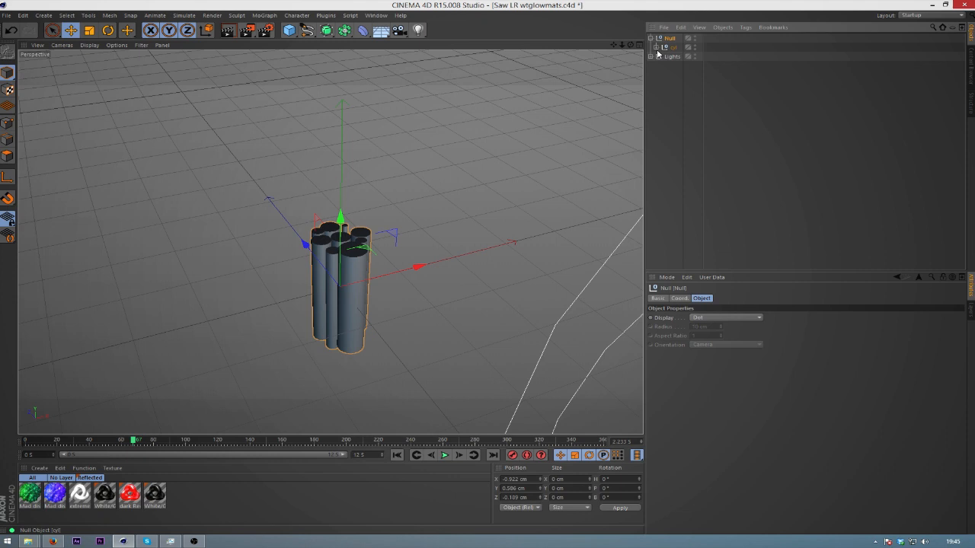
{"action": "left_click", "coordinate": [670, 38]}
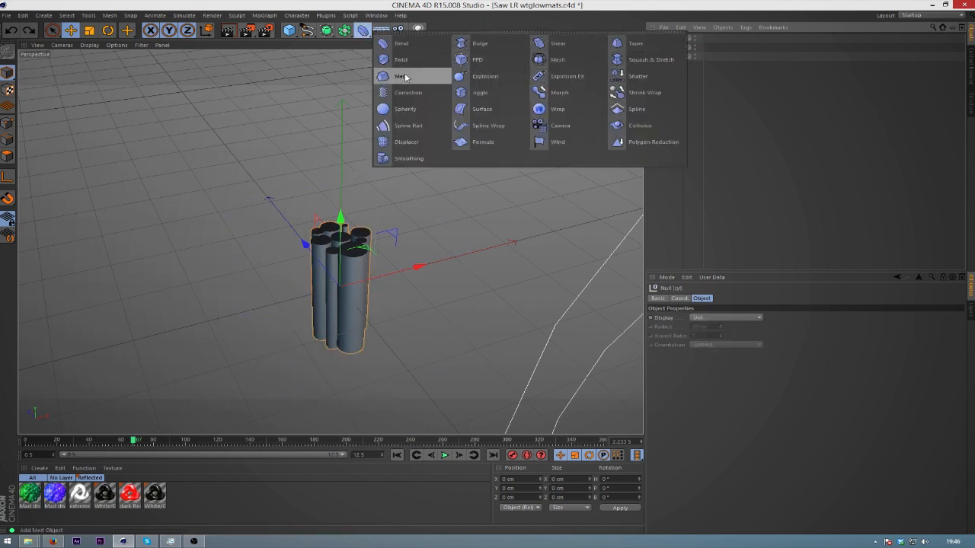
- Add a Twist deformer inside the cylinder null and set its angle so the taller bundle twists
{"action": "left_click", "coordinate": [401, 60]}
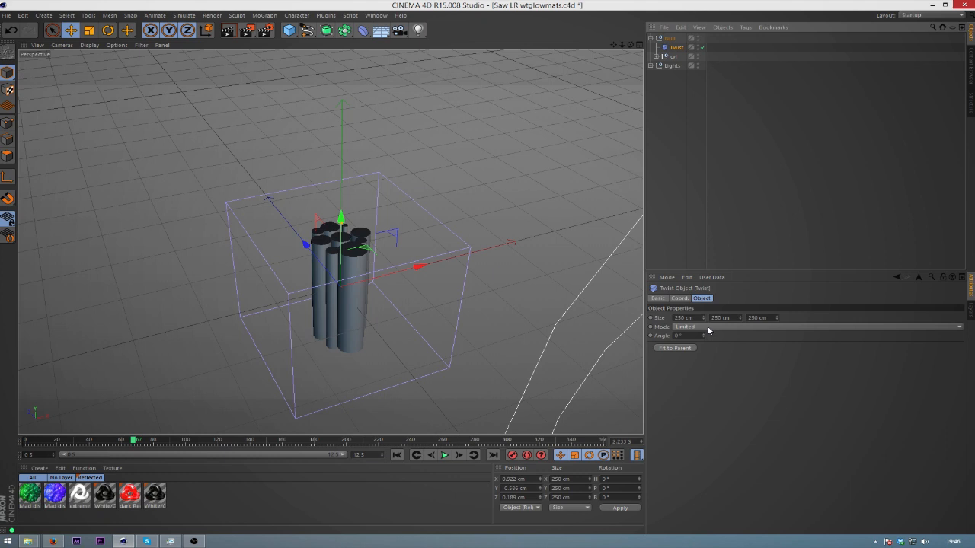
{"action": "mouse_move", "coordinate": [703, 319]}
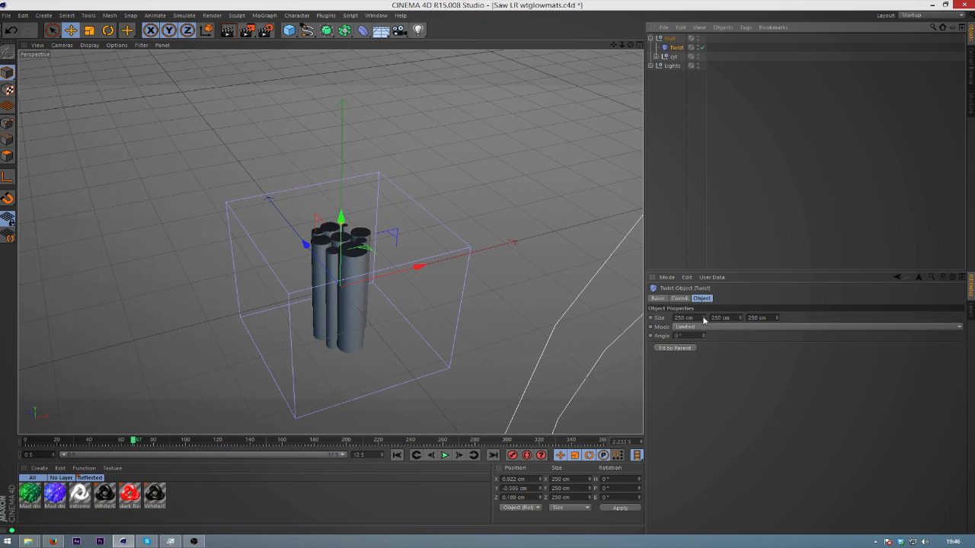
{"action": "mouse_move", "coordinate": [704, 338]}
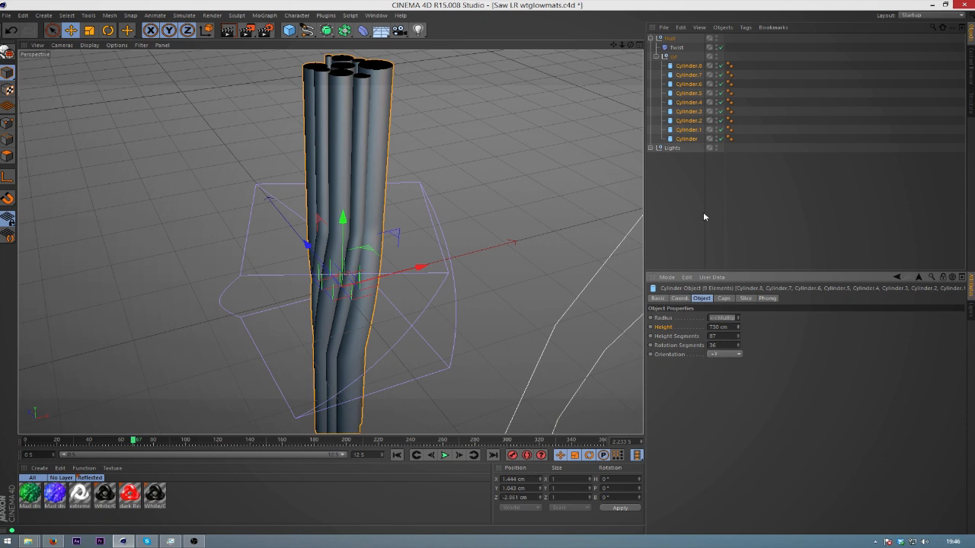
{"action": "left_click", "coordinate": [677, 46]}
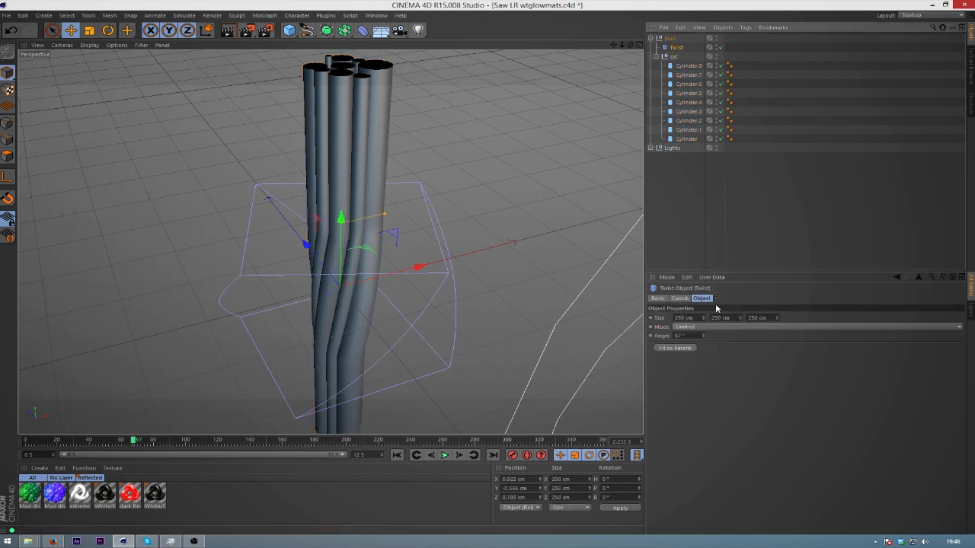
{"action": "mouse_move", "coordinate": [741, 320]}
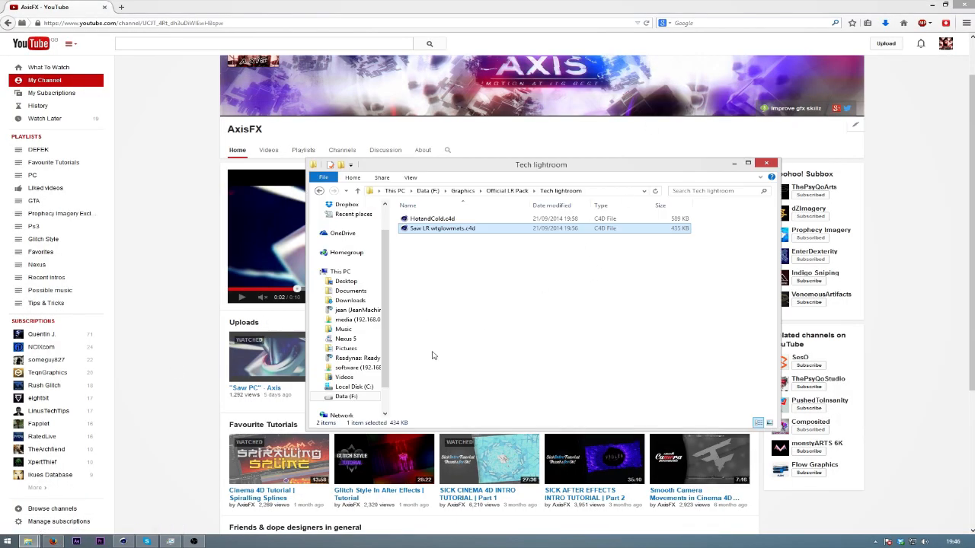
- Reload the .c4d scene from the Tech lightroom folder, showing the tightly coiled bundle
{"action": "double_click", "coordinate": [442, 228]}
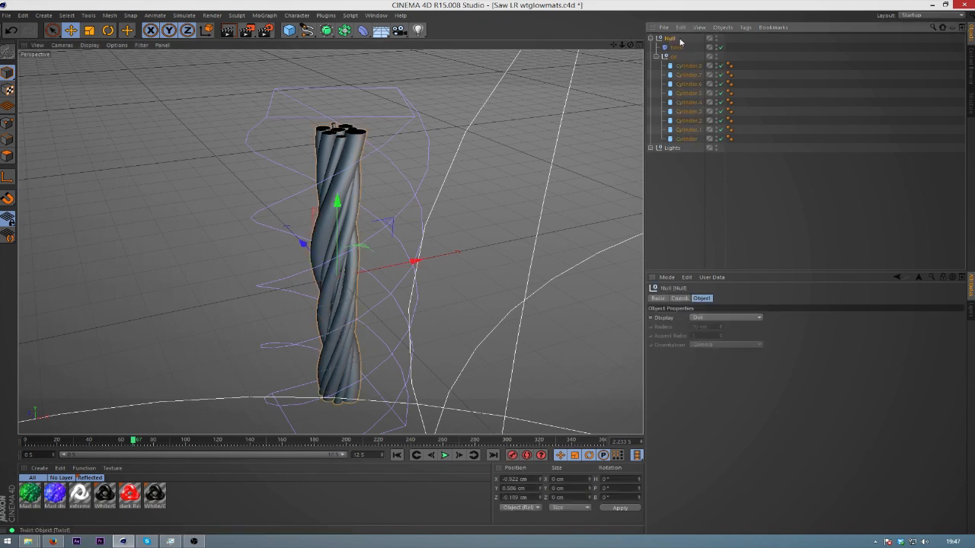
- Add a MoText object beside the wire bundle and choose its font from the list
{"action": "left_click", "coordinate": [688, 65]}
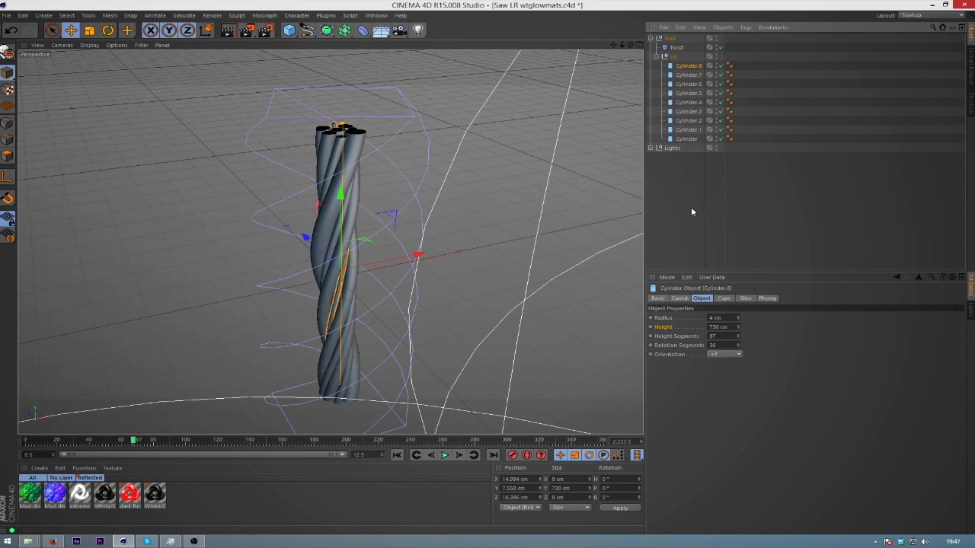
{"action": "mouse_move", "coordinate": [265, 15]}
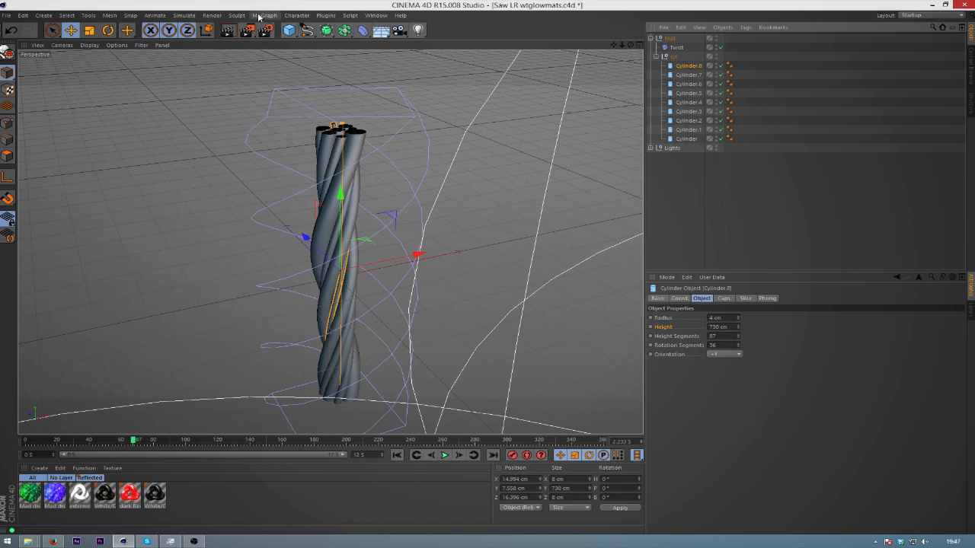
{"action": "left_click", "coordinate": [265, 15]}
{"action": "type", "text": "A"}
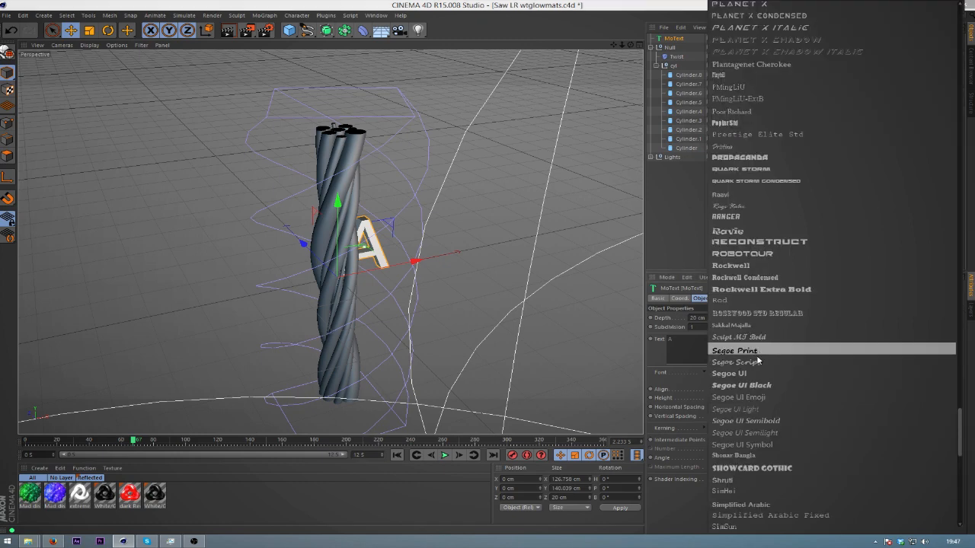
{"action": "scroll", "scroll_direction": "up", "scroll_amount": 3}
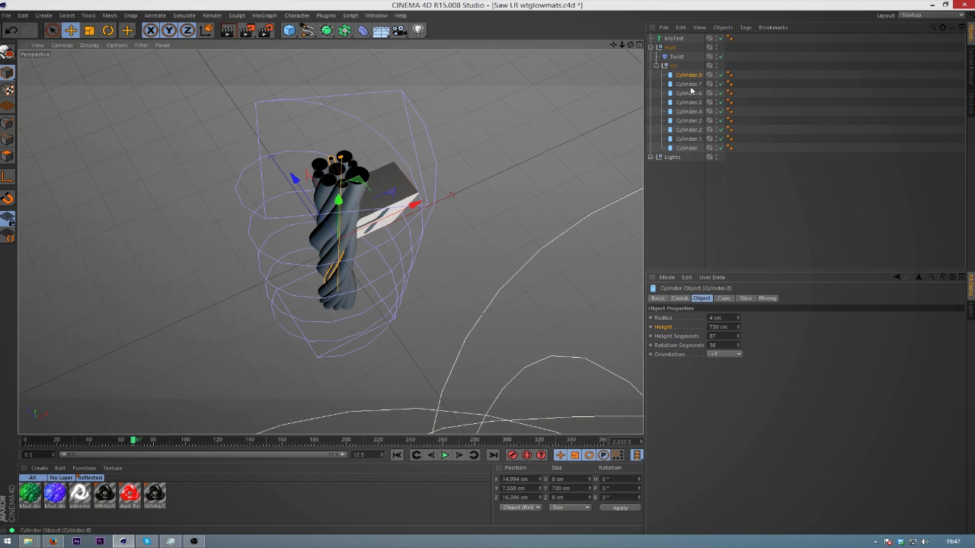
- Give four of the wire cylinders different radius values so the strands vary in thickness
{"action": "left_click", "coordinate": [688, 84]}
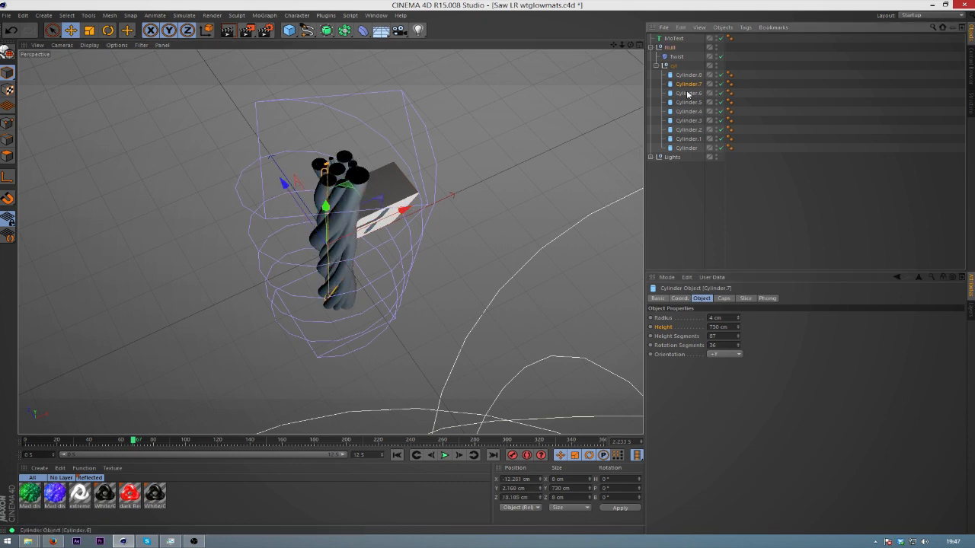
{"action": "left_click", "coordinate": [688, 93]}
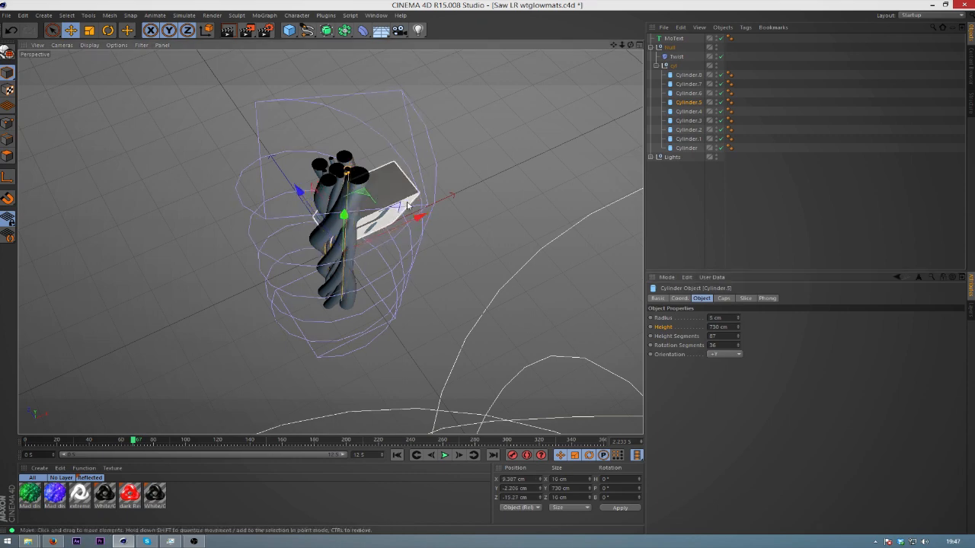
{"action": "left_click", "coordinate": [688, 111]}
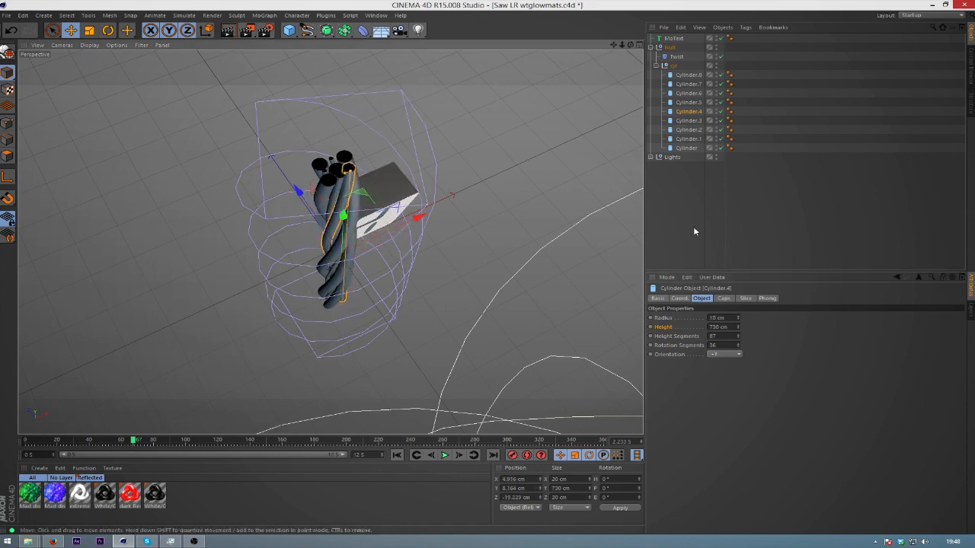
{"action": "left_click", "coordinate": [689, 120]}
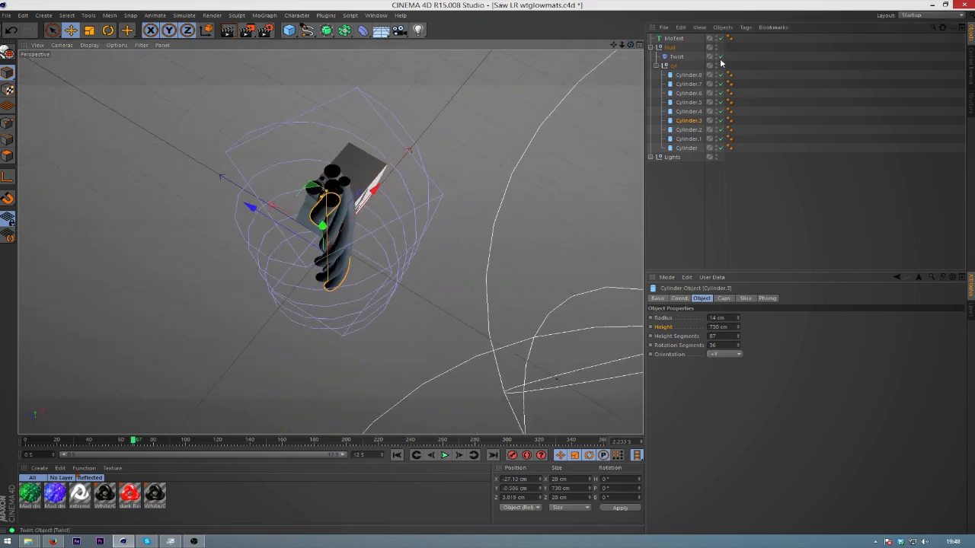
- Check the wires with the Twist deformer off and on, then adjust one more cylinder's radius
{"action": "left_click", "coordinate": [719, 56]}
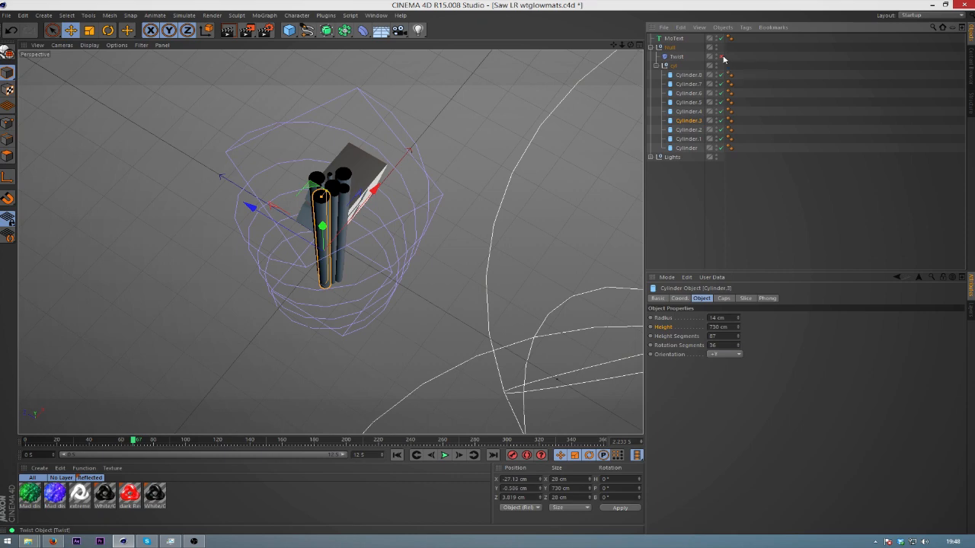
{"action": "left_click", "coordinate": [723, 56]}
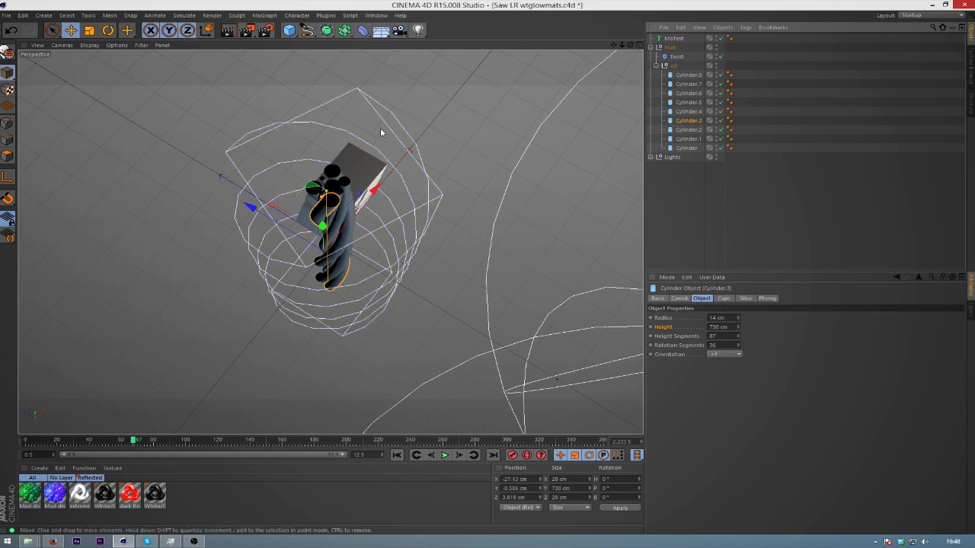
{"action": "left_click", "coordinate": [689, 129]}
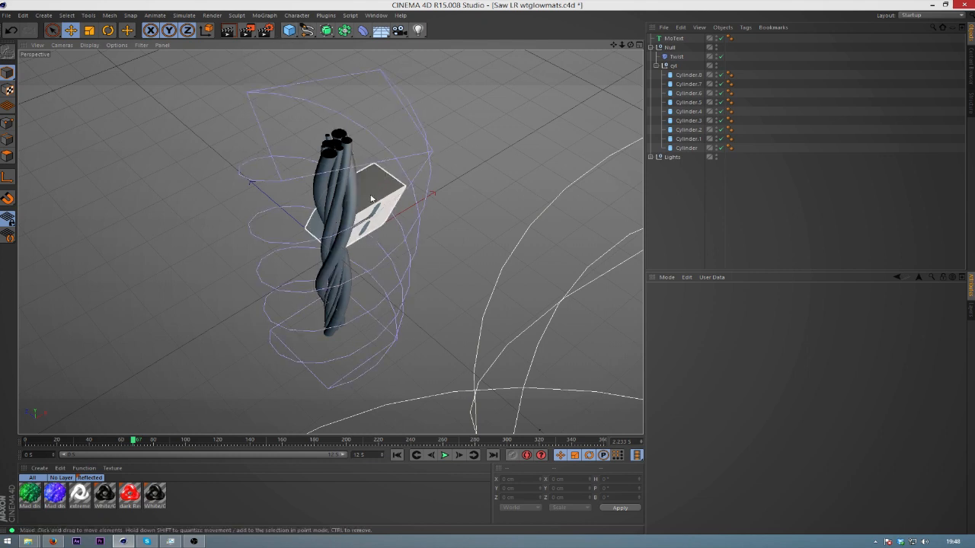
- Set the MoText start and end caps to Fillet Cap and add a Boole object for the hole
{"action": "left_click", "coordinate": [673, 38]}
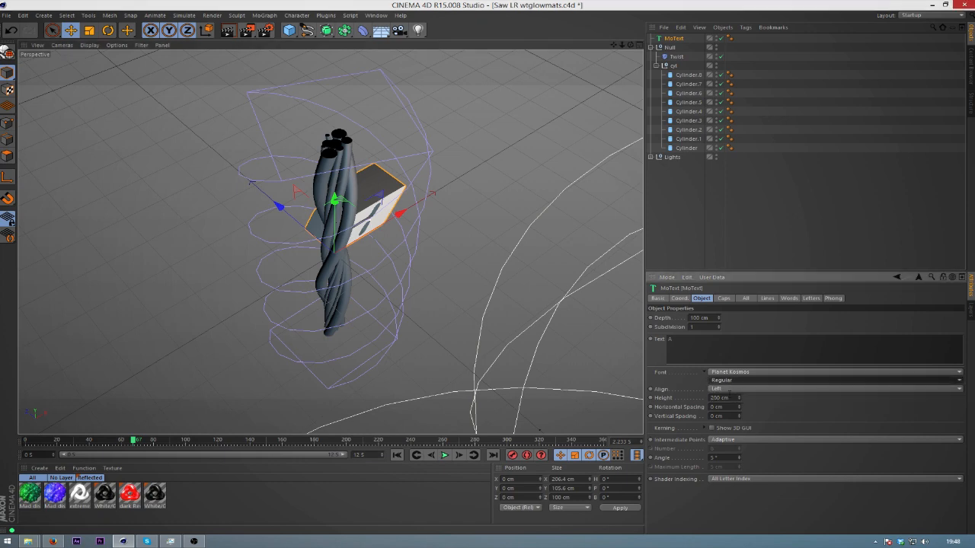
{"action": "left_click", "coordinate": [722, 297]}
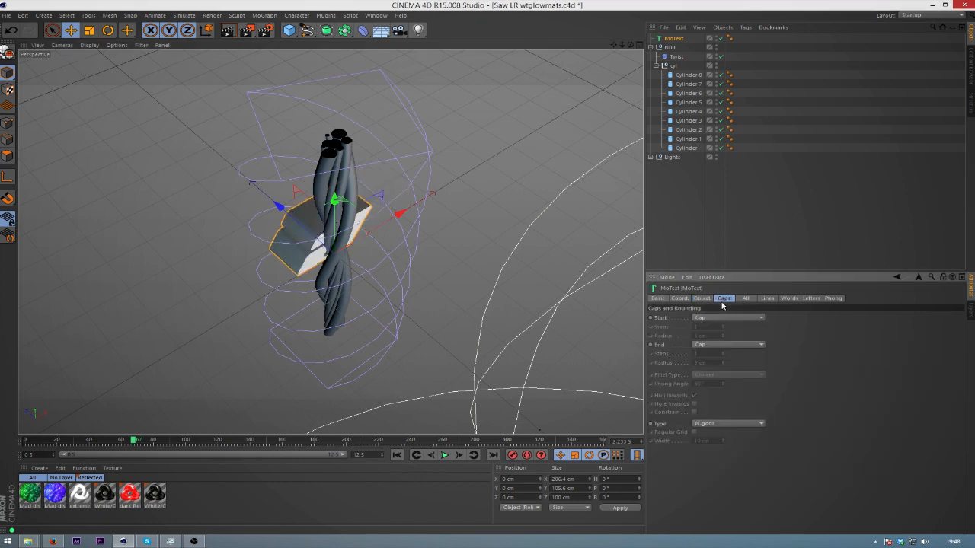
{"action": "left_click", "coordinate": [728, 318]}
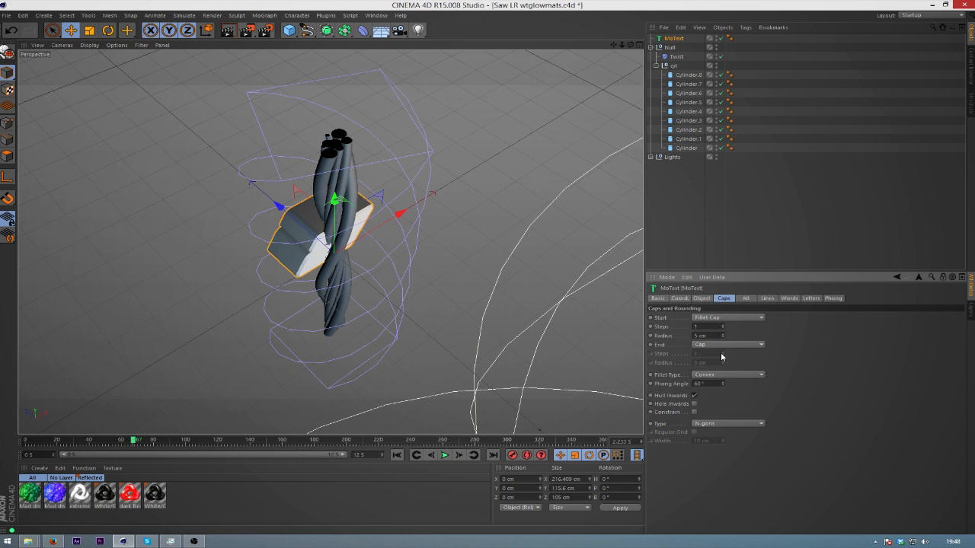
{"action": "left_click", "coordinate": [728, 344]}
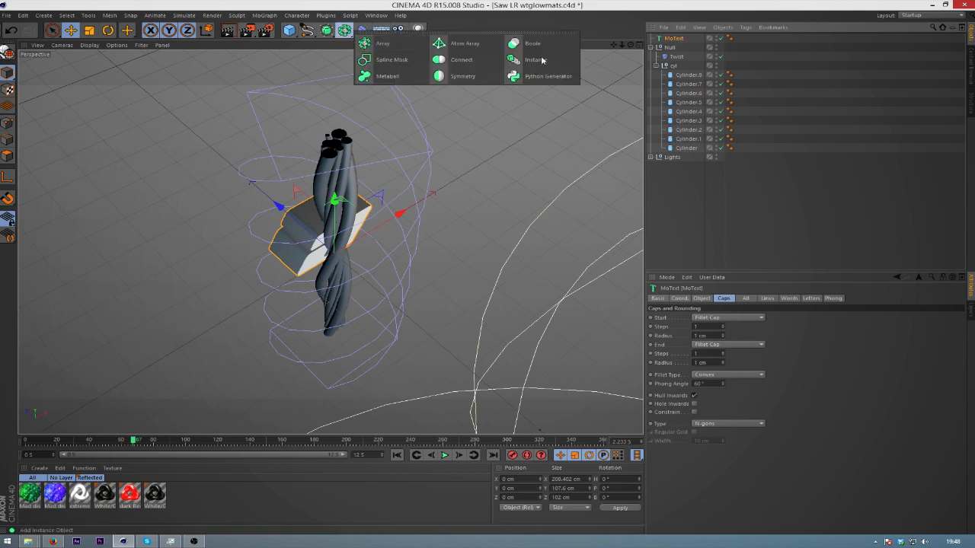
{"action": "left_click", "coordinate": [534, 42]}
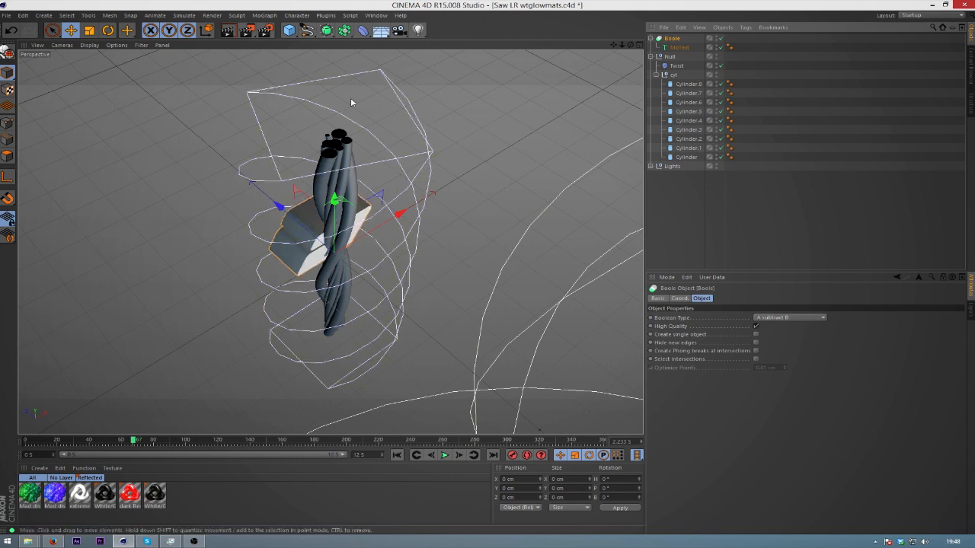
- Add a cutter cylinder, hide the wire null, and stand the cylinder on the logo block with its radius and height set
{"action": "left_click", "coordinate": [290, 31]}
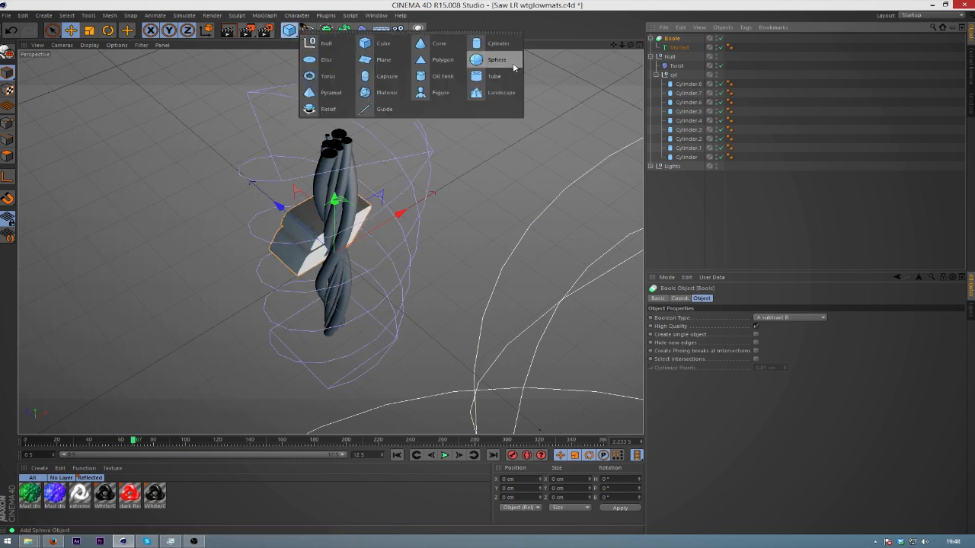
{"action": "mouse_move", "coordinate": [497, 43]}
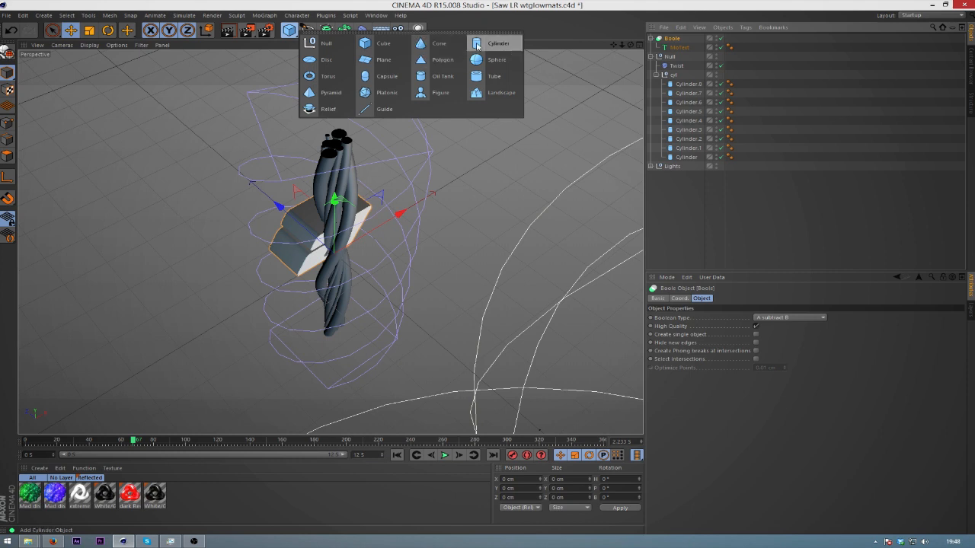
{"action": "left_click", "coordinate": [498, 42]}
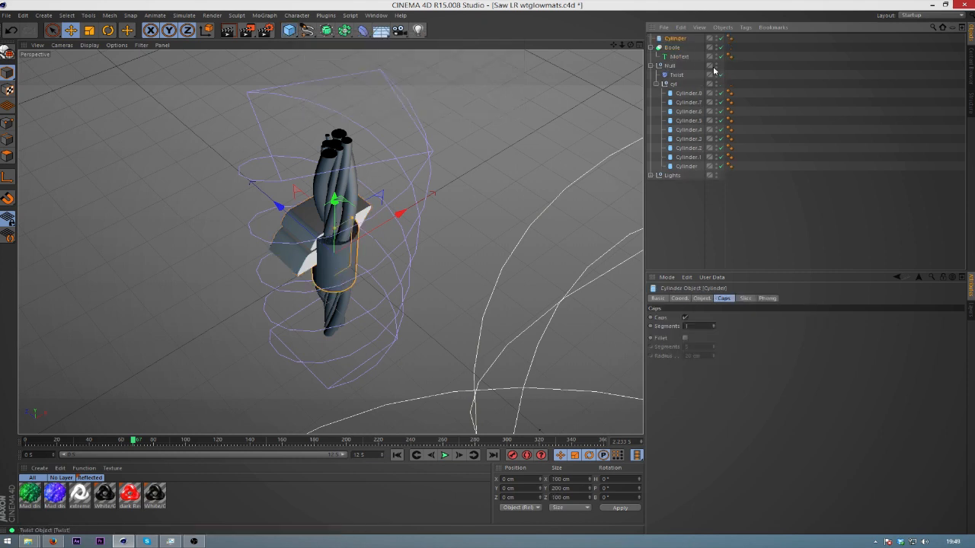
{"action": "left_click", "coordinate": [710, 75]}
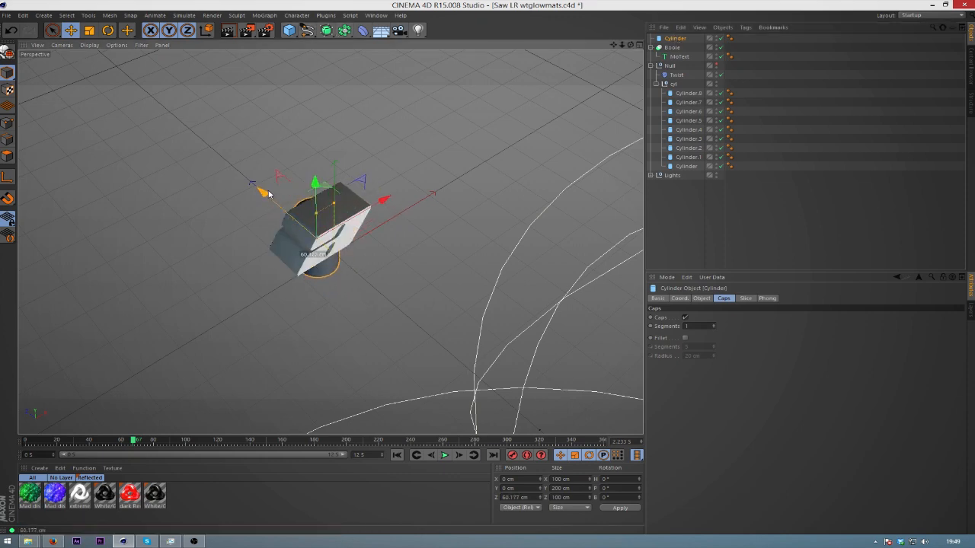
{"action": "left_click_drag", "start_coordinate": [267, 192], "coordinate": [384, 165]}
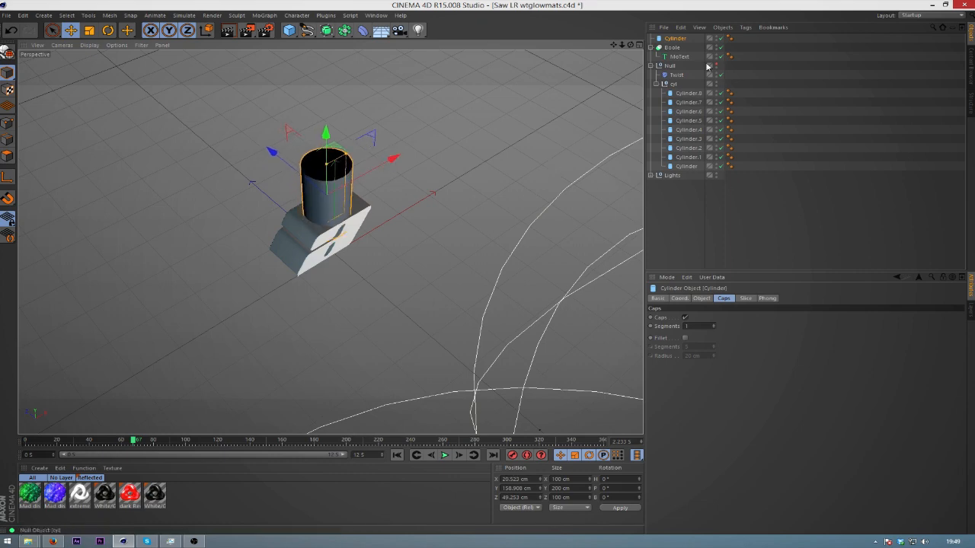
{"action": "left_click", "coordinate": [700, 298]}
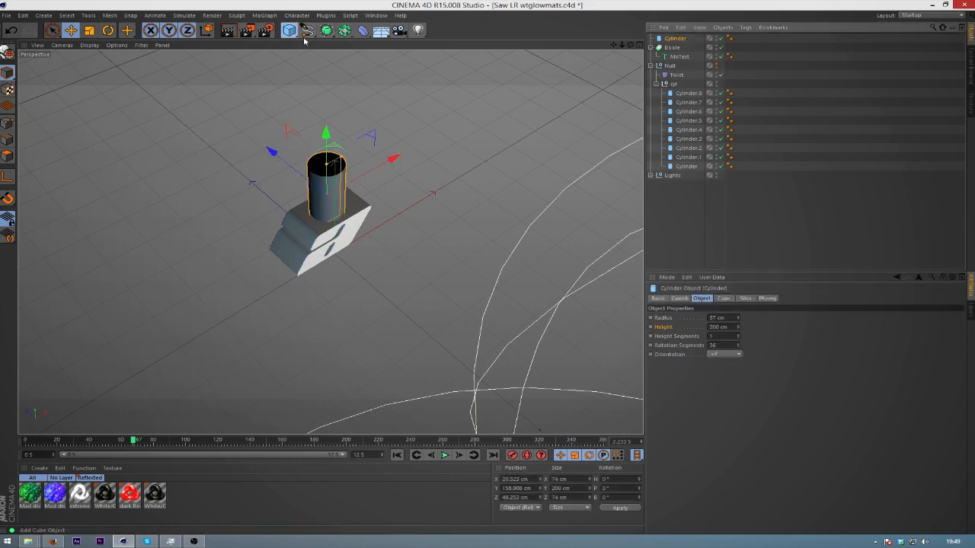
- Add a Torus and size it snugly around the cutter cylinder at the top of the logo block's hole
{"action": "left_click", "coordinate": [289, 31]}
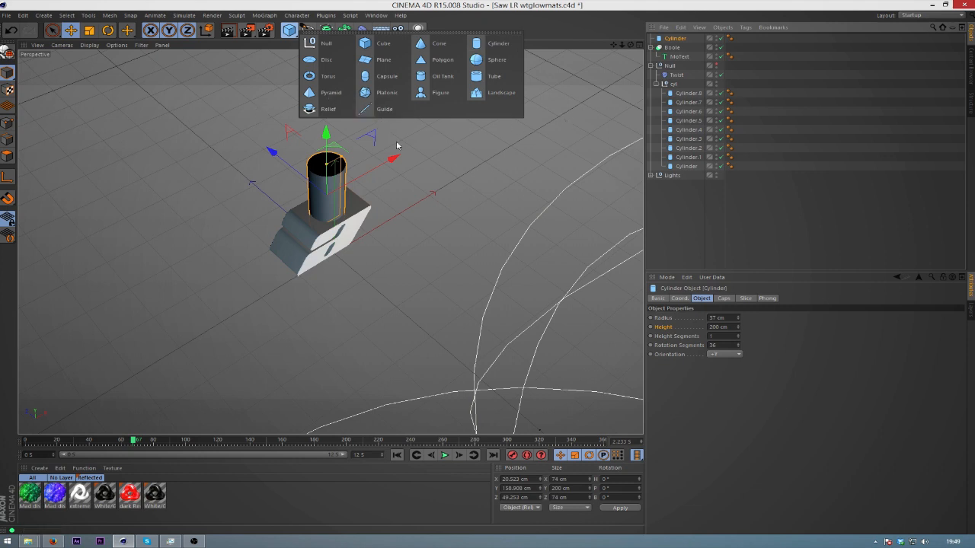
{"action": "mouse_move", "coordinate": [331, 92]}
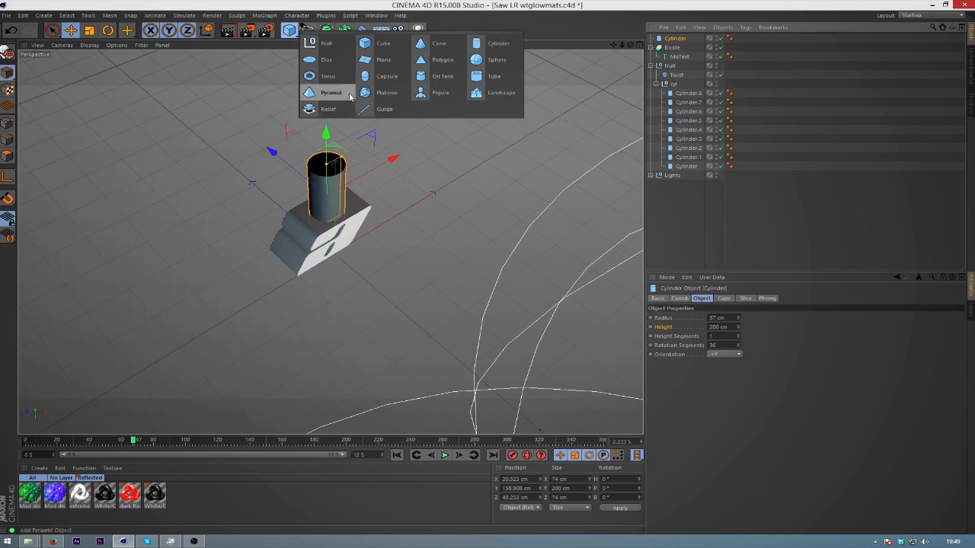
{"action": "left_click", "coordinate": [328, 76]}
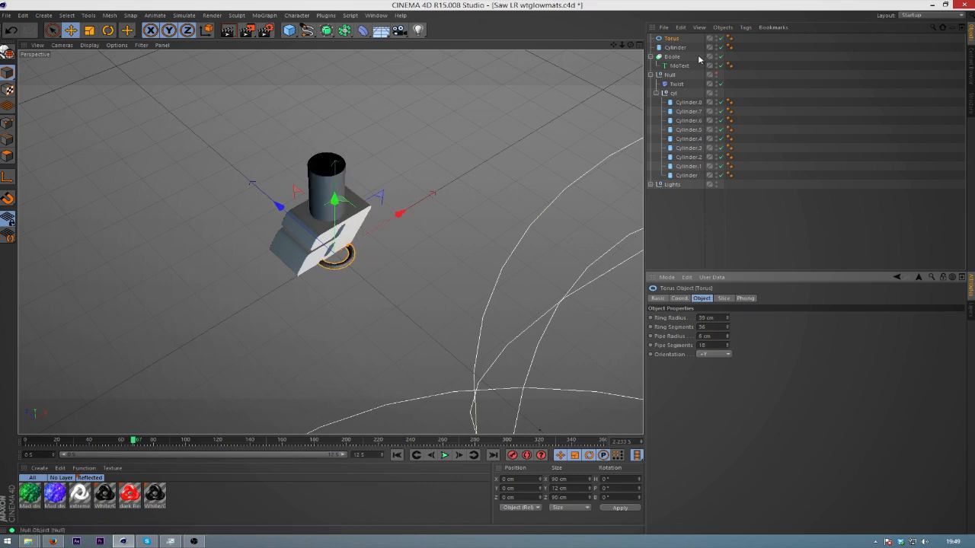
{"action": "left_click", "coordinate": [674, 47]}
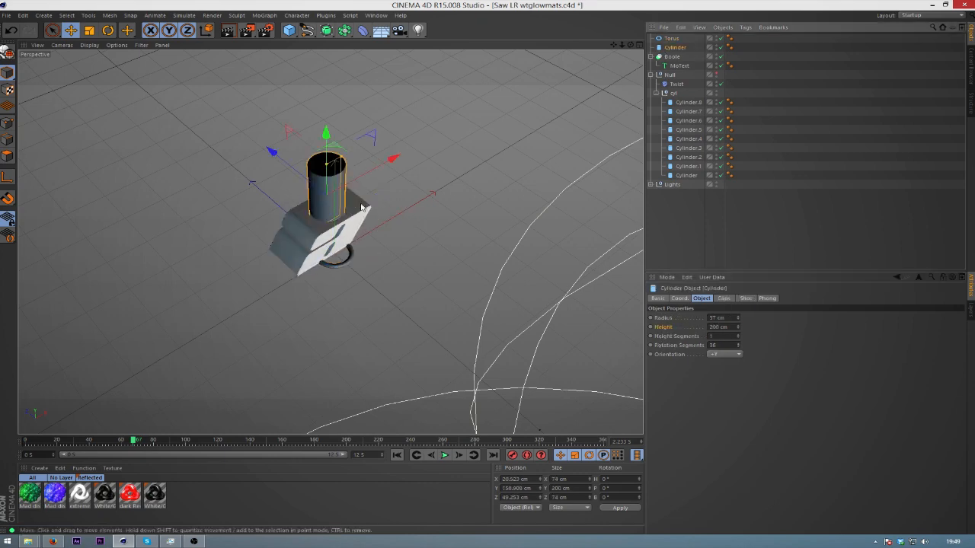
{"action": "left_click", "coordinate": [679, 297]}
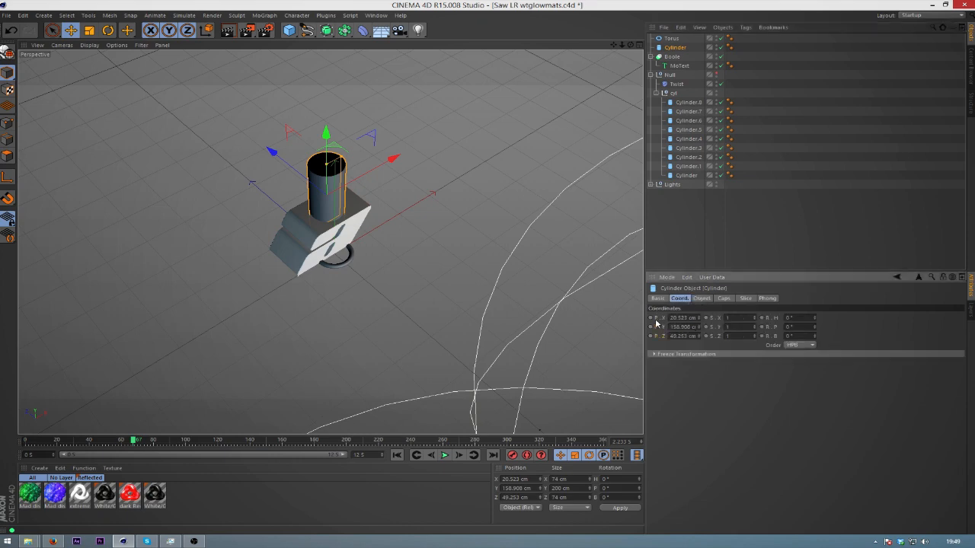
{"action": "left_click", "coordinate": [672, 39]}
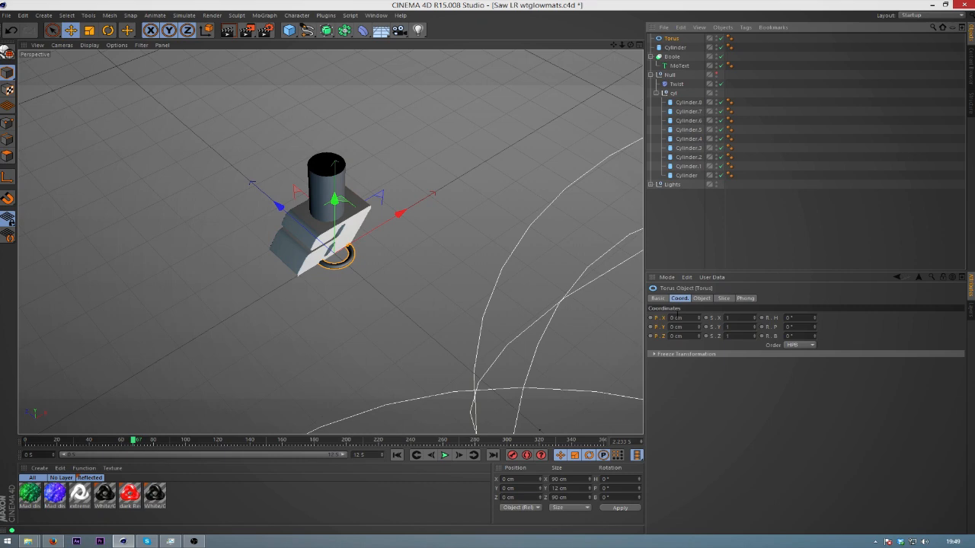
{"action": "mouse_move", "coordinate": [668, 315]}
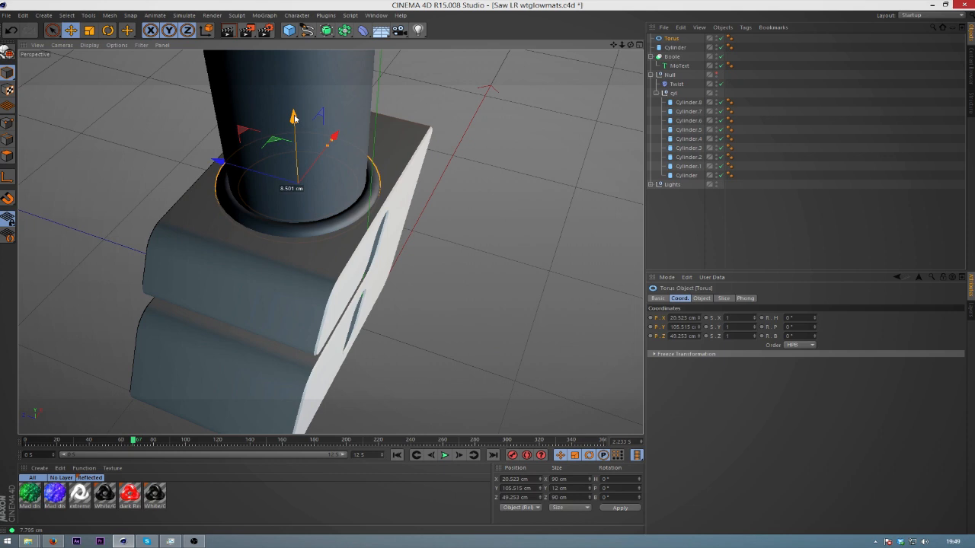
{"action": "left_click_drag", "start_coordinate": [293, 134], "coordinate": [293, 116]}
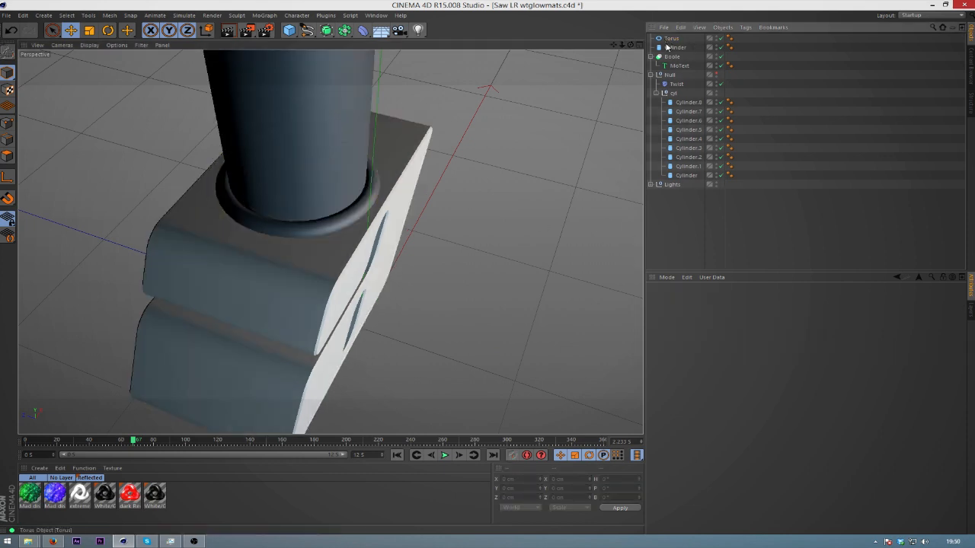
- Group the Torus, Cylinder and Boole under a Null and give the group a new name
{"action": "left_click", "coordinate": [675, 47]}
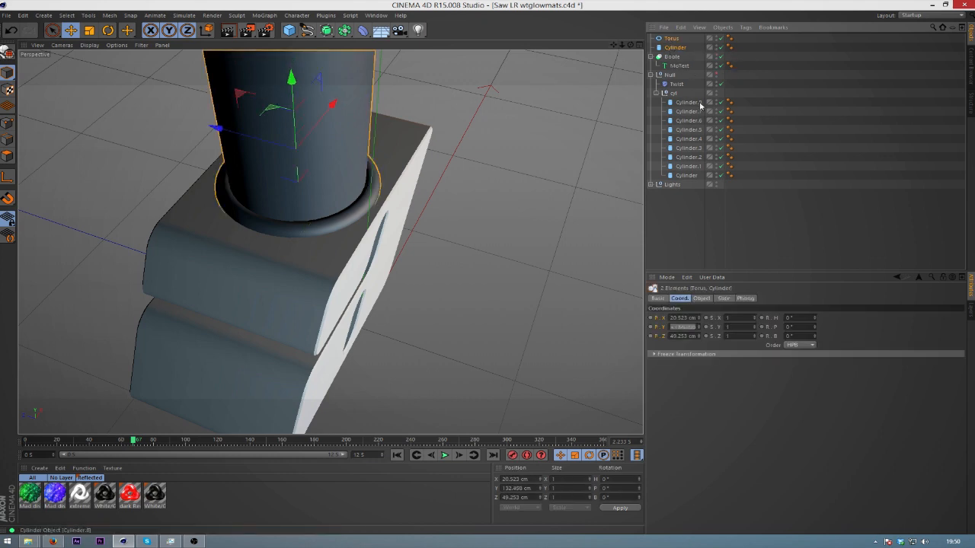
{"action": "mouse_move", "coordinate": [698, 101]}
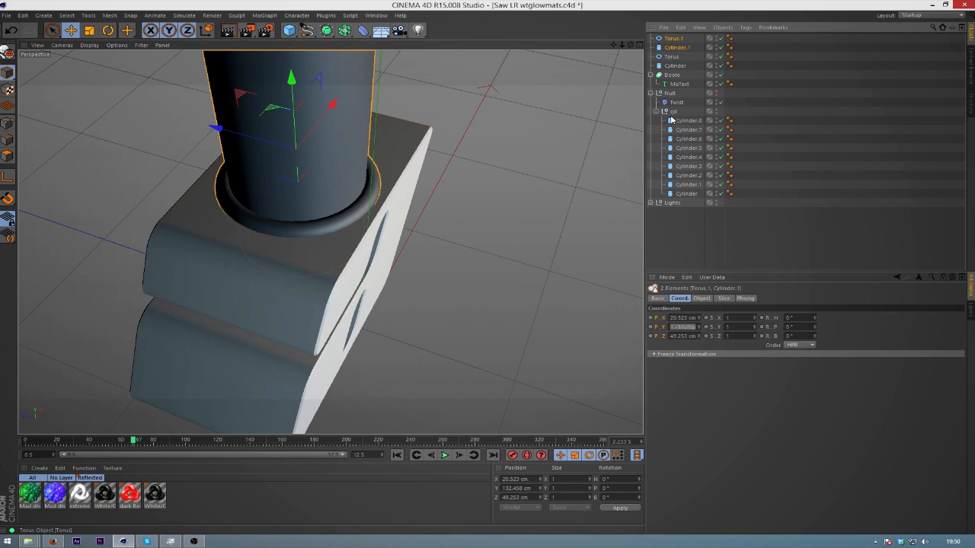
{"action": "mouse_move", "coordinate": [629, 85]}
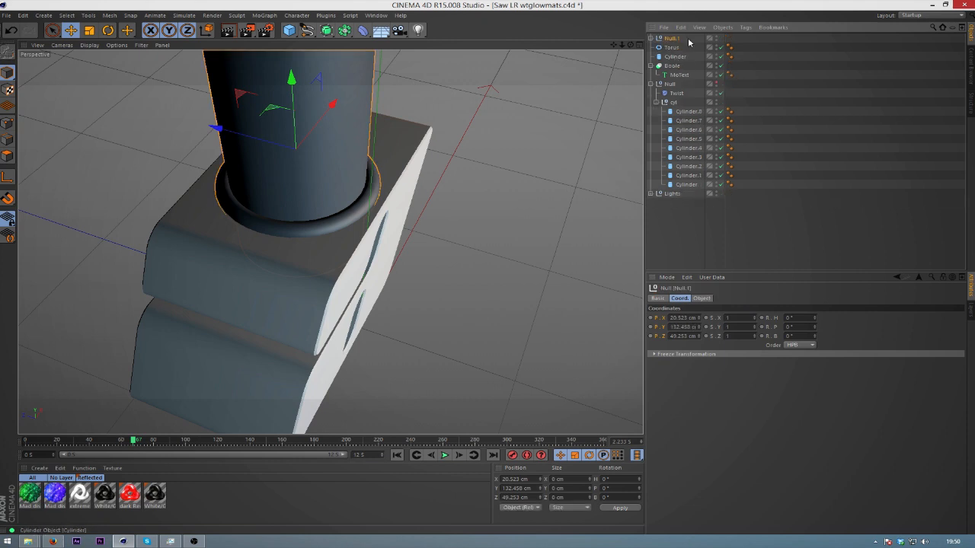
{"action": "double_click", "coordinate": [670, 37]}
{"action": "type", "text": "backup"}
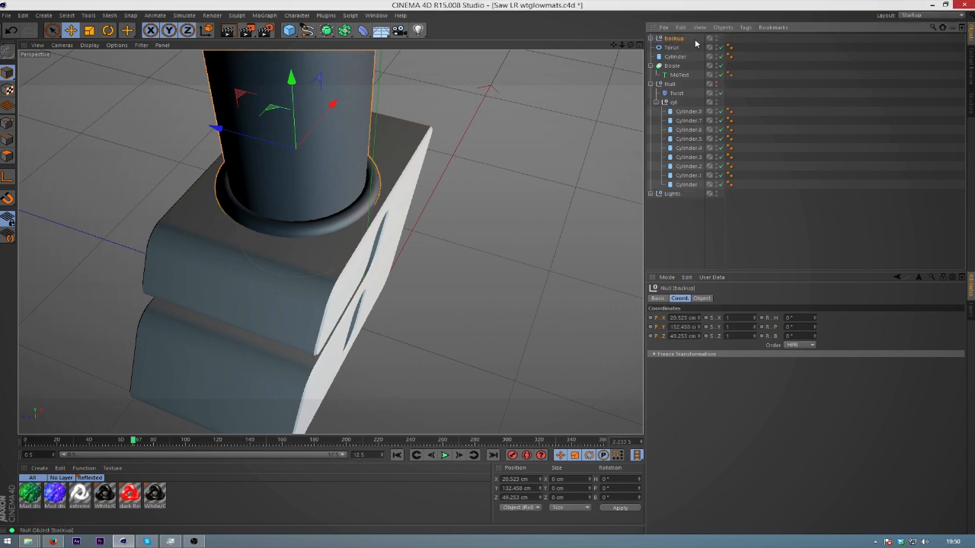
{"action": "left_click", "coordinate": [672, 47]}
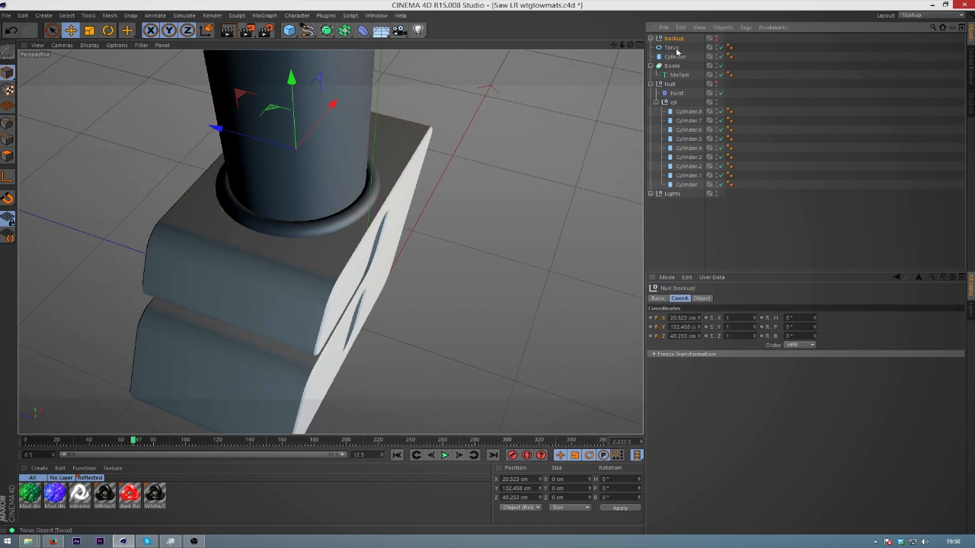
{"action": "left_click", "coordinate": [675, 57]}
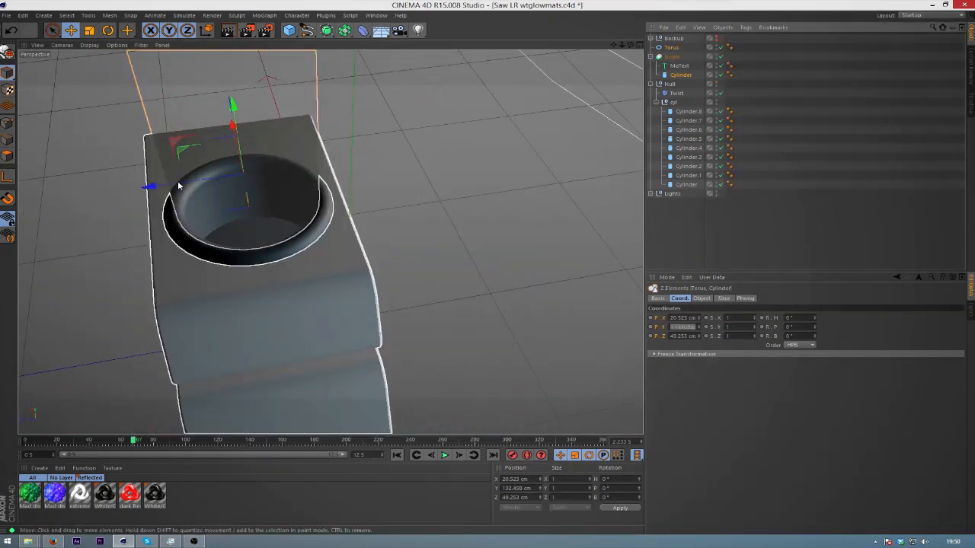
- Drag the ring and cutter cylinder upward along Y so the hole's rim forms a rounded lip
{"action": "left_click_drag", "start_coordinate": [234, 94], "coordinate": [227, 103]}
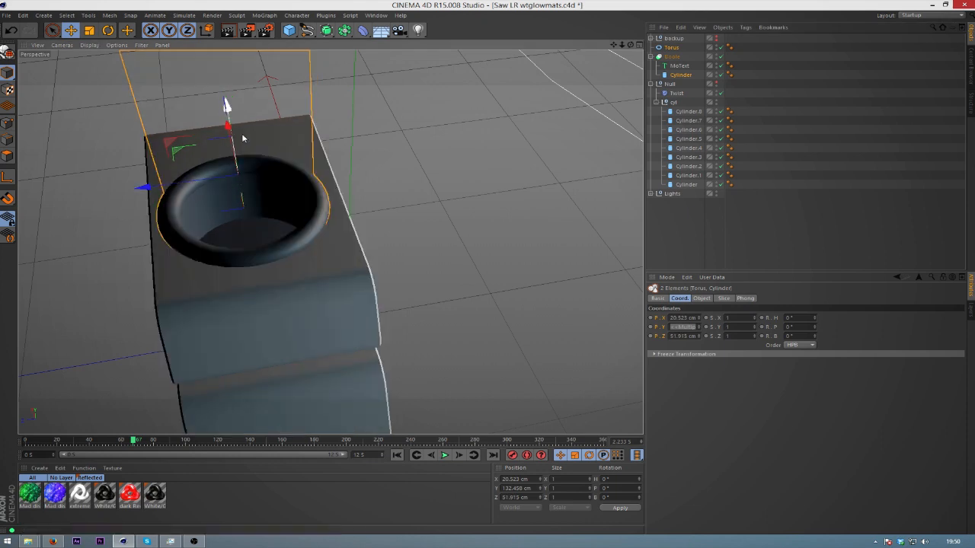
{"action": "left_click_drag", "start_coordinate": [229, 134], "coordinate": [225, 122]}
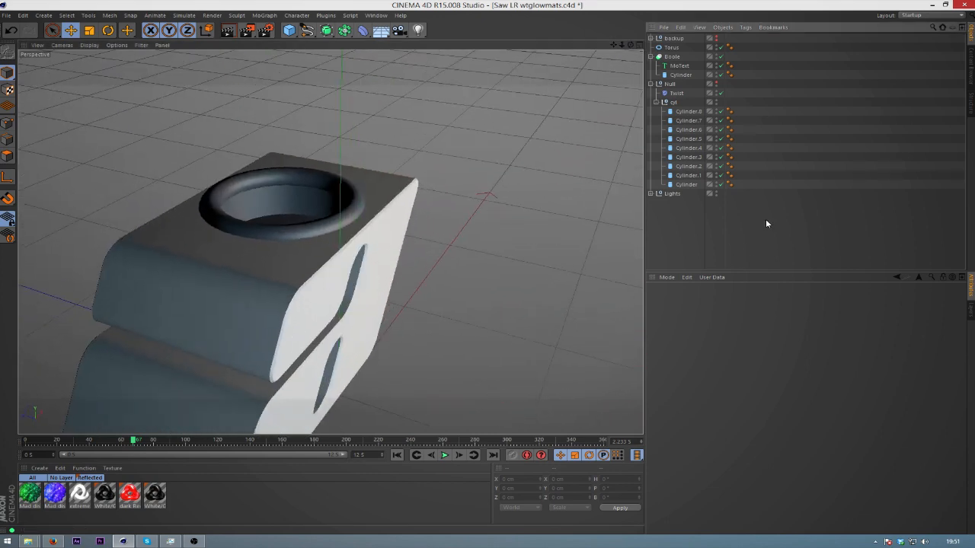
- Re-enable visibility of the wire cylinders and the Twist deformer in the Object Manager
{"action": "left_click", "coordinate": [673, 102]}
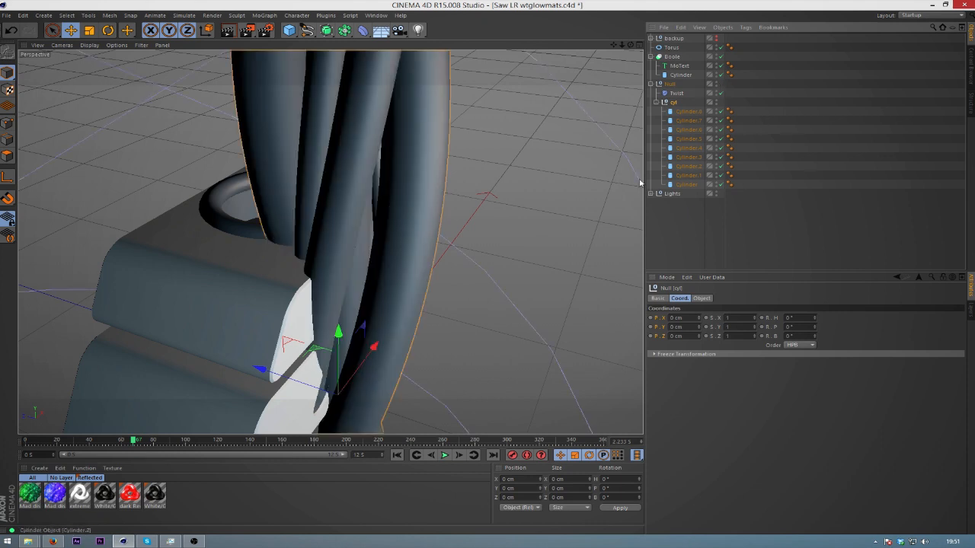
{"action": "mouse_move", "coordinate": [670, 203]}
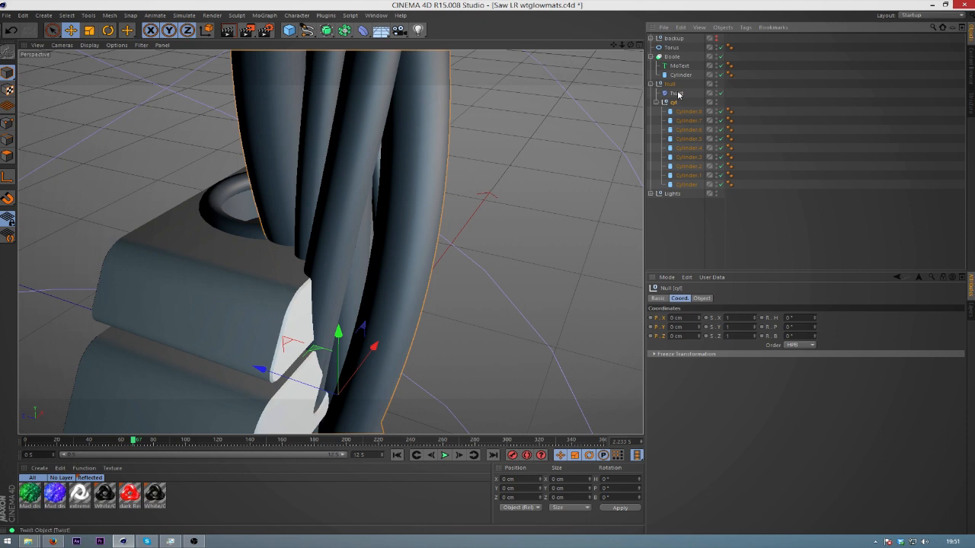
{"action": "left_click", "coordinate": [676, 93]}
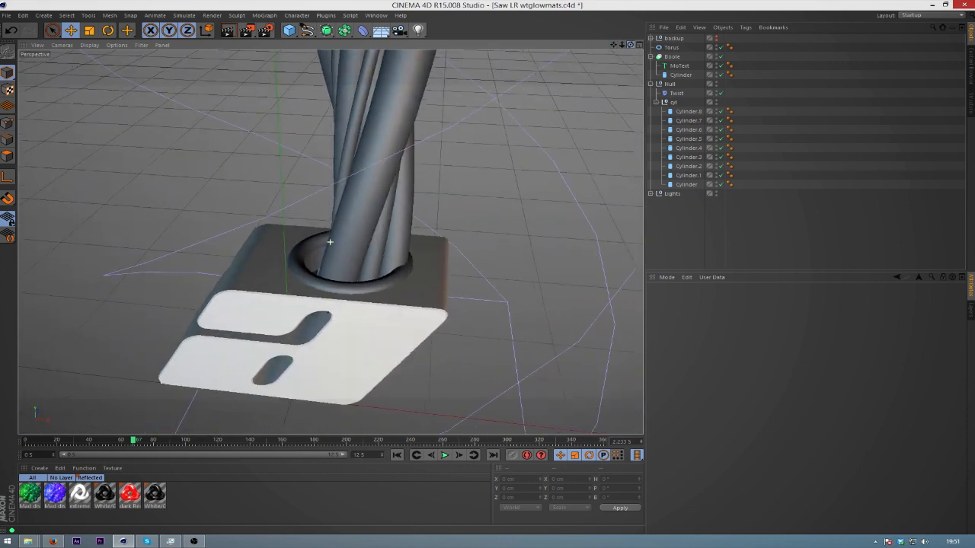
- Check the Wall null's fit in the four-view layout, then return to a single perspective looking down on the block
{"action": "left_click", "coordinate": [638, 46]}
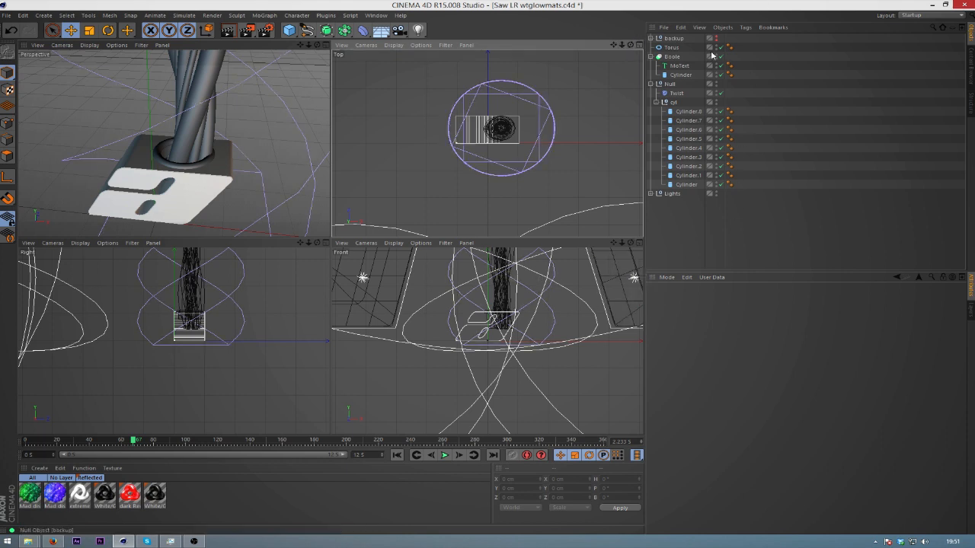
{"action": "left_click", "coordinate": [676, 93]}
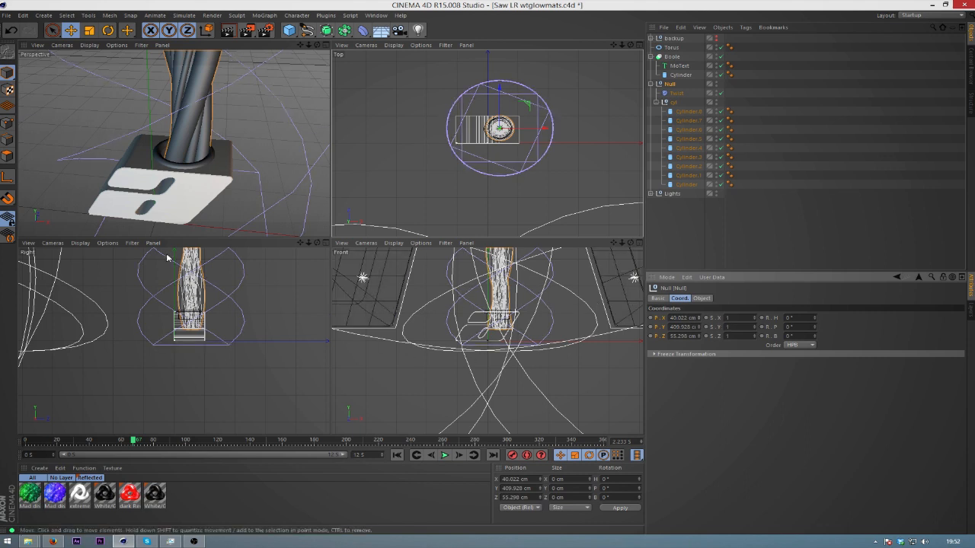
{"action": "left_click", "coordinate": [680, 65]}
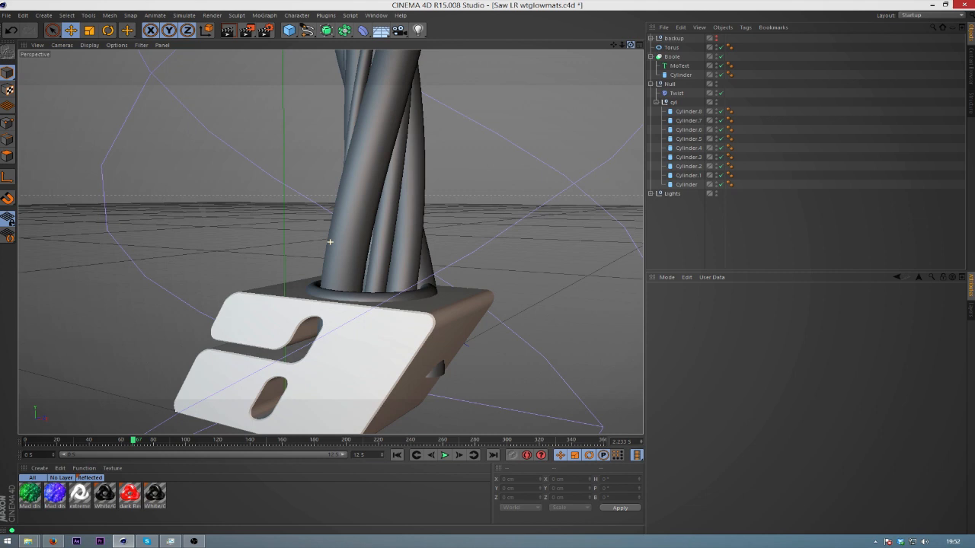
{"action": "left_click_drag", "start_coordinate": [329, 242], "coordinate": [441, 384]}
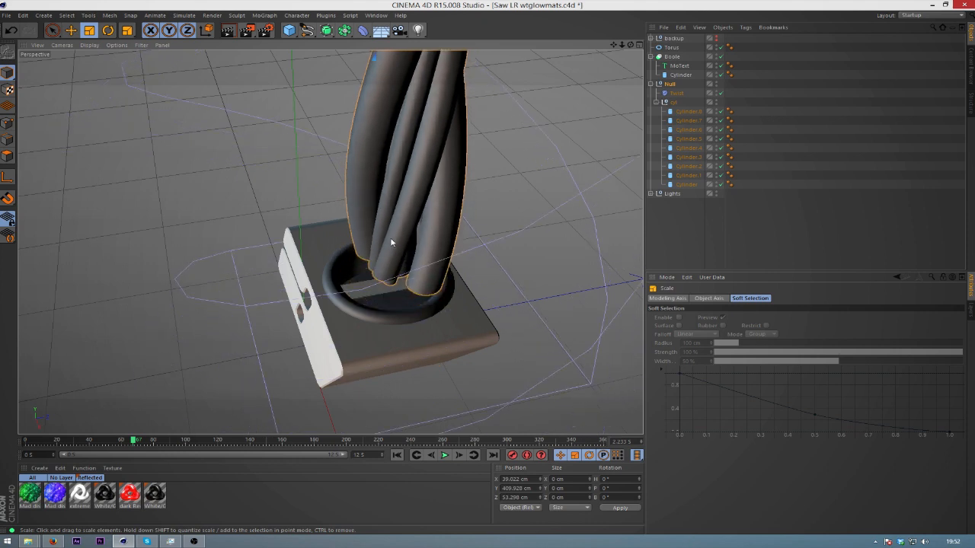
- Scale and move the wire bundle group so it sits centered, plunging into the ringed hole
{"action": "left_click", "coordinate": [676, 93]}
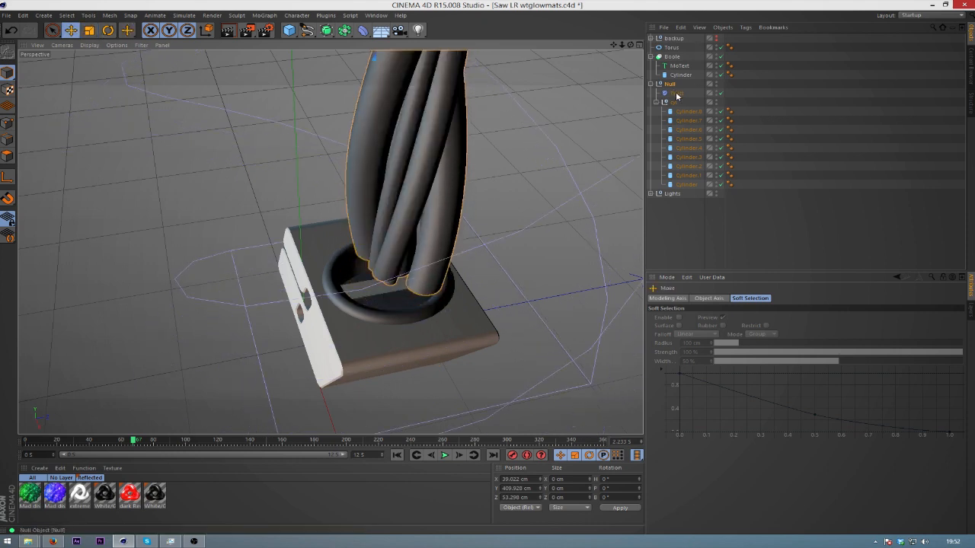
{"action": "left_click", "coordinate": [676, 93]}
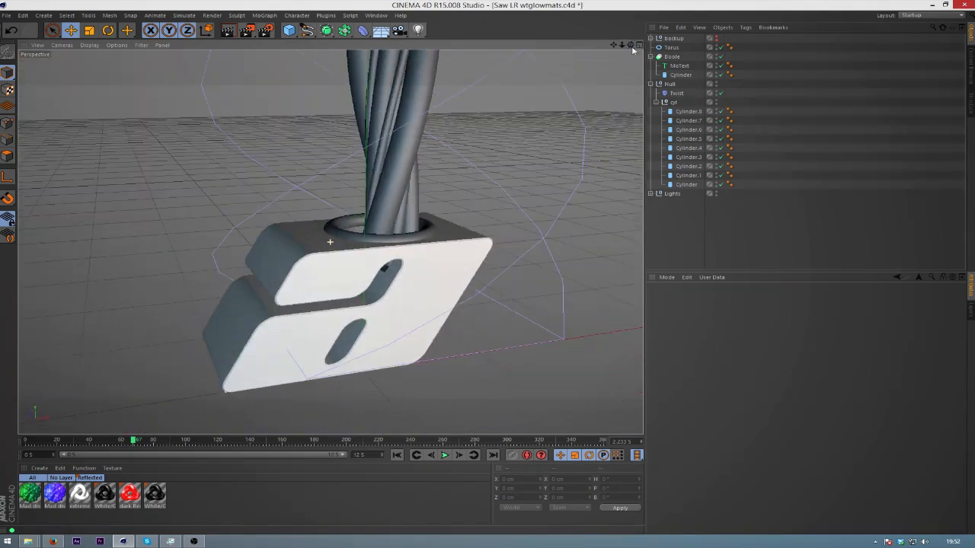
{"action": "left_click", "coordinate": [674, 39]}
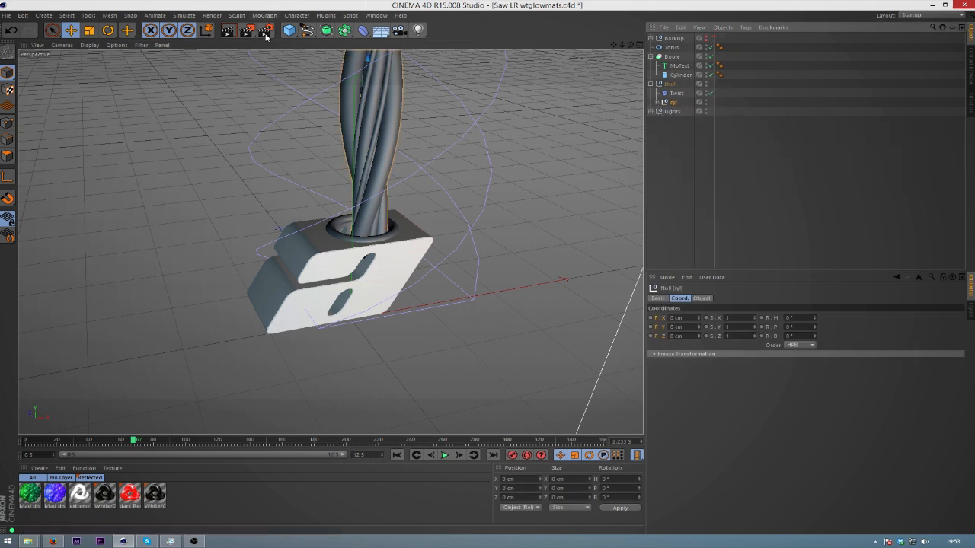
- Add a Bend deformer under the Wall null and slide it up along the wire bundle
{"action": "left_click", "coordinate": [265, 31]}
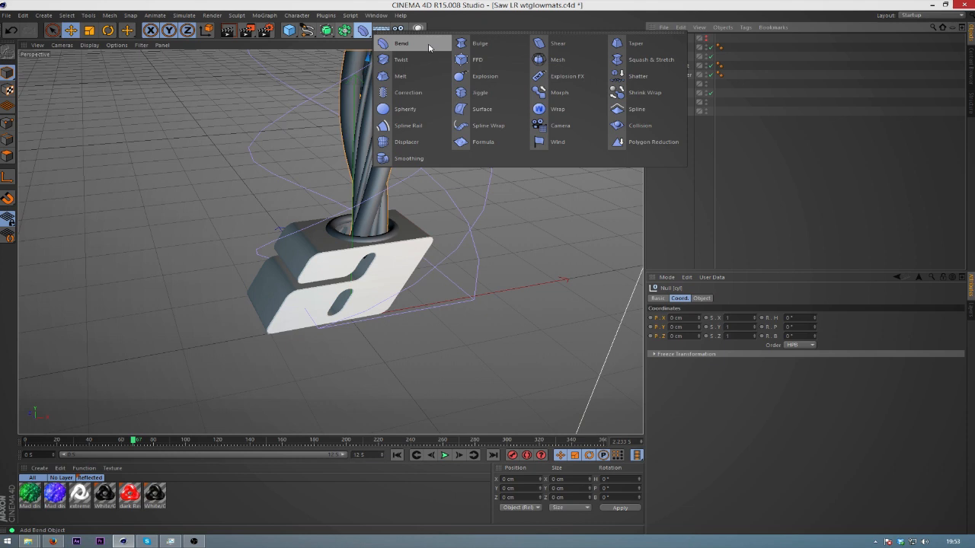
{"action": "left_click", "coordinate": [403, 43]}
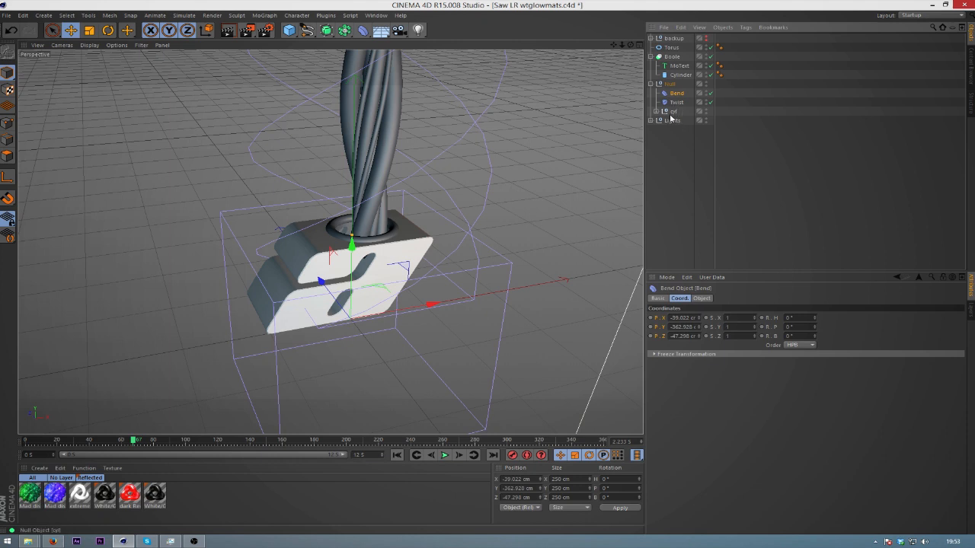
{"action": "left_click_drag", "start_coordinate": [354, 259], "coordinate": [353, 164]}
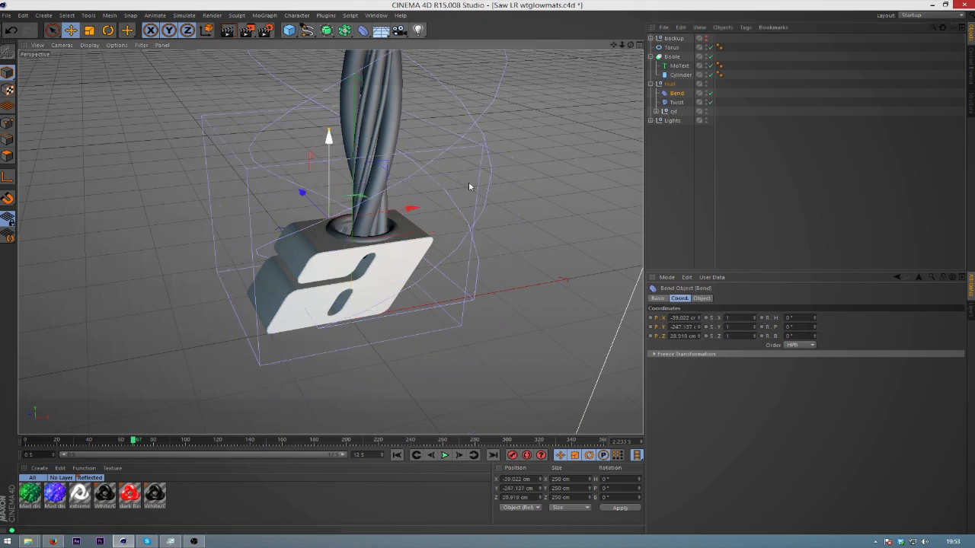
{"action": "left_click", "coordinate": [701, 297]}
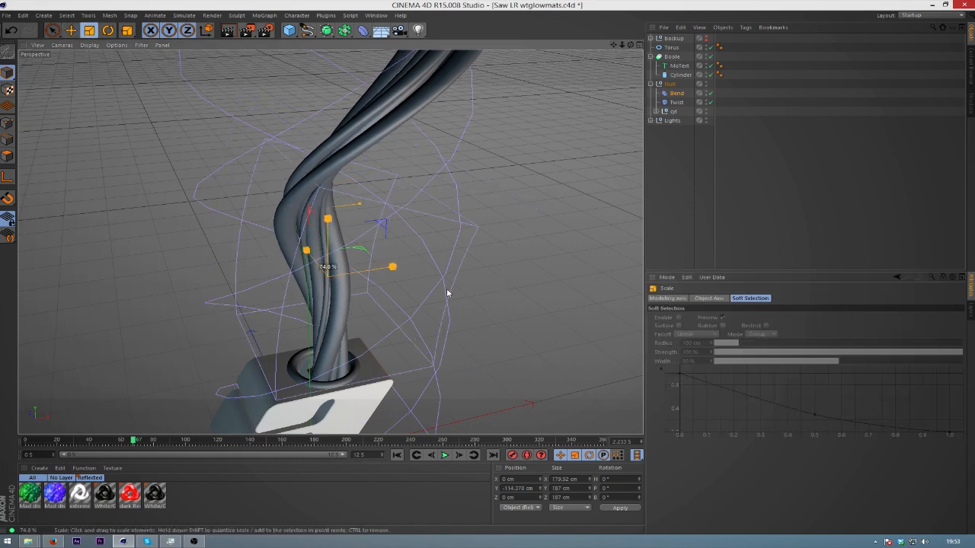
- Reposition the bend lower on the bundle so the wires curve sideways above the block
{"action": "left_click", "coordinate": [88, 31]}
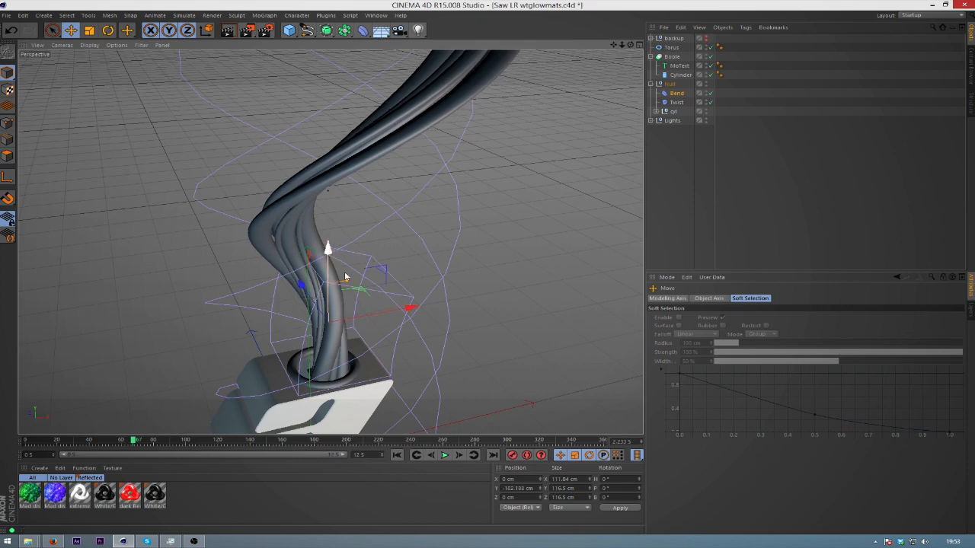
{"action": "left_click_drag", "start_coordinate": [328, 247], "coordinate": [302, 256]}
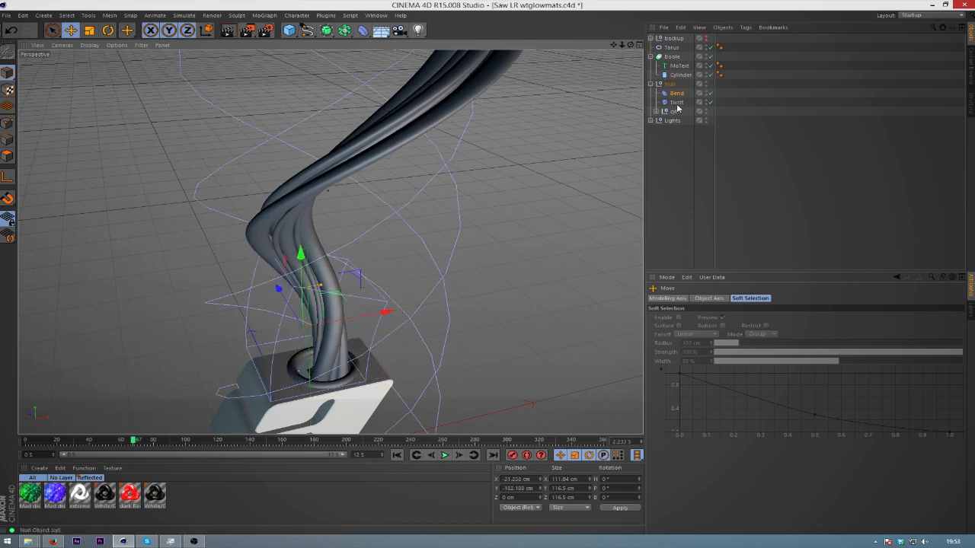
{"action": "left_click", "coordinate": [674, 112]}
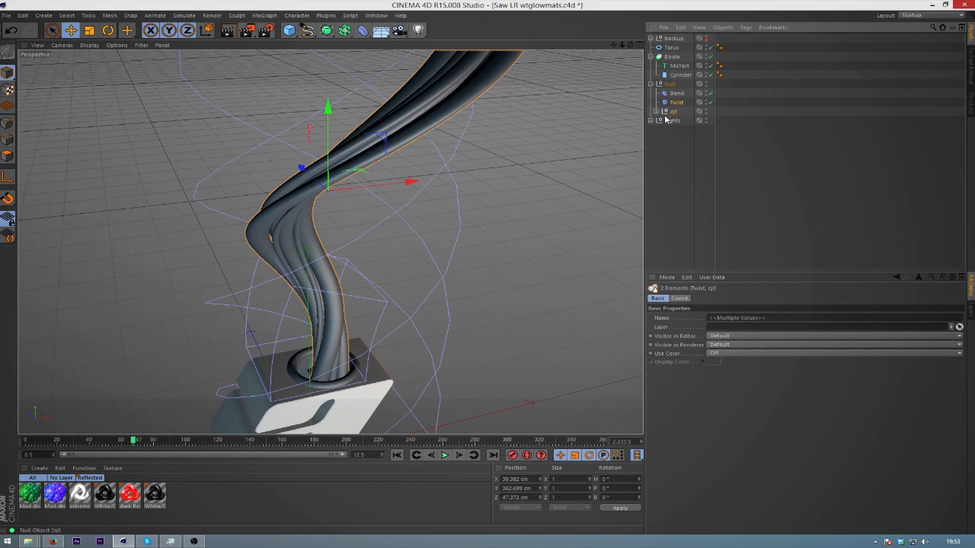
{"action": "mouse_move", "coordinate": [676, 102]}
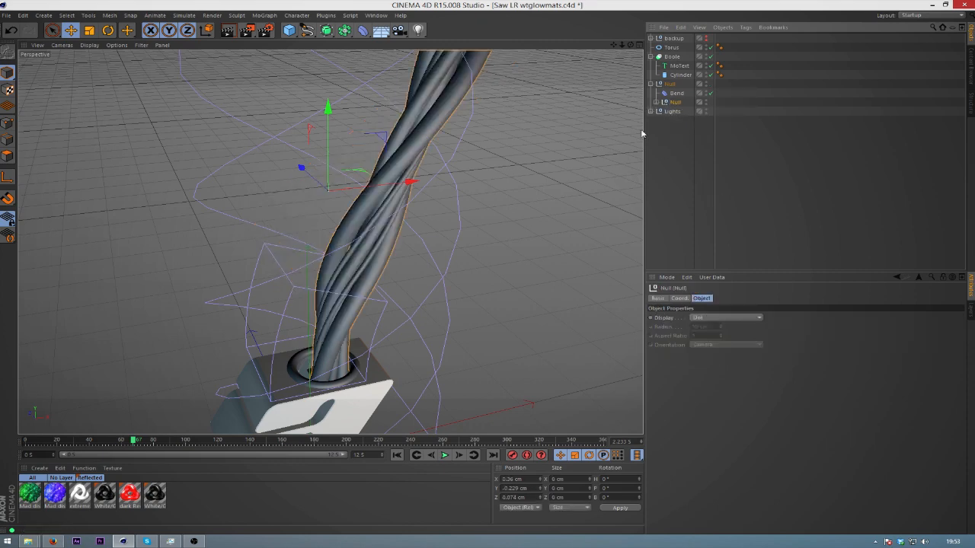
- Adjust the Bend strength, enable Keep Y-Axis Length, and create a new material
{"action": "left_click", "coordinate": [677, 93]}
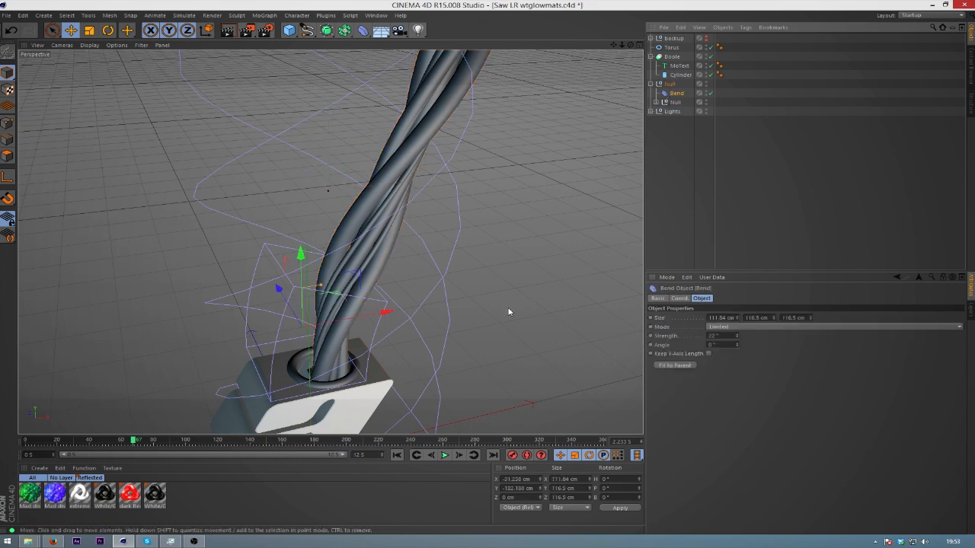
{"action": "left_click_drag", "start_coordinate": [384, 311], "coordinate": [402, 310]}
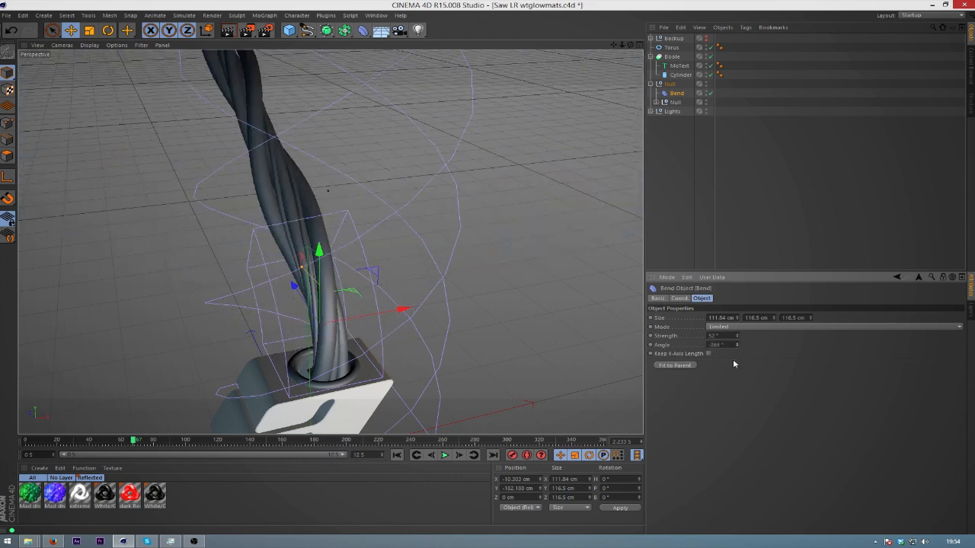
{"action": "left_click", "coordinate": [707, 353]}
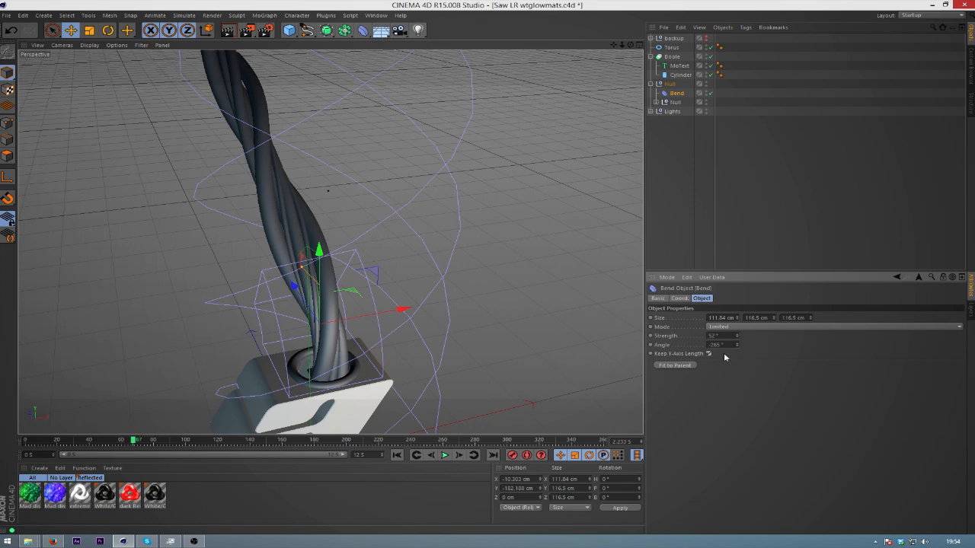
{"action": "left_click", "coordinate": [710, 354]}
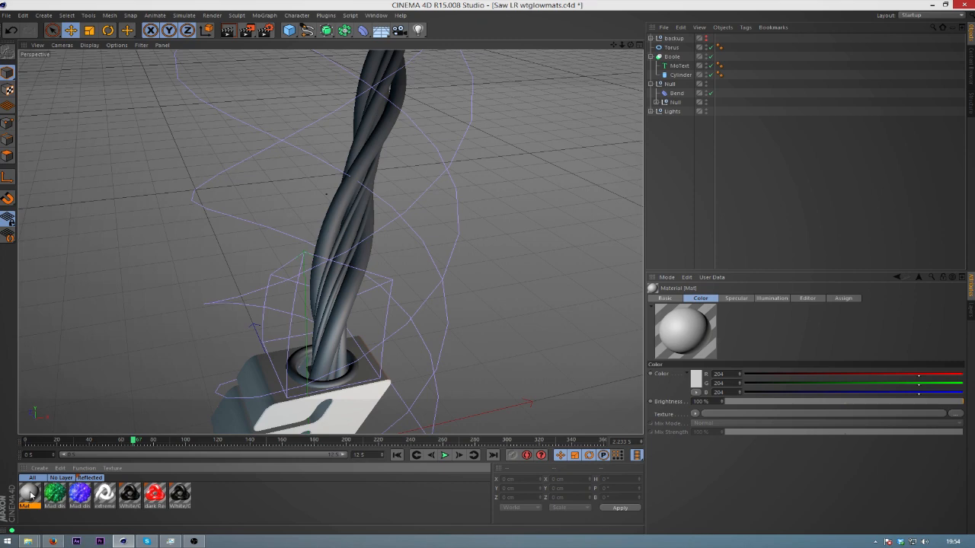
- Set the new material's Color channel to cyan in the Color Picker
{"action": "double_click", "coordinate": [29, 495]}
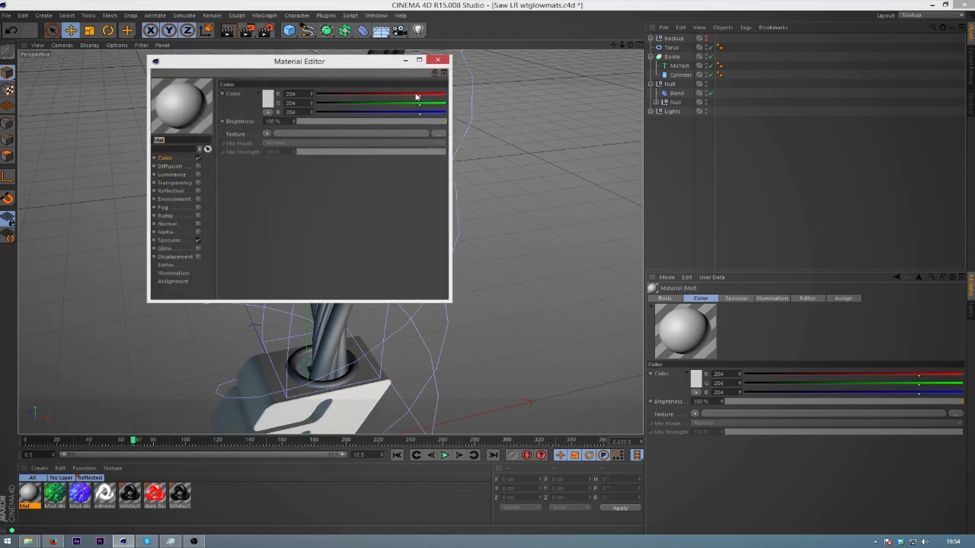
{"action": "left_click", "coordinate": [268, 94]}
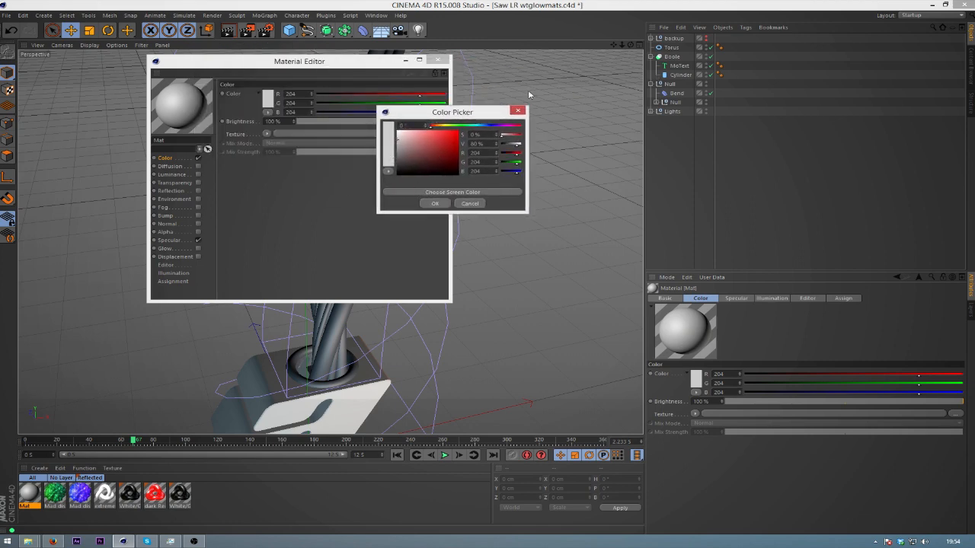
{"action": "left_click", "coordinate": [481, 125]}
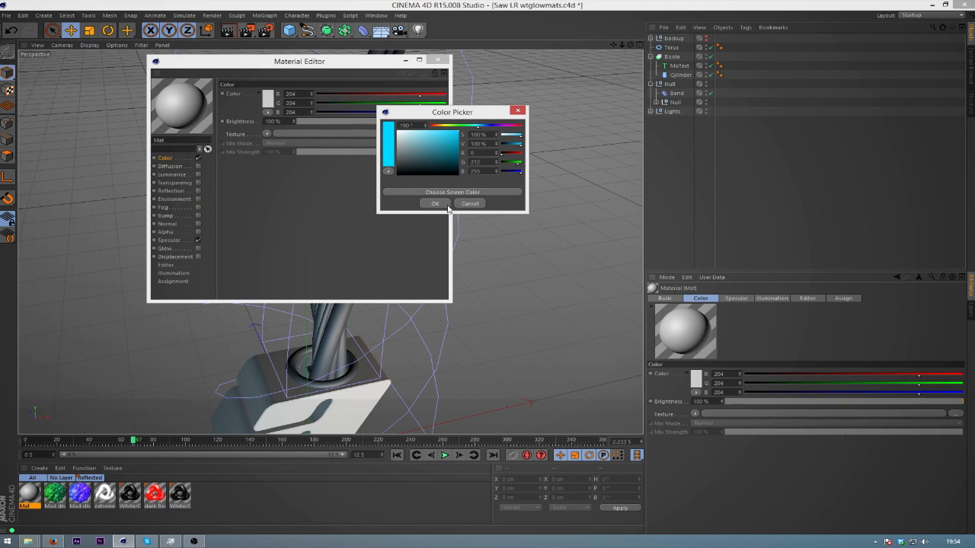
{"action": "left_click", "coordinate": [434, 204]}
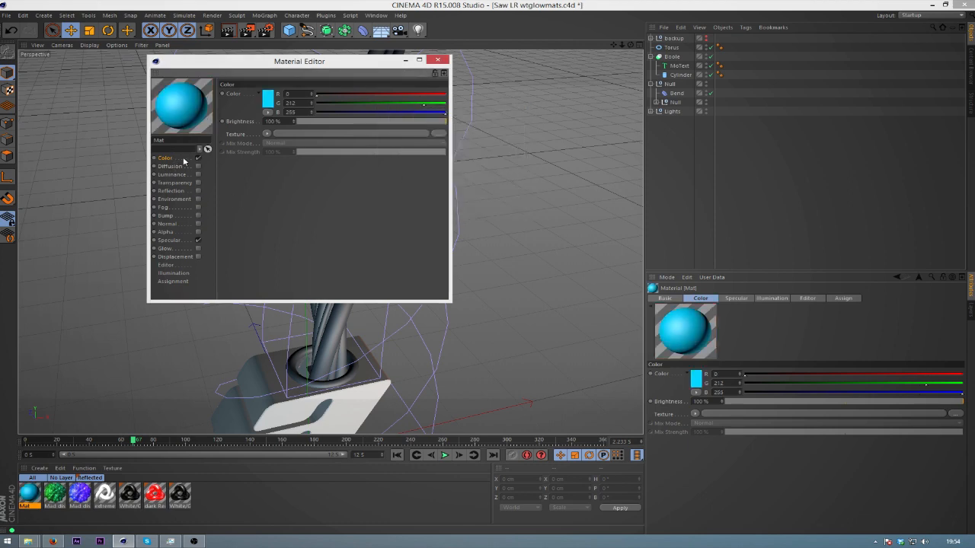
- Enable the material's Luminance and Reflection channels and view the reflection settings
{"action": "left_click", "coordinate": [198, 173]}
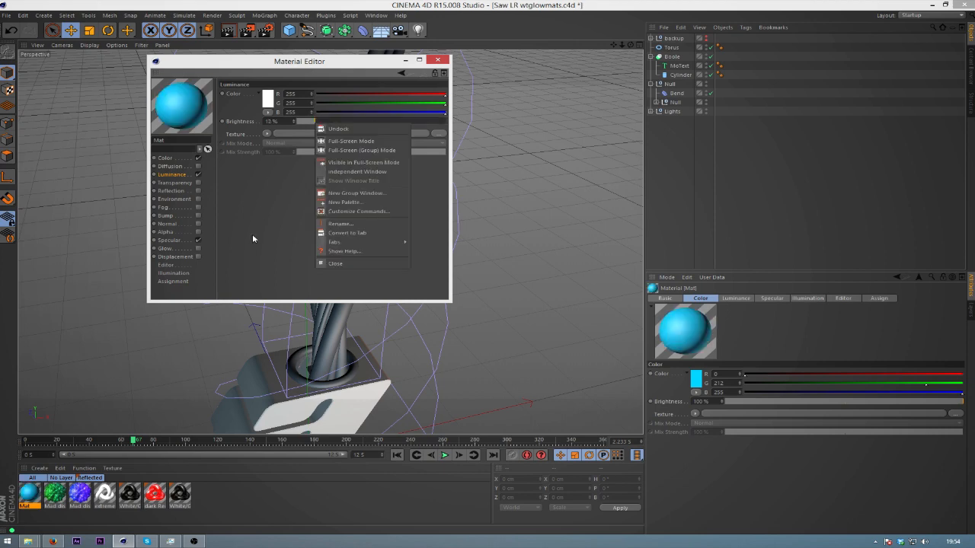
{"action": "left_click", "coordinate": [174, 190]}
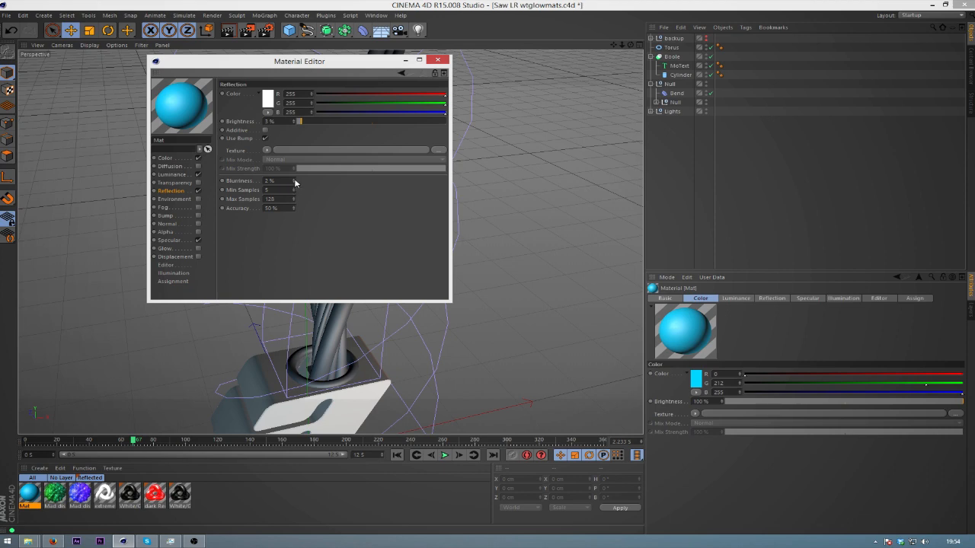
{"action": "left_click", "coordinate": [294, 179]}
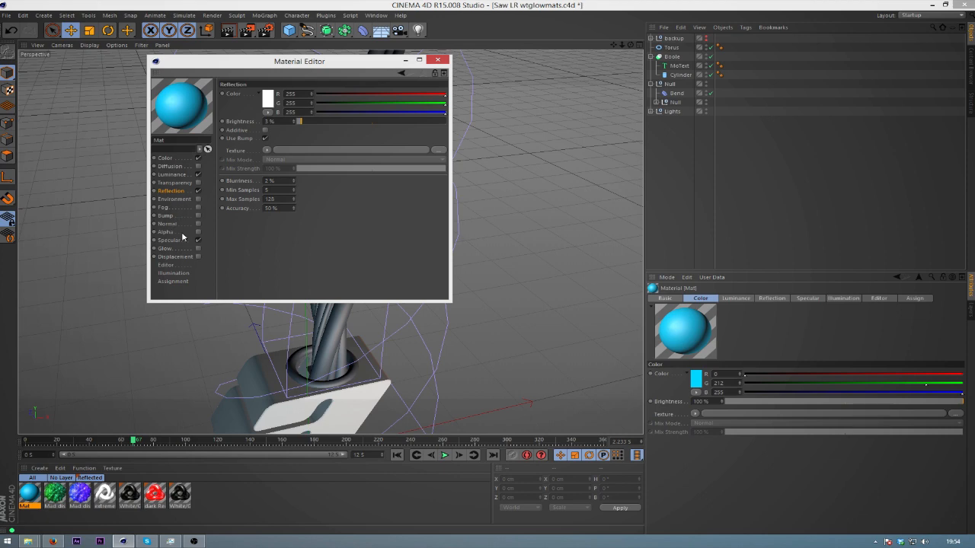
{"action": "mouse_move", "coordinate": [181, 262]}
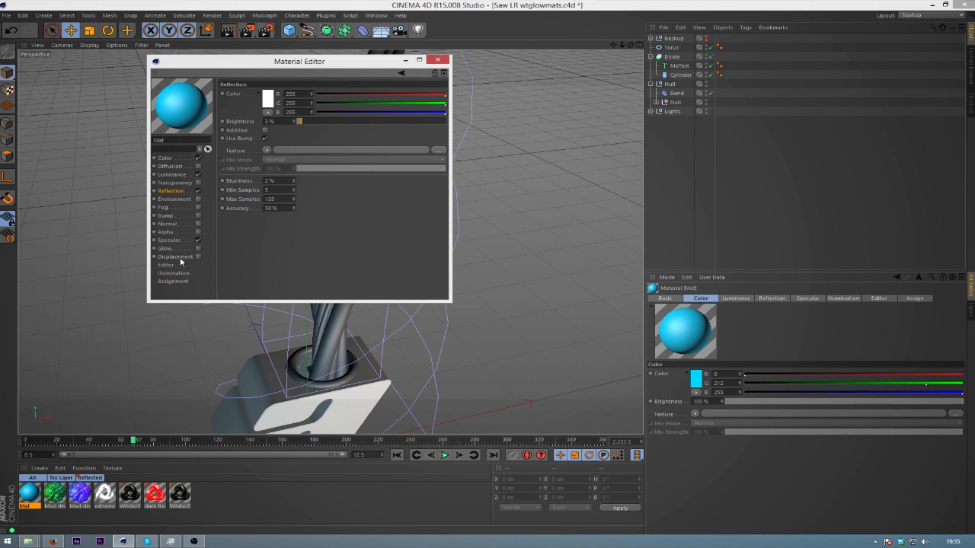
- Enable Displacement with a Noise texture and Sub-Polygon Displacement, then close the Material Editor
{"action": "left_click", "coordinate": [176, 256]}
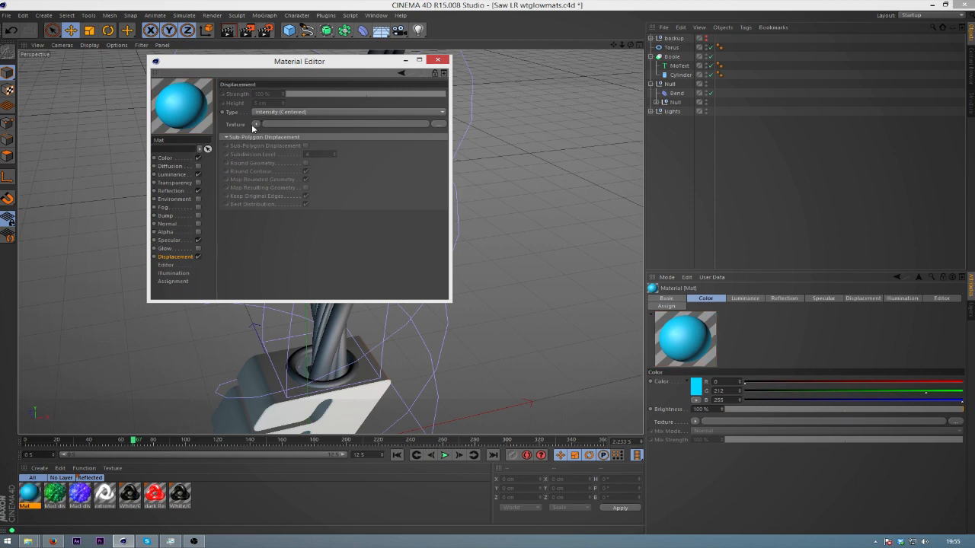
{"action": "left_click", "coordinate": [256, 125]}
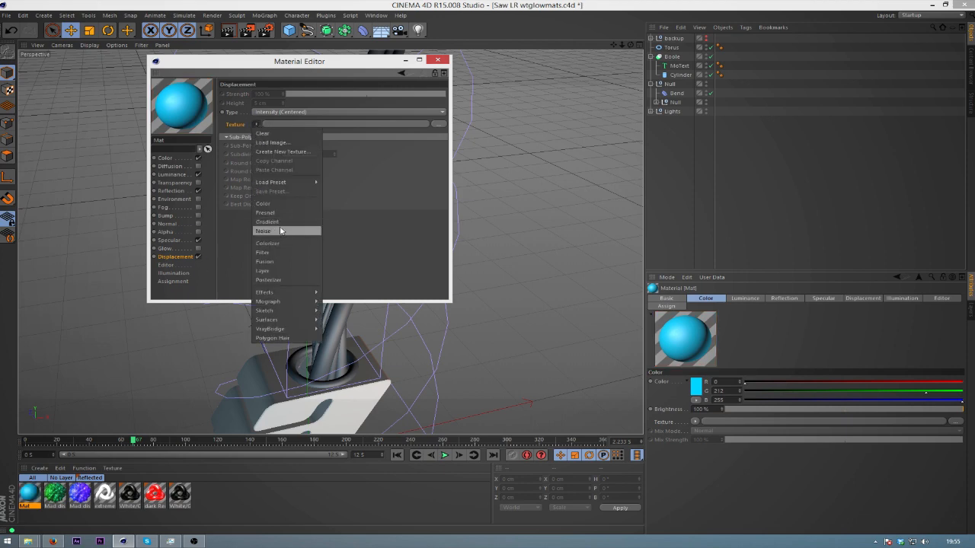
{"action": "left_click", "coordinate": [262, 232]}
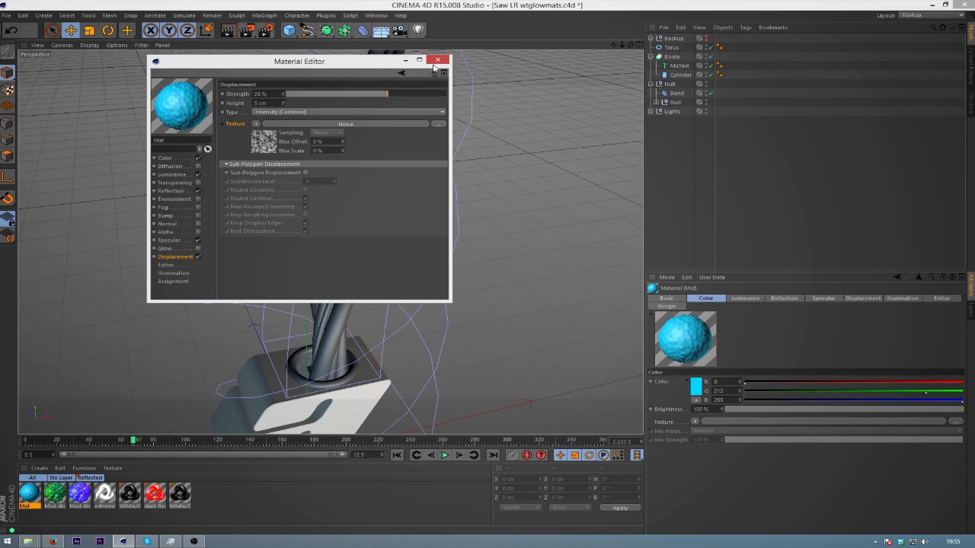
{"action": "left_click", "coordinate": [439, 59]}
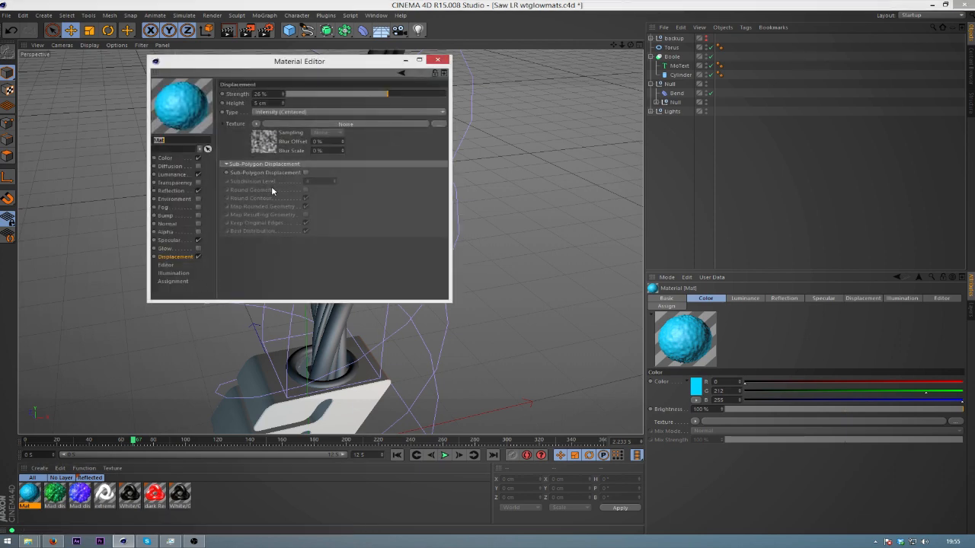
{"action": "left_click", "coordinate": [305, 172]}
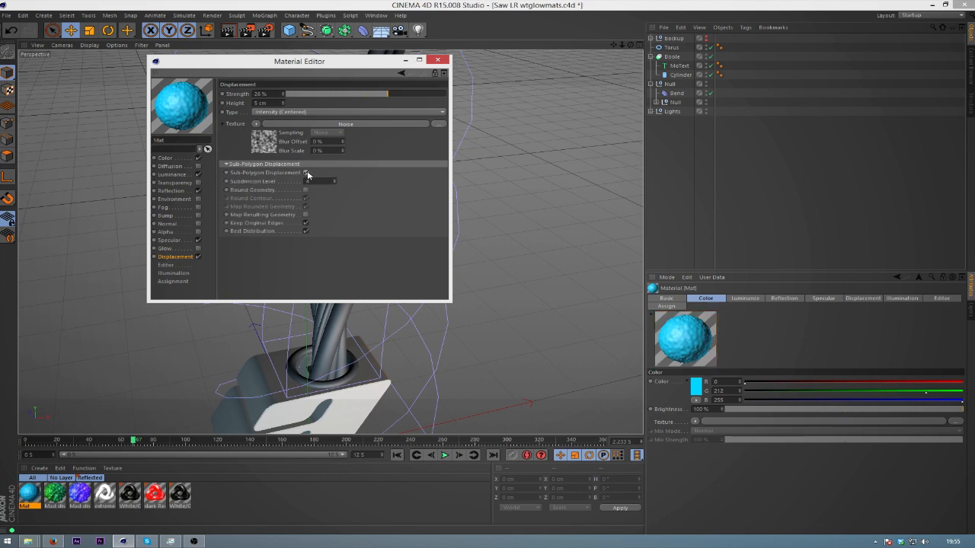
{"action": "left_click", "coordinate": [439, 61]}
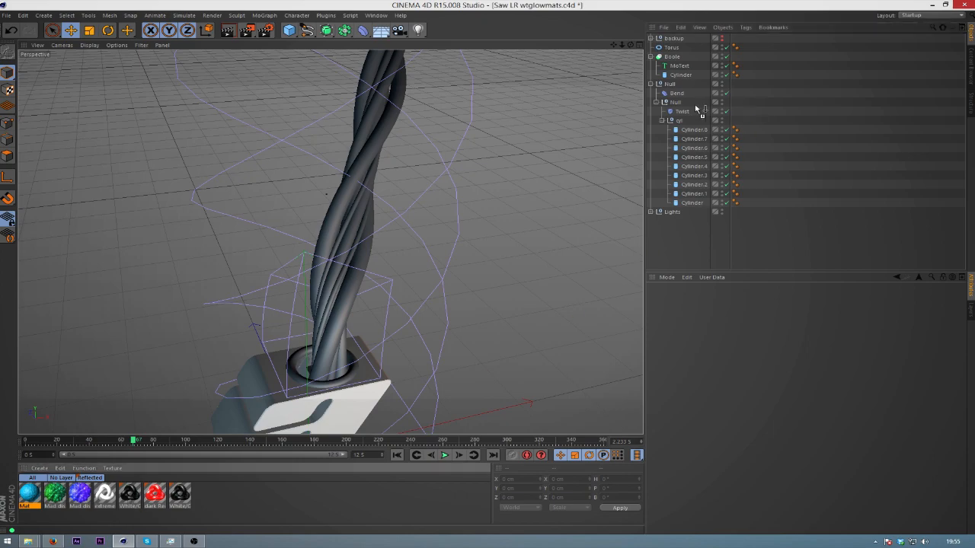
- Enable the cyan material's Glow channel with Inner/Outer Strength 70%
{"action": "left_click", "coordinate": [734, 120]}
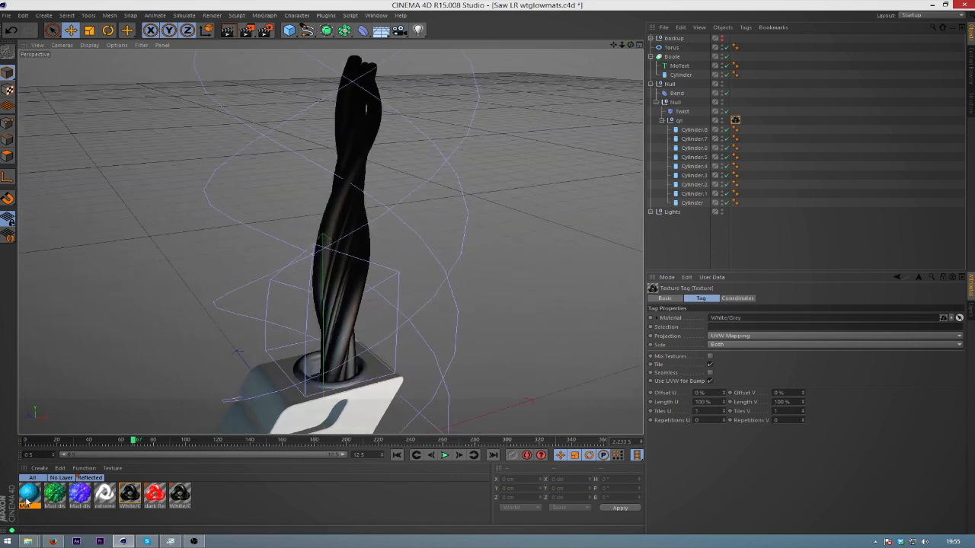
{"action": "double_click", "coordinate": [27, 496]}
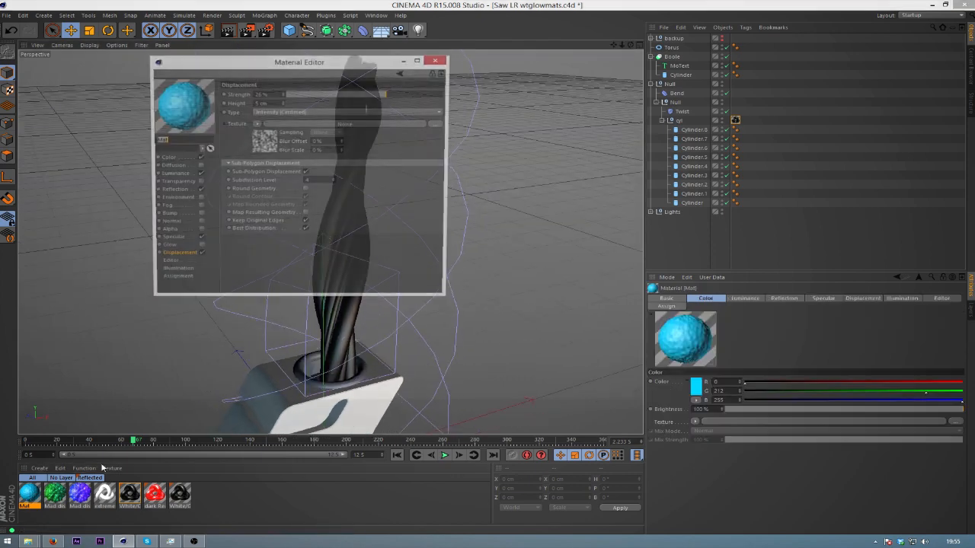
{"action": "left_click", "coordinate": [164, 248]}
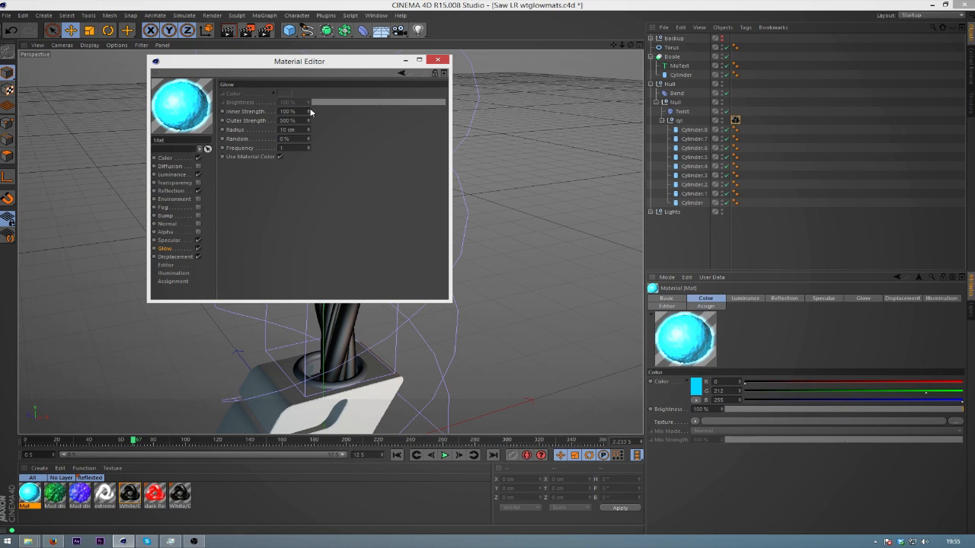
{"action": "type", "text": "70"}
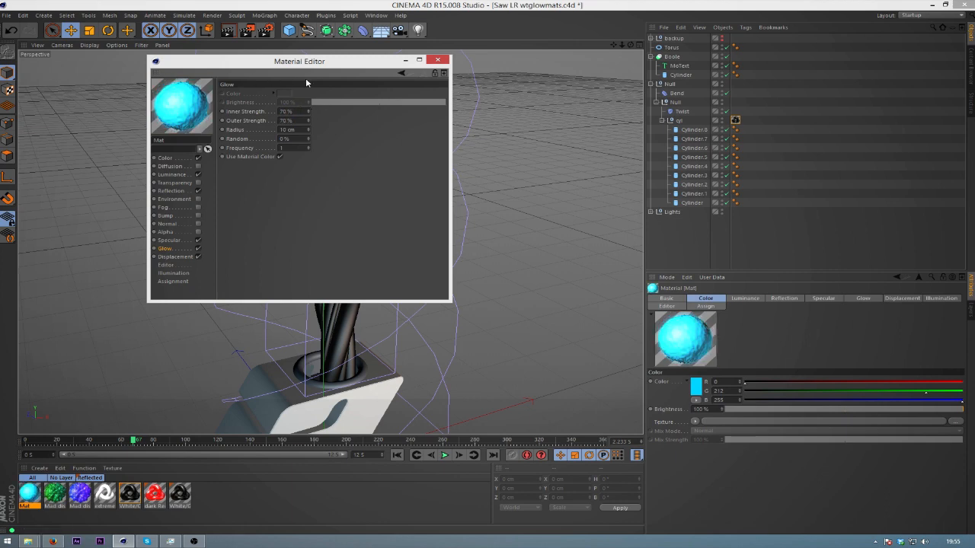
{"action": "left_click", "coordinate": [438, 61]}
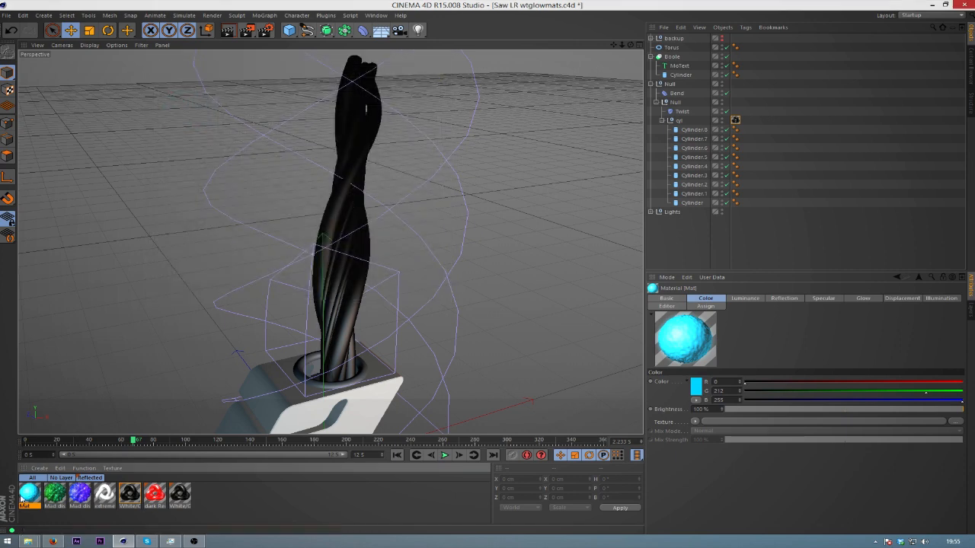
{"action": "mouse_move", "coordinate": [698, 168]}
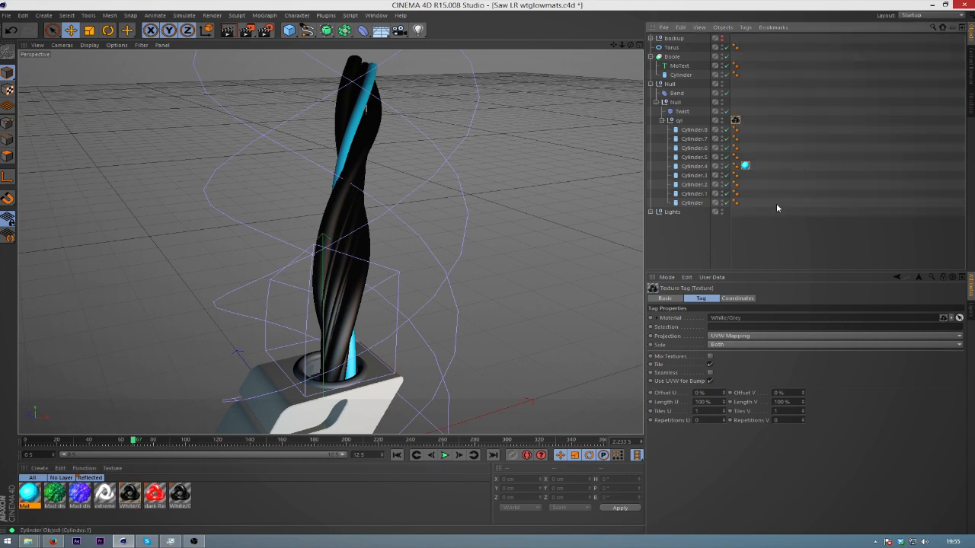
- Apply the glowing material to one Cylinder of the bundle and reopen its settings
{"action": "left_click", "coordinate": [746, 184]}
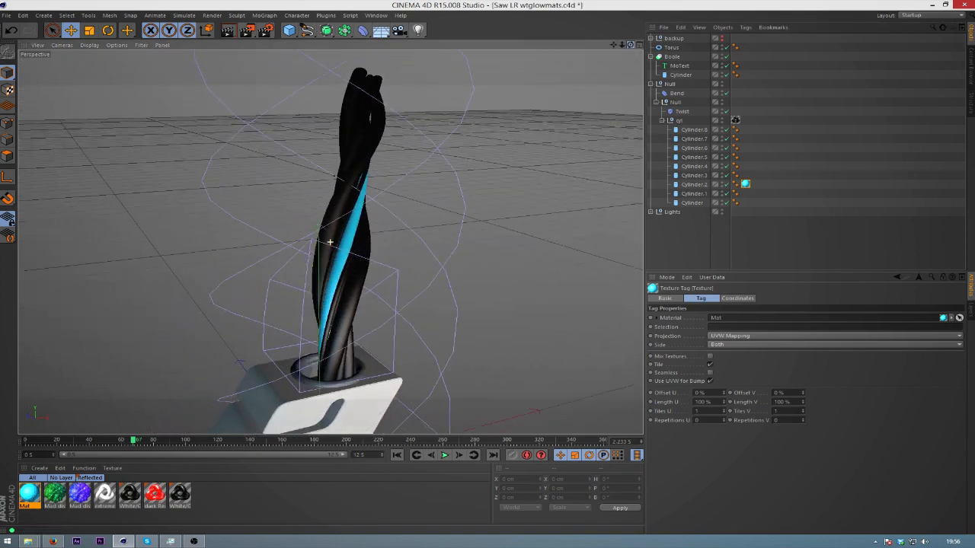
{"action": "left_click_drag", "start_coordinate": [328, 243], "coordinate": [328, 190]}
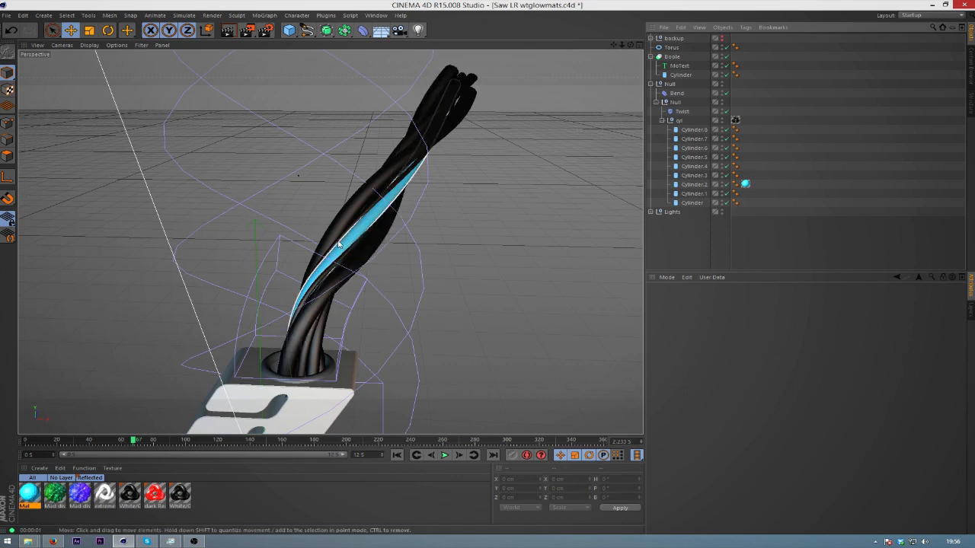
{"action": "left_click", "coordinate": [695, 129]}
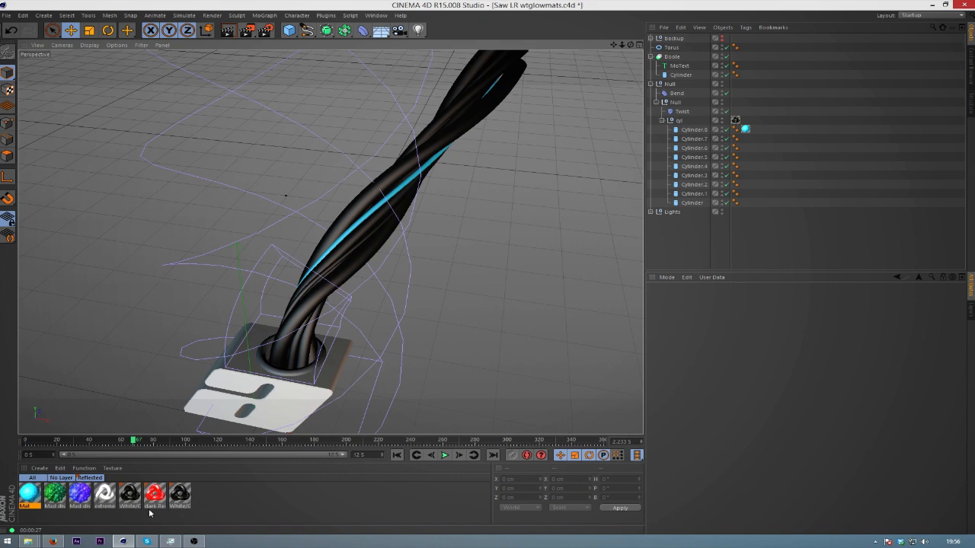
{"action": "double_click", "coordinate": [28, 497]}
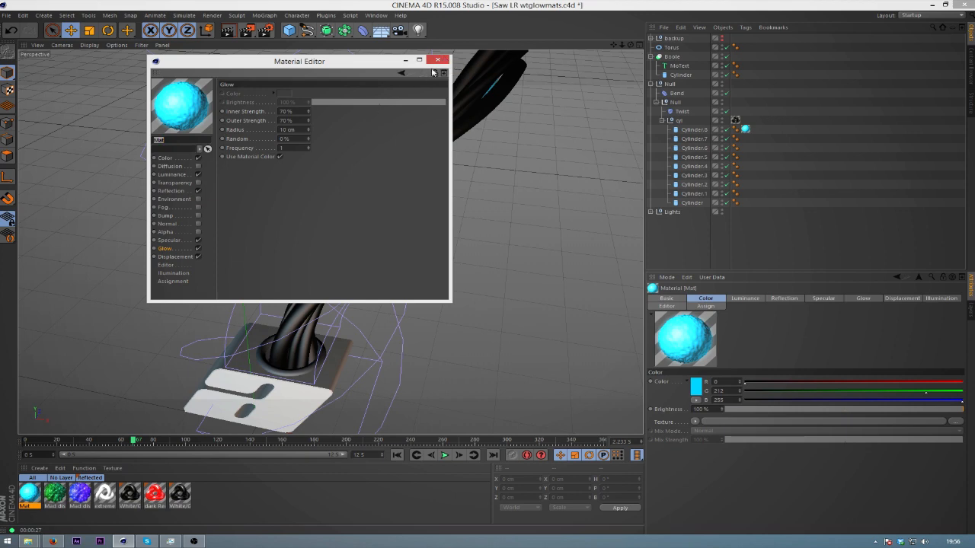
- Close the glowing material's settings and bring up the primitives palette from the Cube icon
{"action": "left_click", "coordinate": [439, 61]}
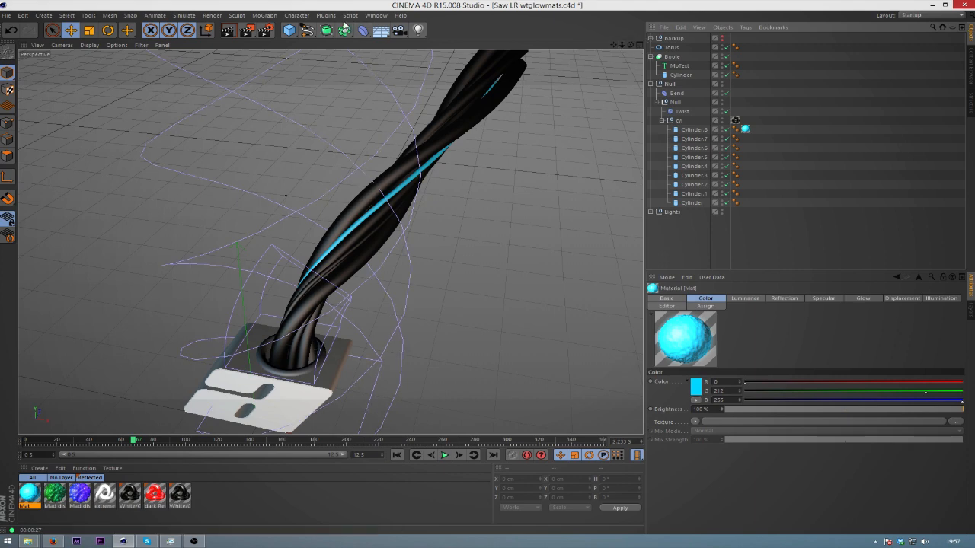
{"action": "mouse_move", "coordinate": [289, 30]}
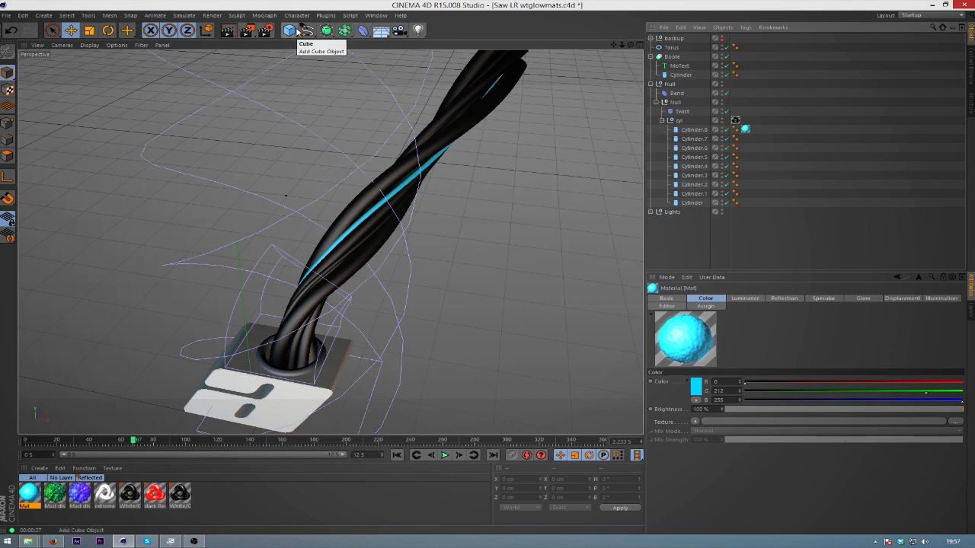
{"action": "left_click", "coordinate": [289, 30]}
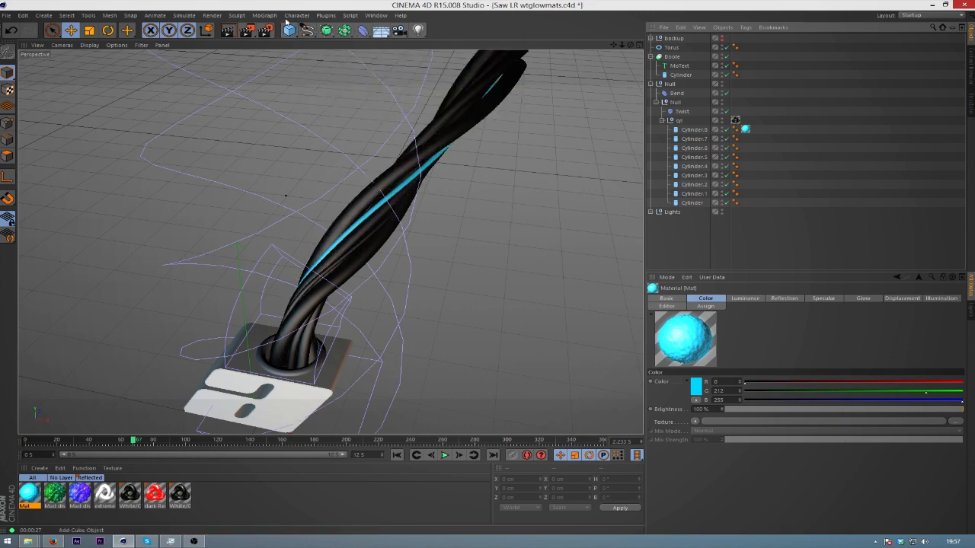
{"action": "left_click", "coordinate": [288, 30]}
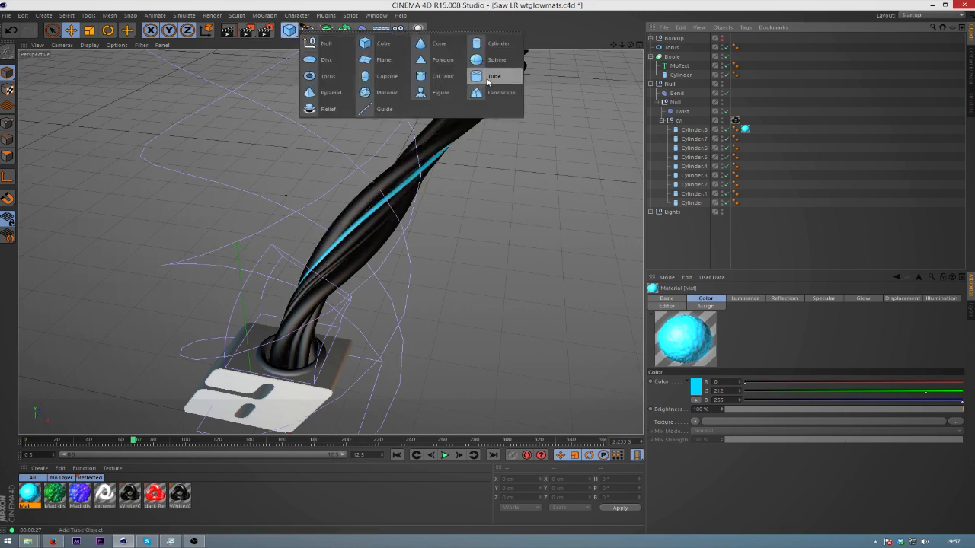
- Add a Cylinder primitive beside the wire bundle and uncheck Caps so it becomes an open shell
{"action": "left_click", "coordinate": [494, 76]}
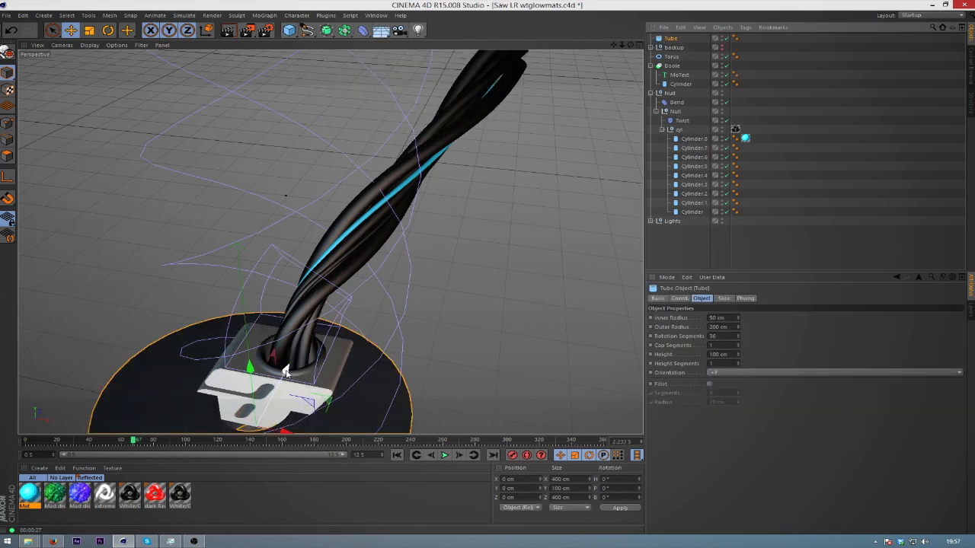
{"action": "left_click_drag", "start_coordinate": [287, 373], "coordinate": [381, 189]}
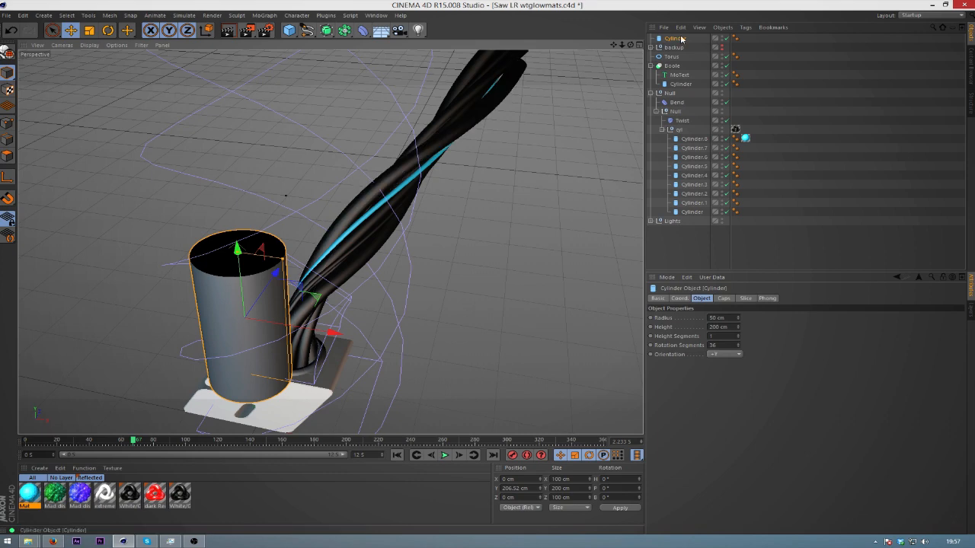
{"action": "left_click", "coordinate": [723, 297]}
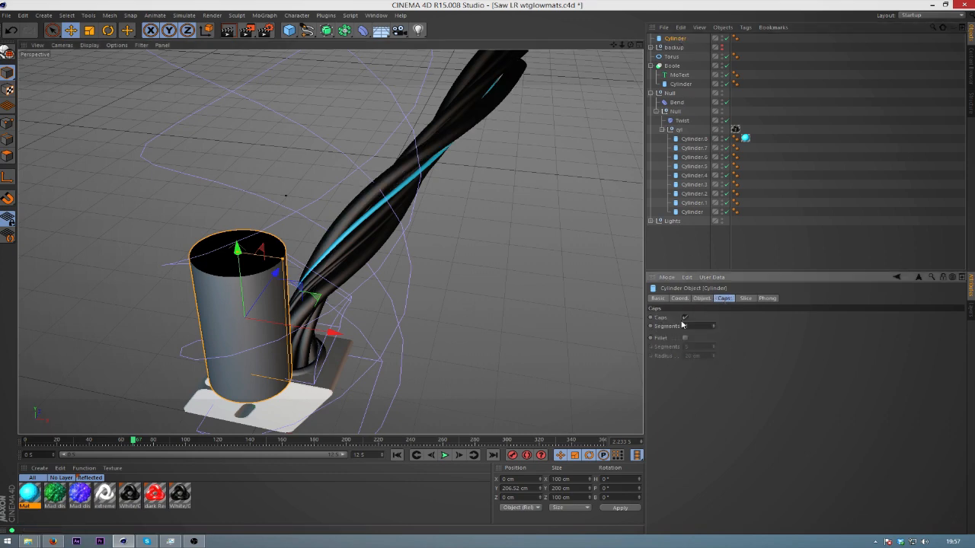
{"action": "left_click", "coordinate": [684, 318]}
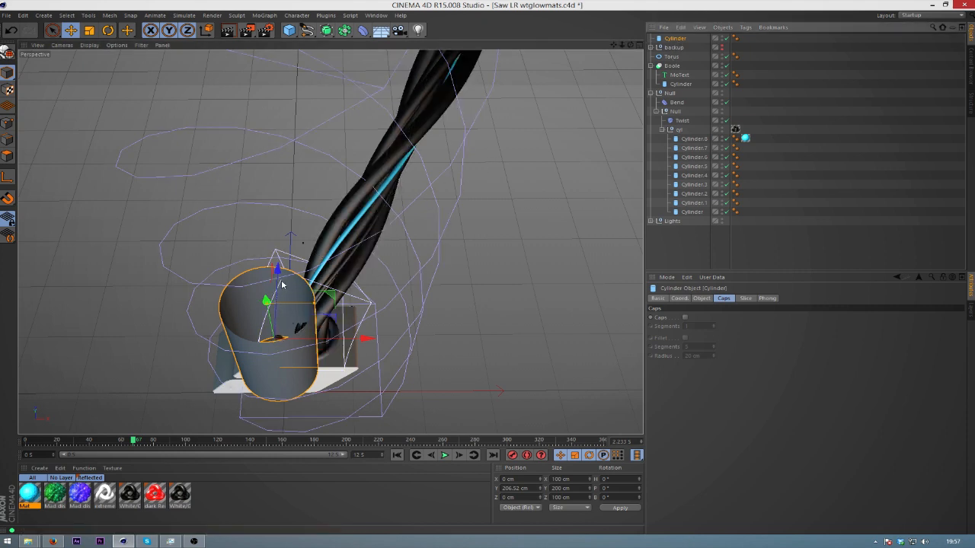
{"action": "mouse_move", "coordinate": [366, 338]}
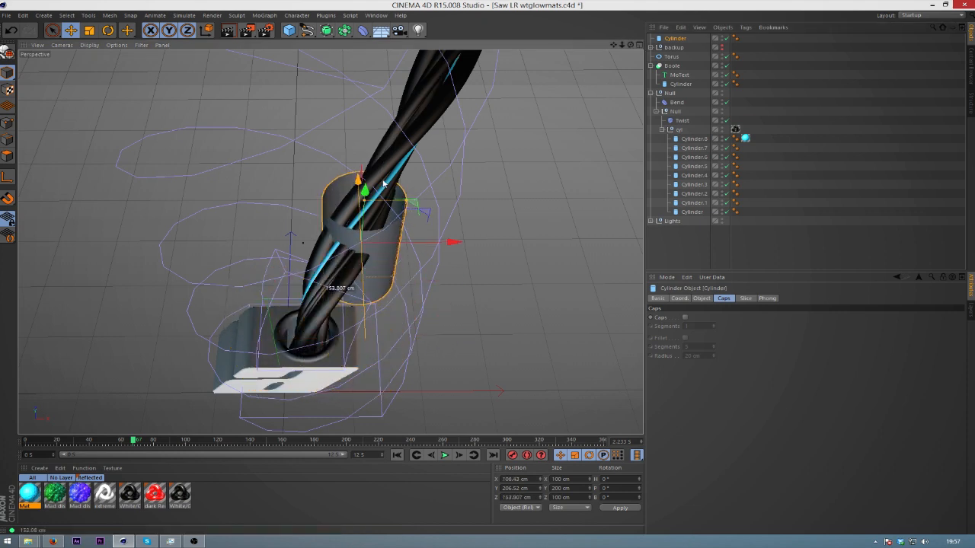
- Rotate and raise the capless cylinder onto the wires and lower its Height into a short band
{"action": "left_click", "coordinate": [107, 30]}
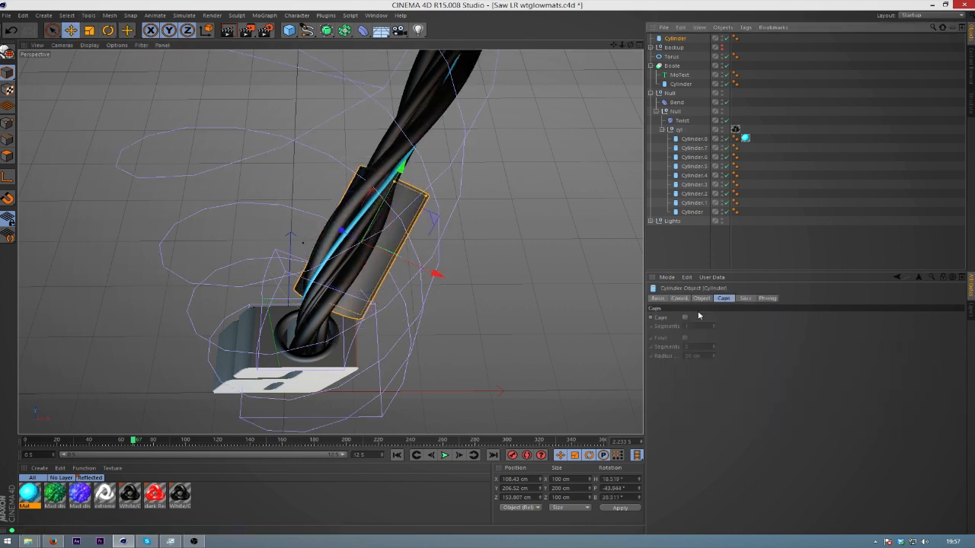
{"action": "left_click", "coordinate": [679, 297]}
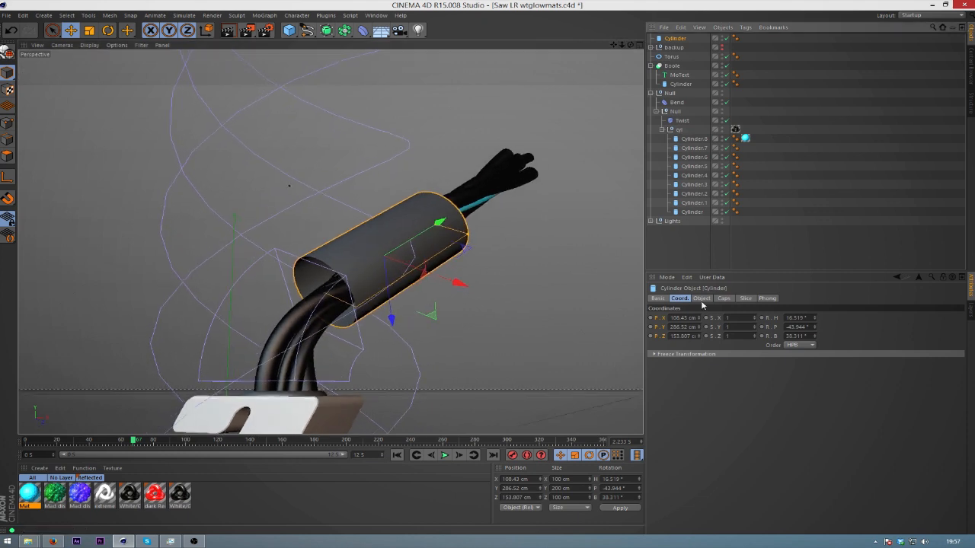
{"action": "left_click", "coordinate": [701, 297]}
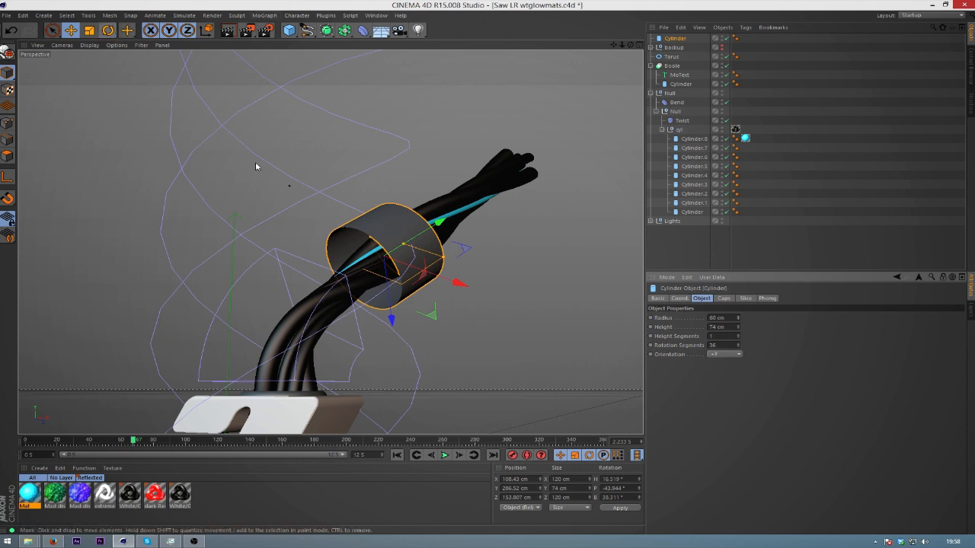
{"action": "left_click", "coordinate": [106, 30]}
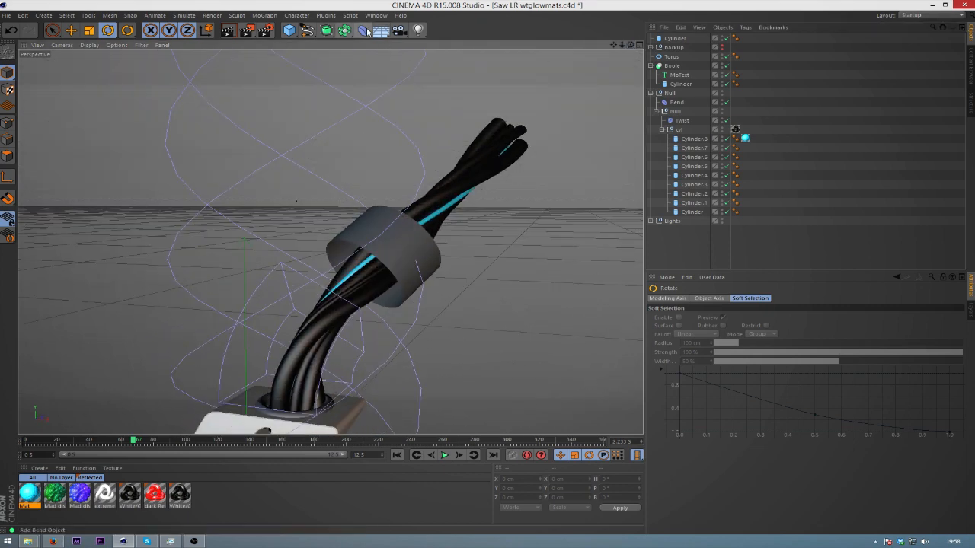
- Add a Collision deformer from the Deformer palette and parent it under the band cylinder
{"action": "left_click", "coordinate": [369, 31]}
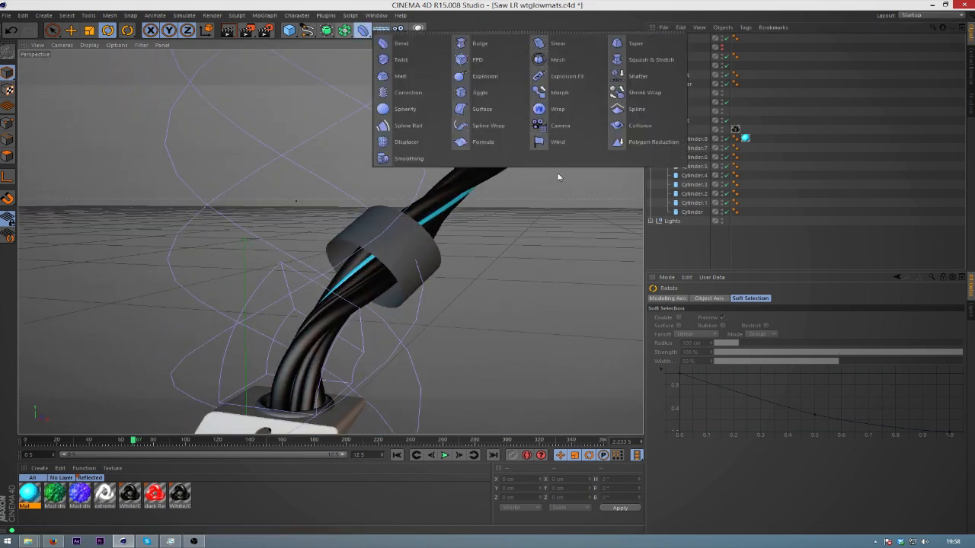
{"action": "mouse_move", "coordinate": [638, 77]}
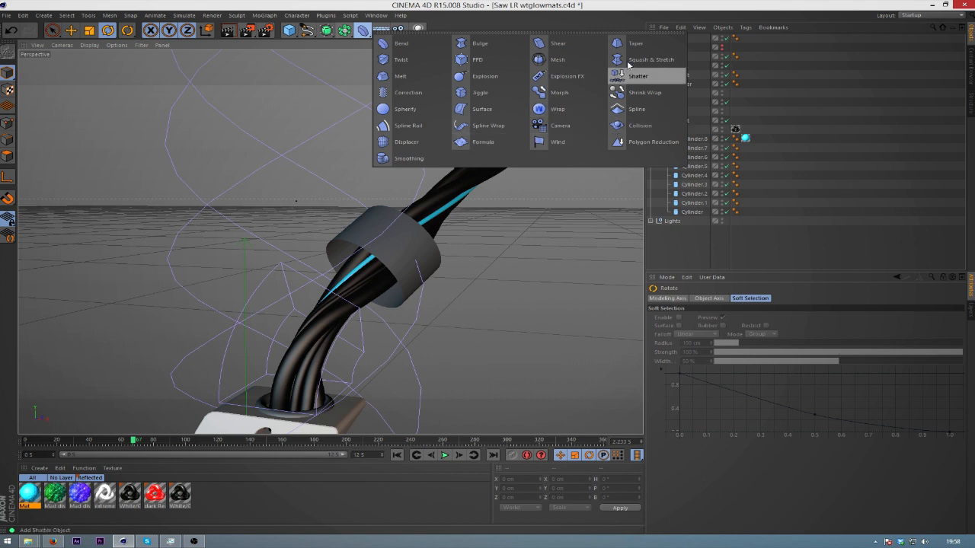
{"action": "mouse_move", "coordinate": [640, 125]}
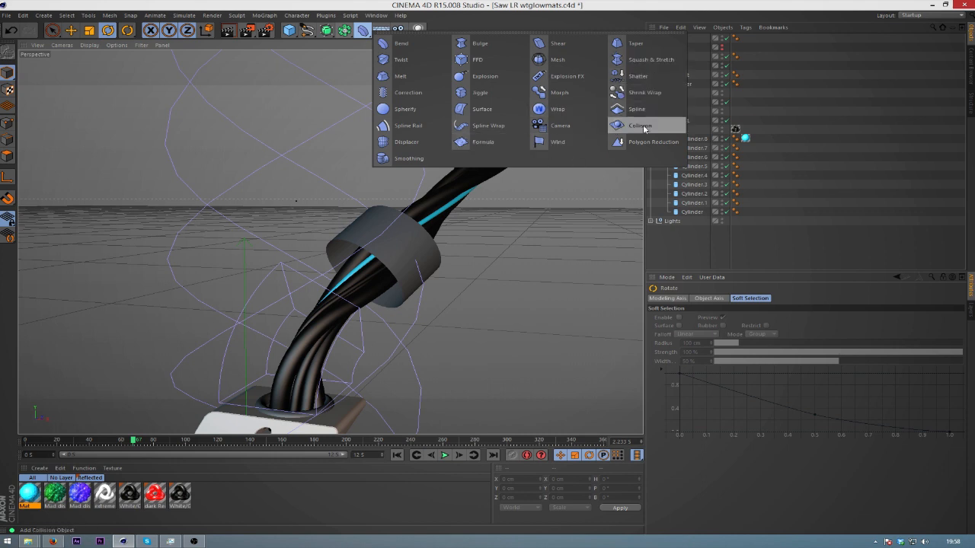
{"action": "left_click", "coordinate": [640, 125]}
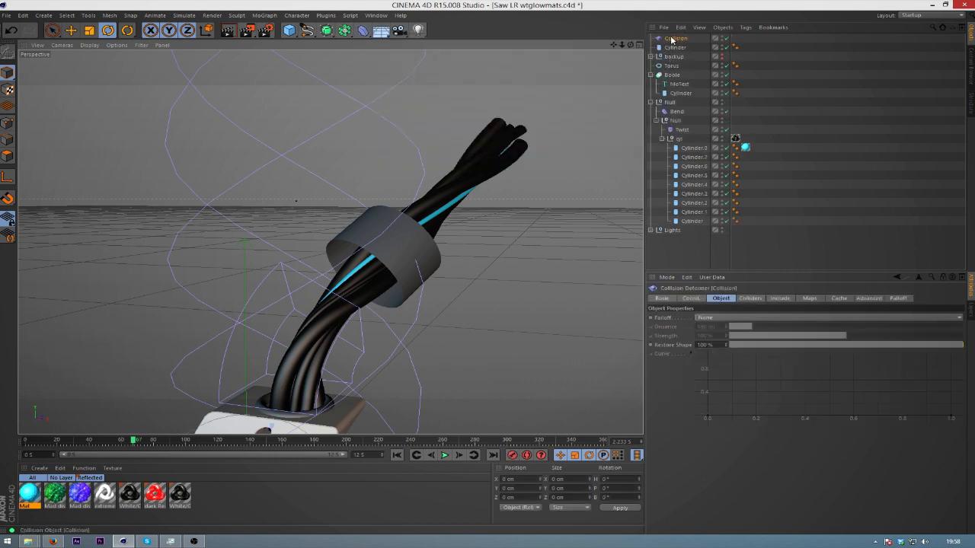
{"action": "left_click", "coordinate": [677, 46]}
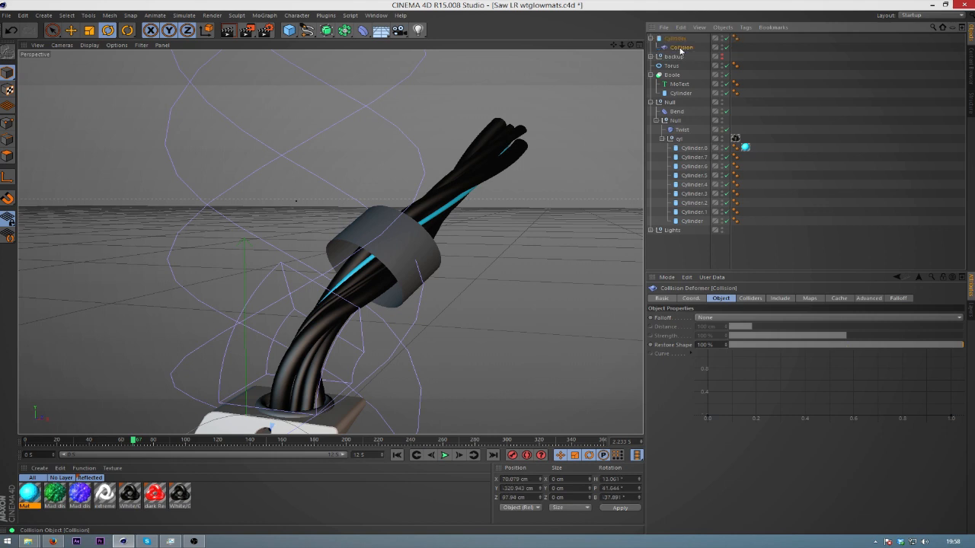
{"action": "left_click", "coordinate": [677, 38]}
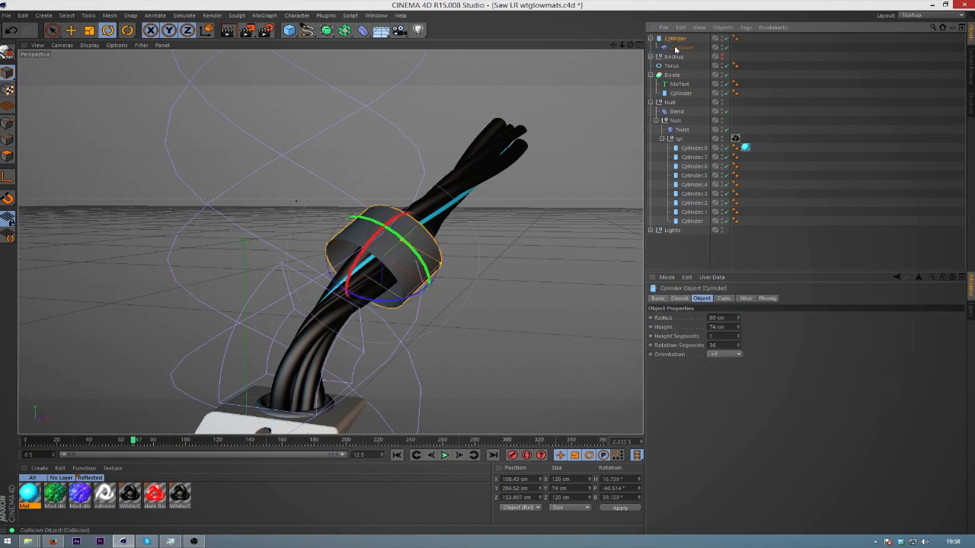
{"action": "left_click", "coordinate": [683, 47]}
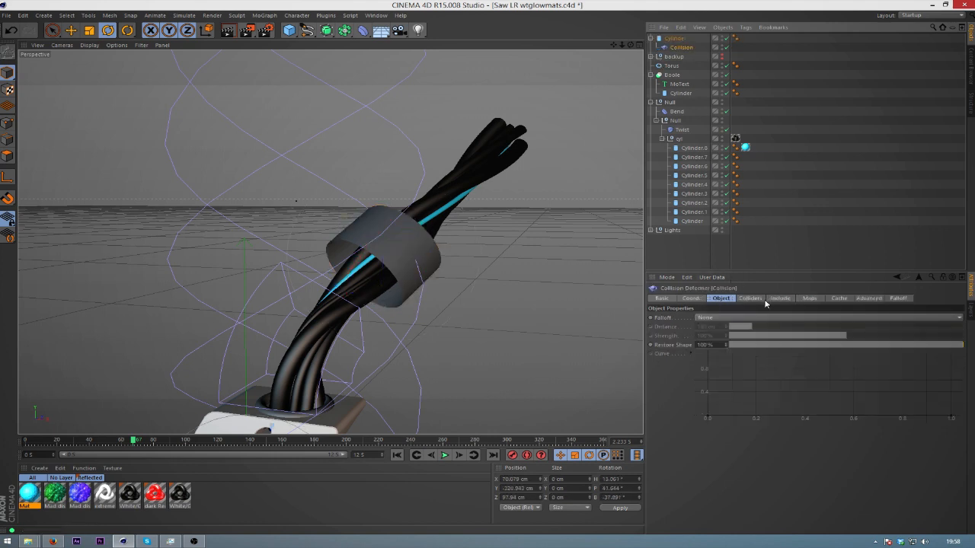
- Review the deformer's Collision and Include settings, then clear the object selection
{"action": "left_click", "coordinate": [750, 297]}
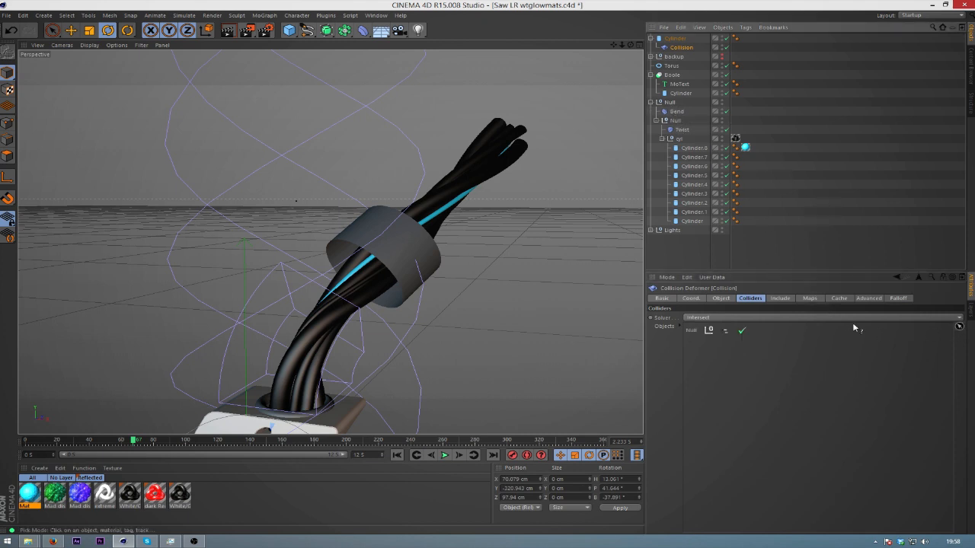
{"action": "left_click", "coordinate": [656, 121]}
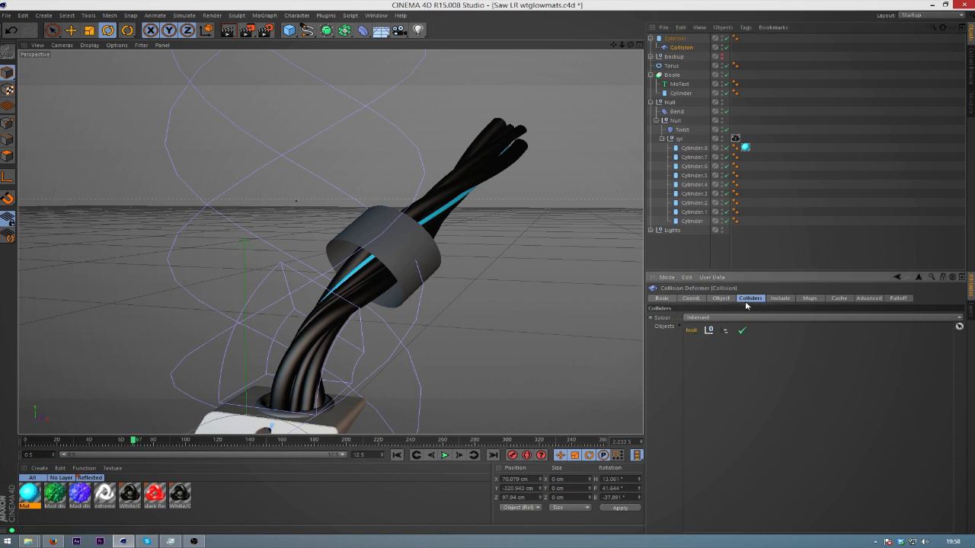
{"action": "mouse_move", "coordinate": [704, 397]}
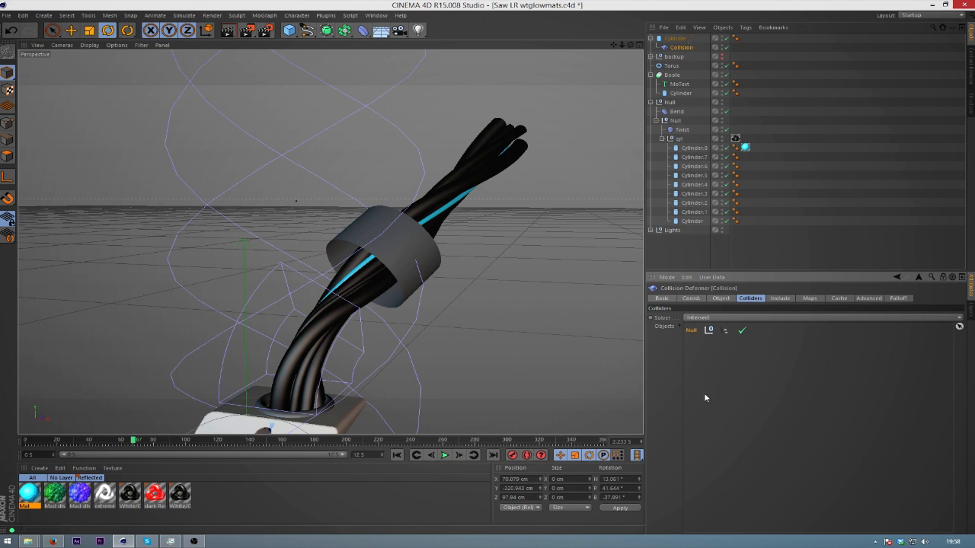
{"action": "mouse_move", "coordinate": [792, 303]}
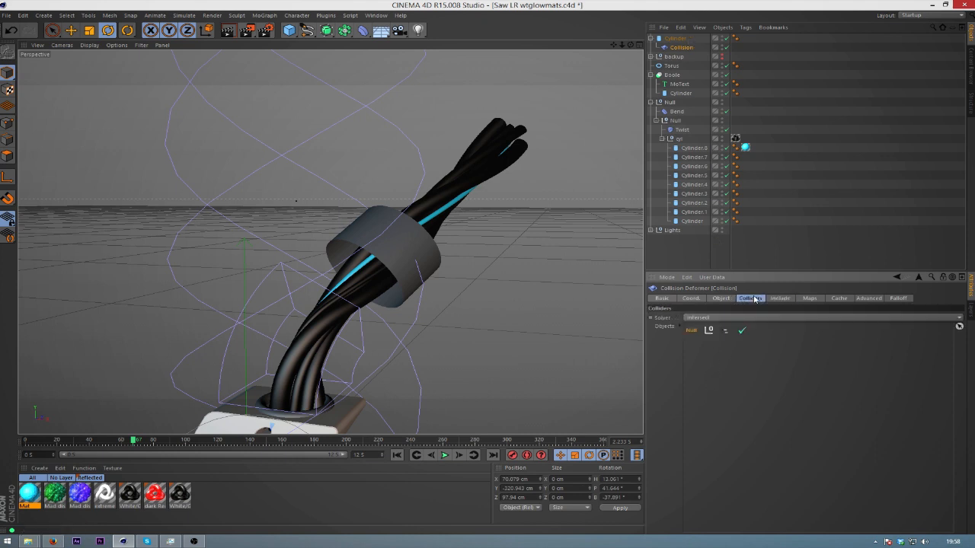
{"action": "left_click", "coordinate": [780, 297]}
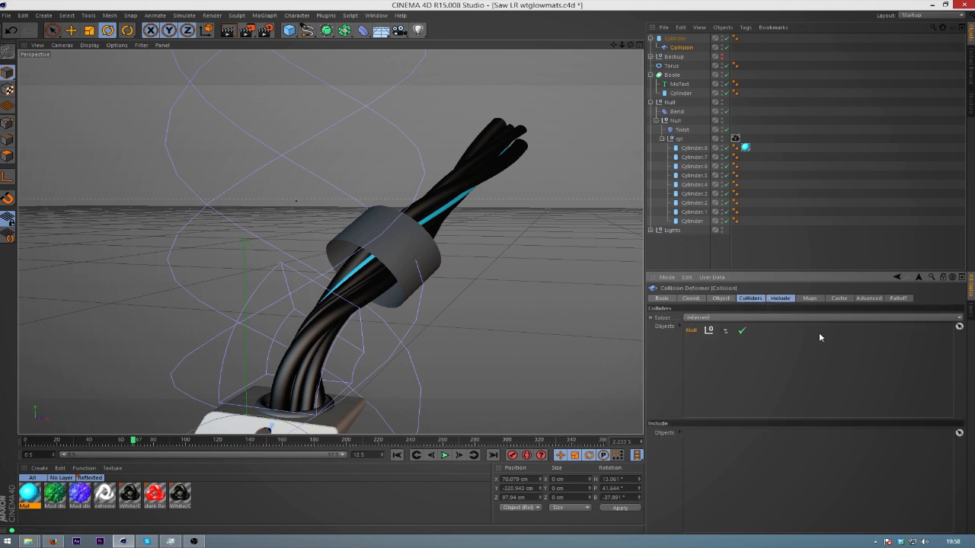
{"action": "left_click", "coordinate": [681, 47]}
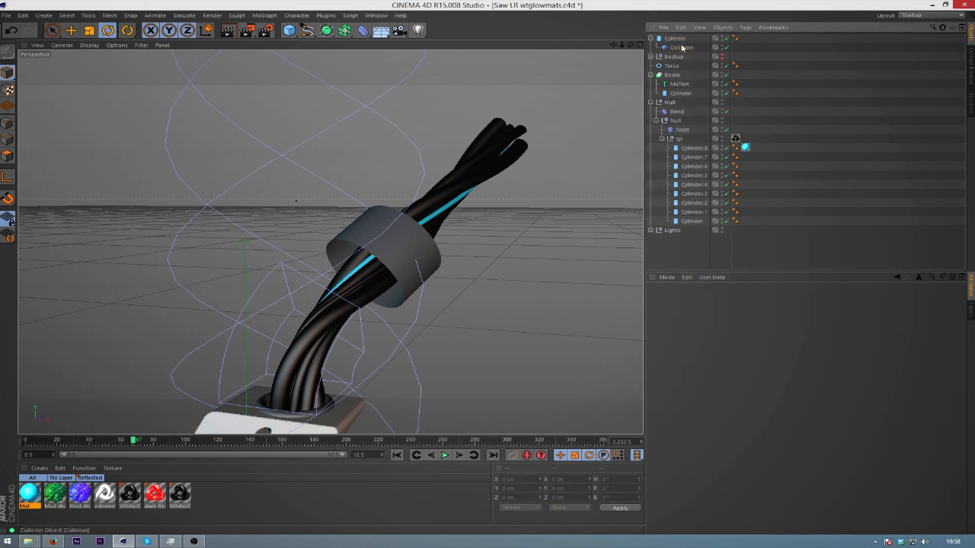
- Adjust the band's size and points so it squeezes onto the wires, then check its Texture tag
{"action": "left_click", "coordinate": [675, 38]}
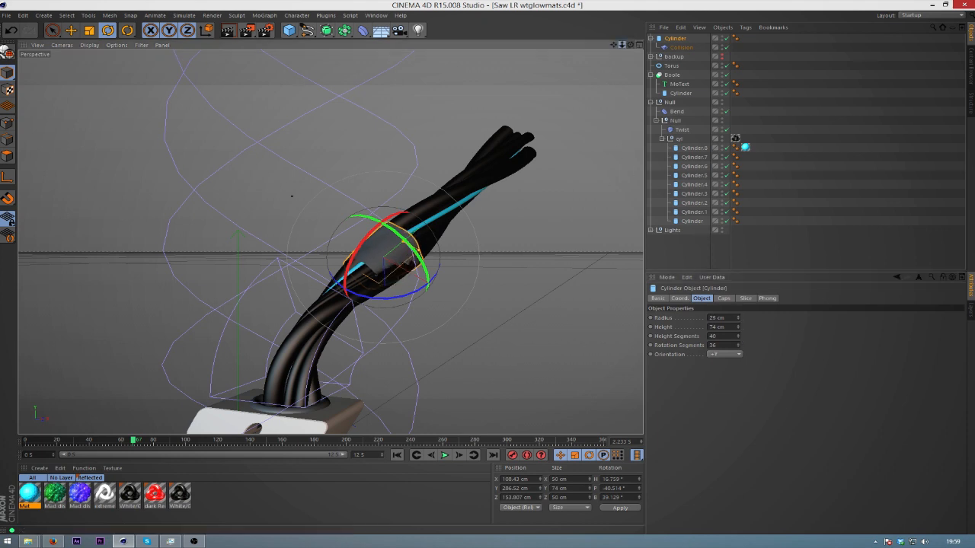
{"action": "left_click", "coordinate": [88, 31]}
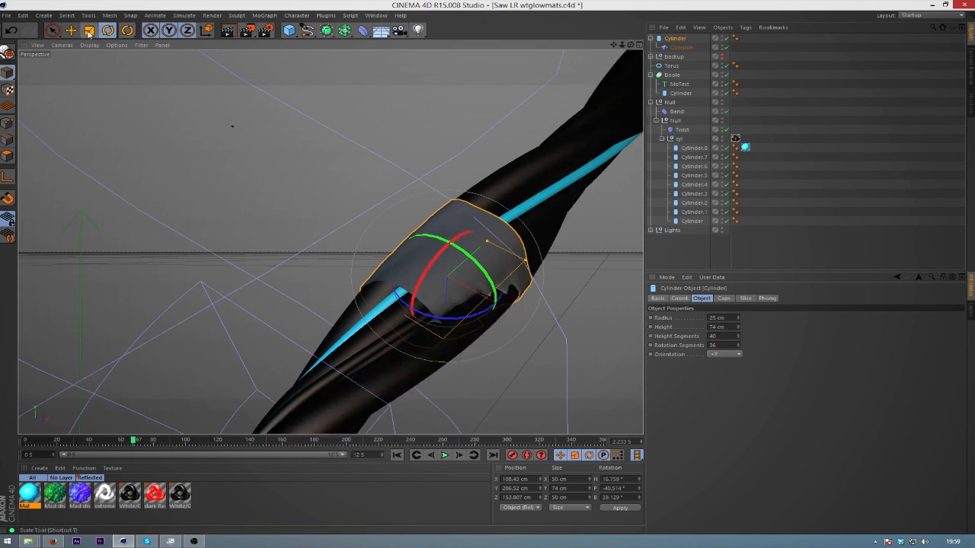
{"action": "left_click", "coordinate": [70, 31]}
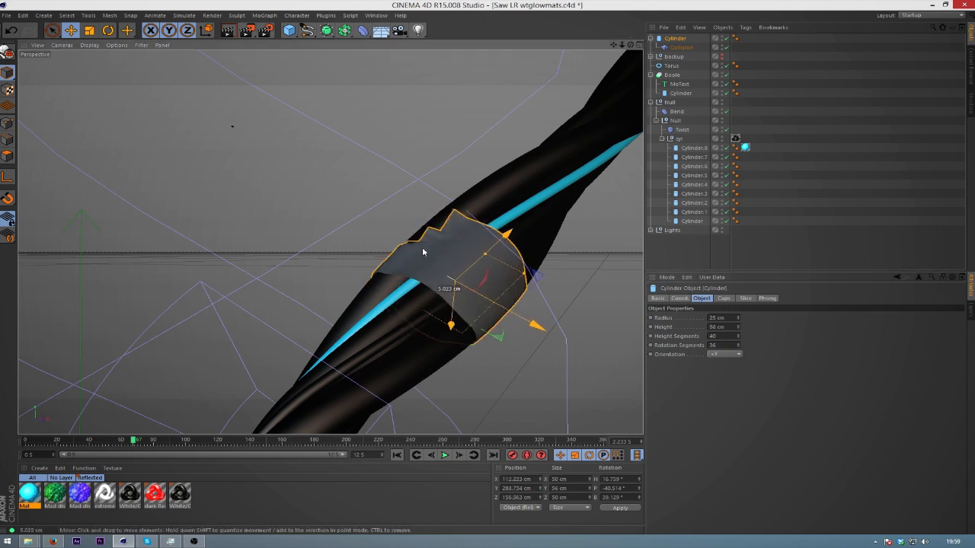
{"action": "left_click", "coordinate": [671, 74]}
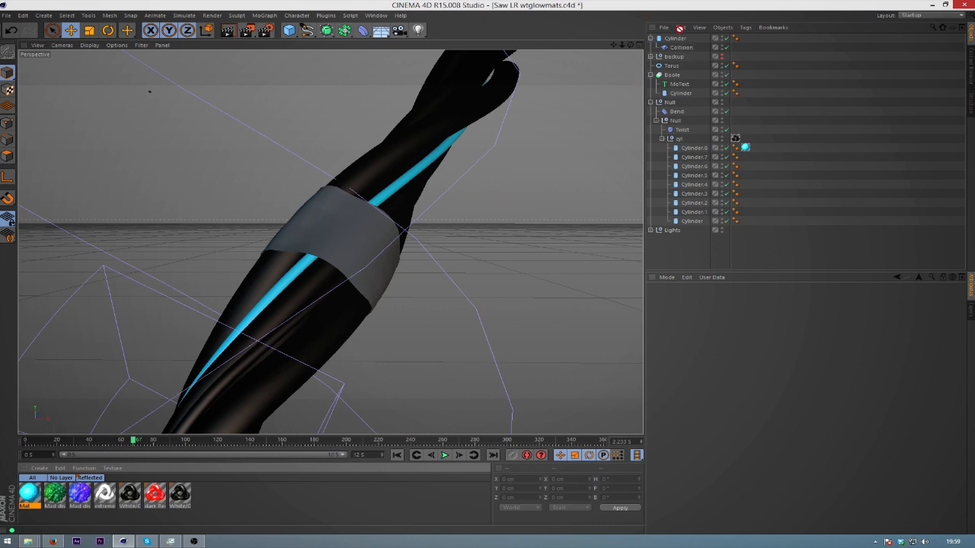
{"action": "left_click", "coordinate": [747, 39]}
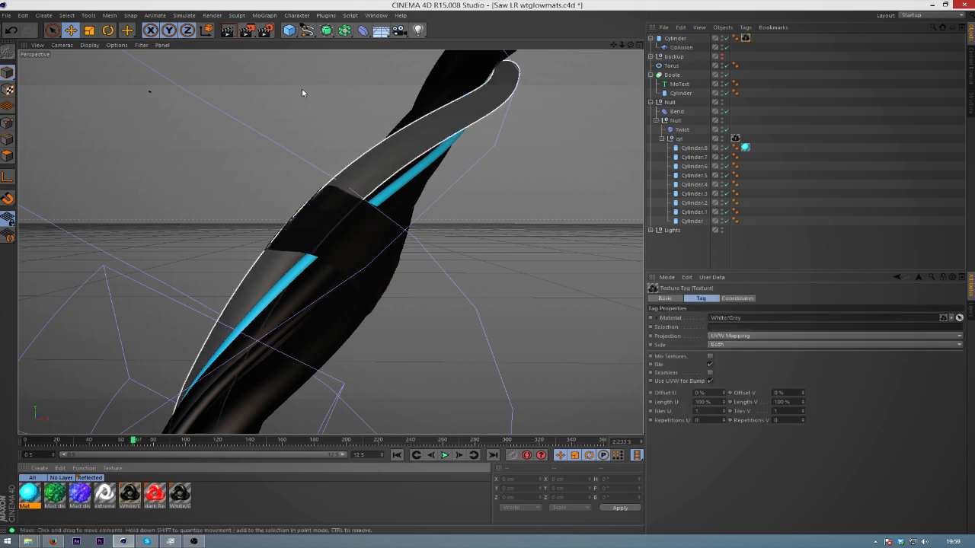